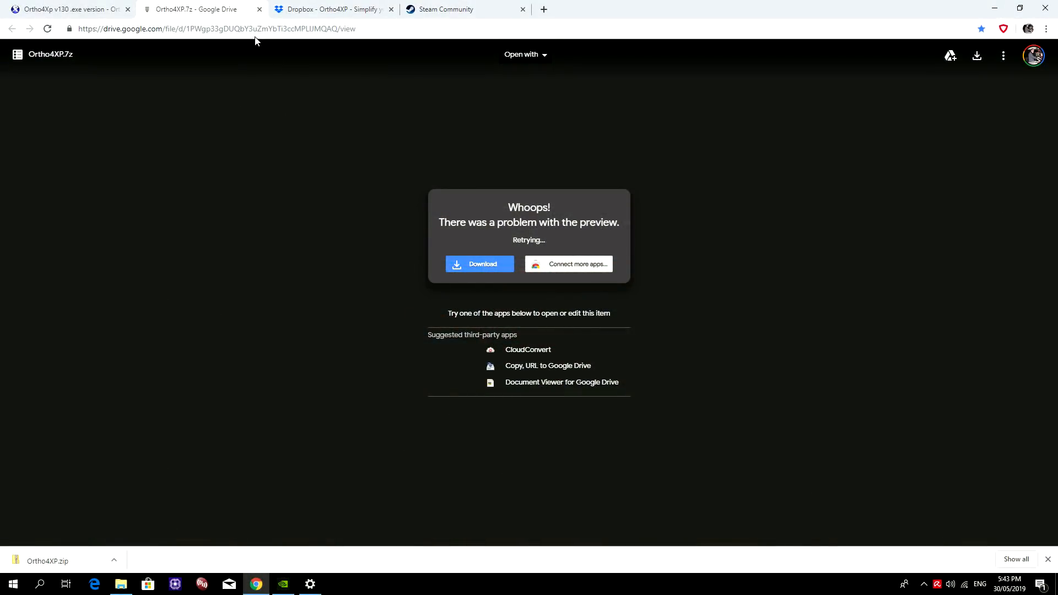
mouse_move(897, 64)
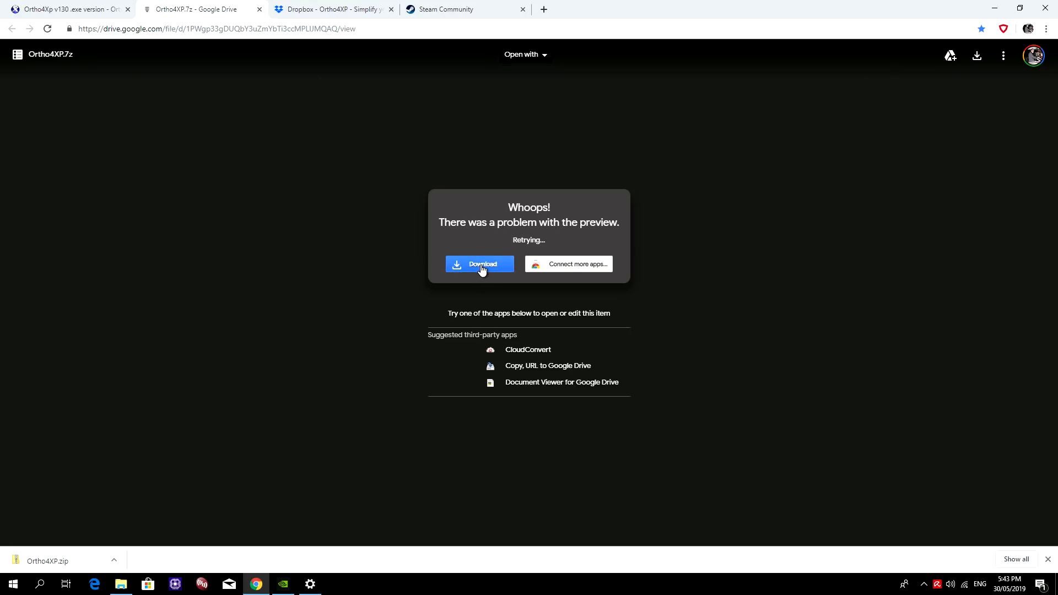
Step: Download Ortho4XP.7z from Google Drive past the virus-scan warning and save it to the Desktop
left_click(480, 264)
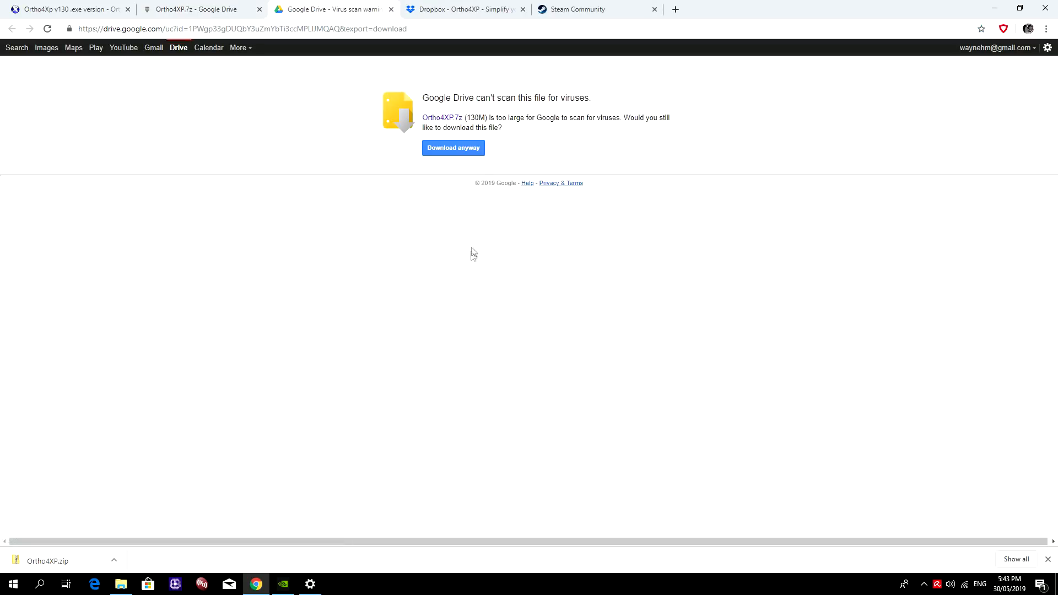
left_click(453, 148)
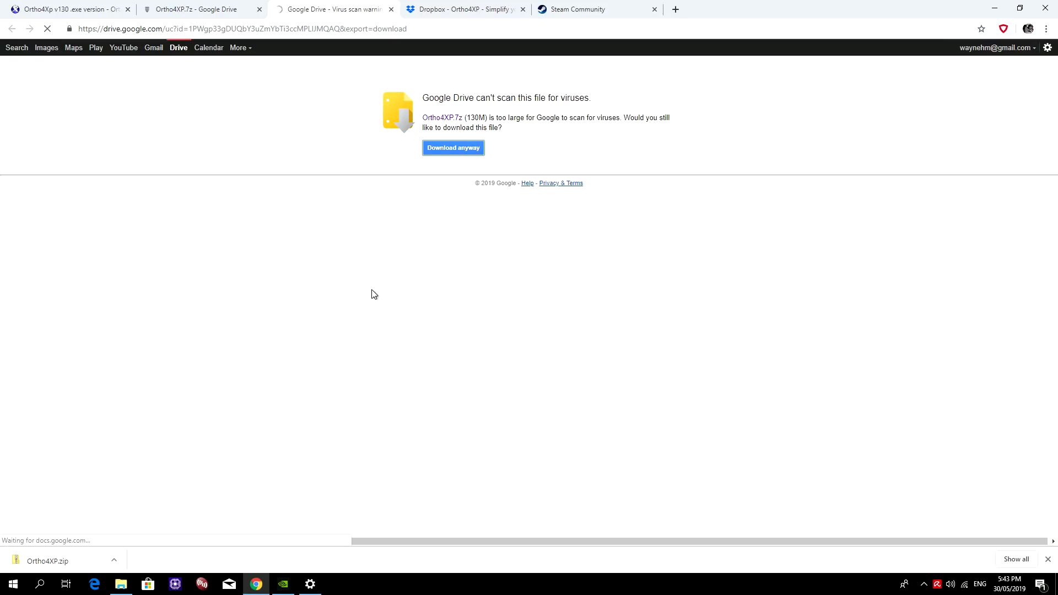
left_click(453, 147)
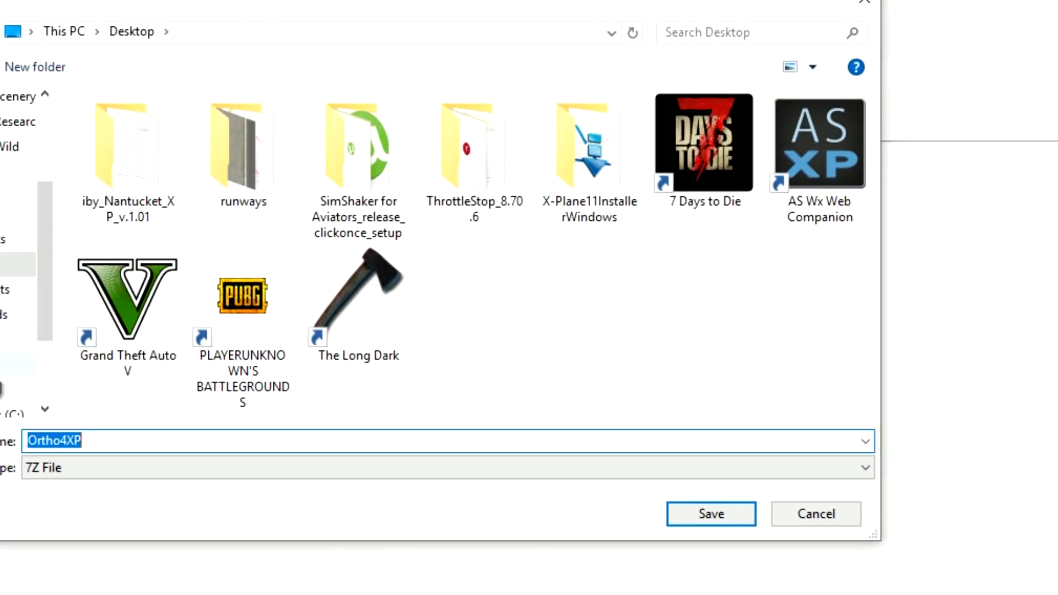
left_click(711, 514)
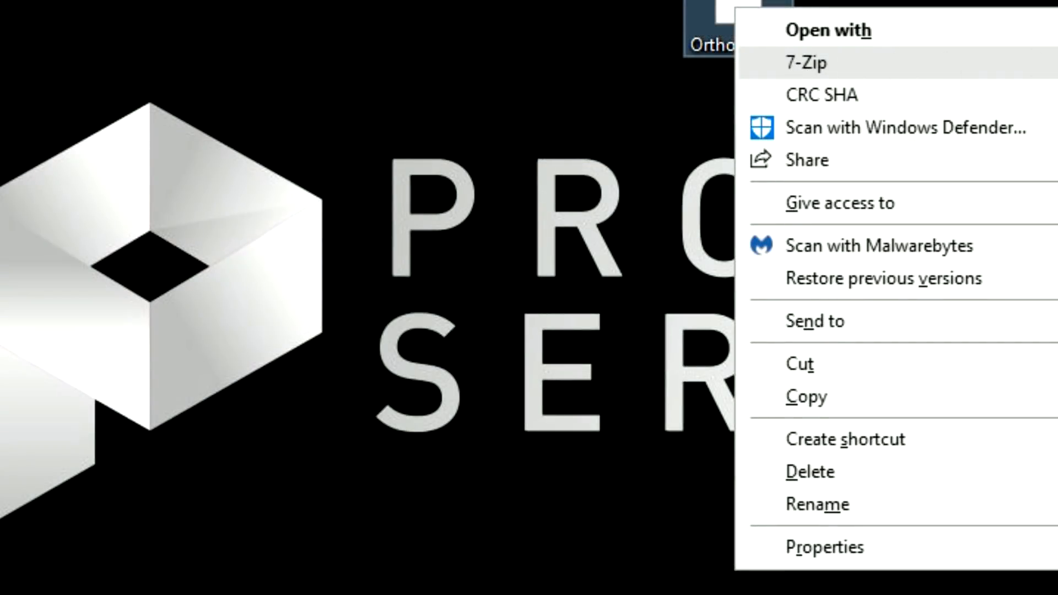
Step: Extract Ortho4XP.7z with 7-Zip and create a shortcut to Binary\Ortho4XP_v130
left_click(809, 63)
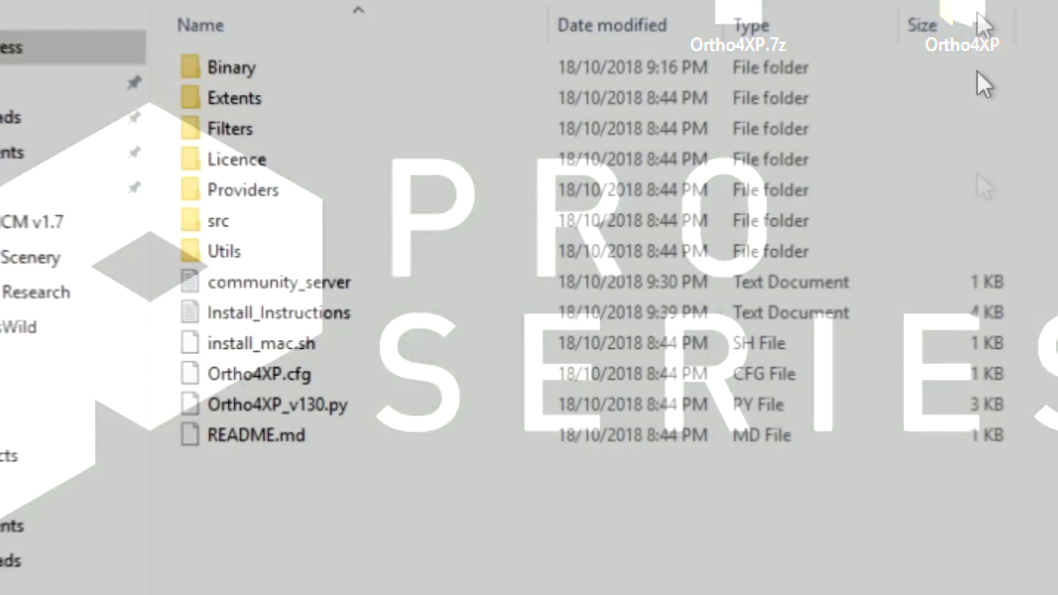
left_click(229, 66)
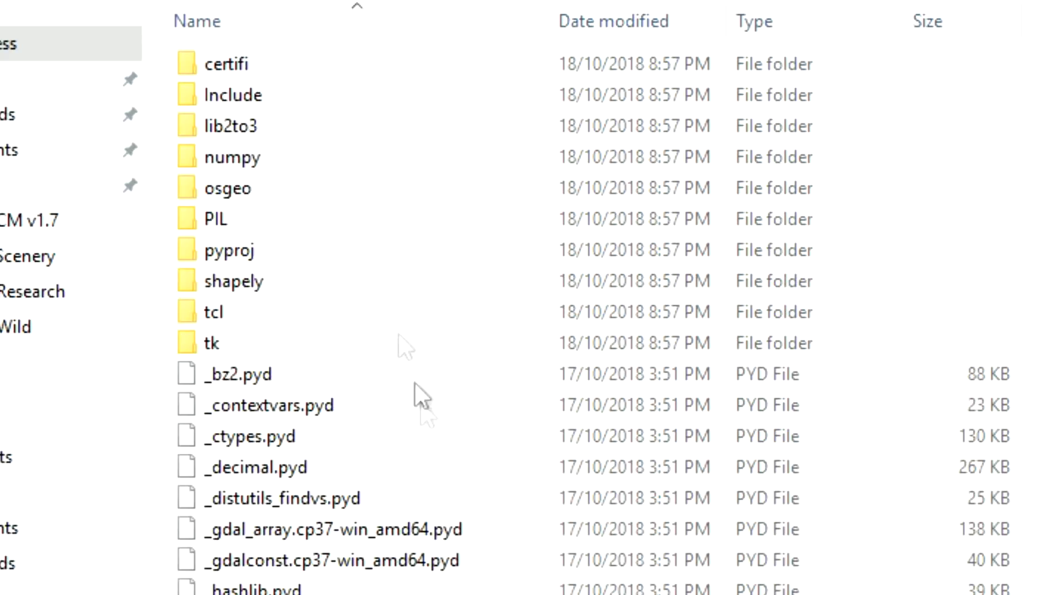
scroll("down", 3)
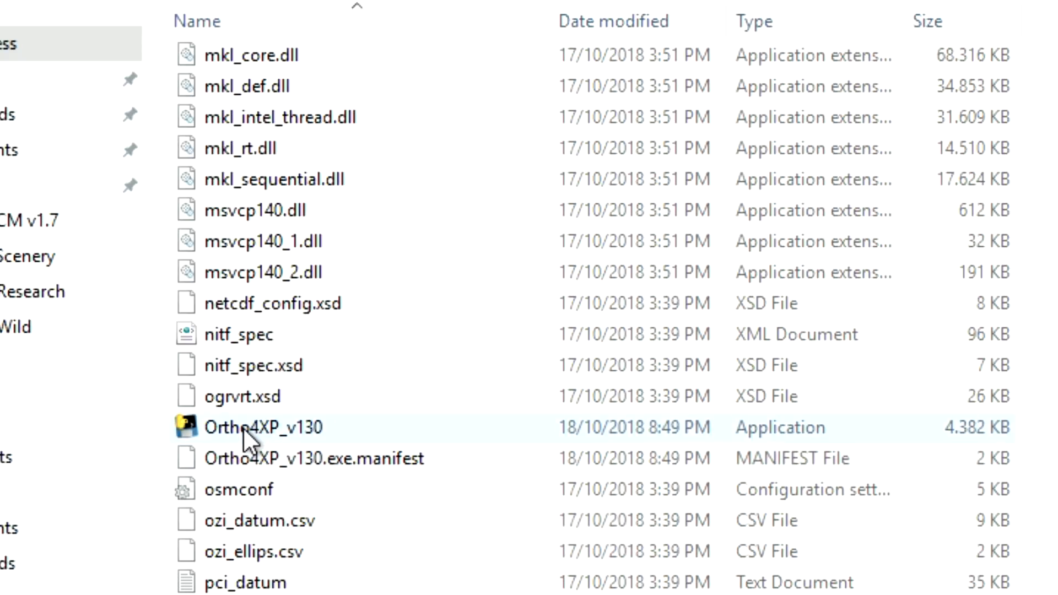
left_click(263, 427)
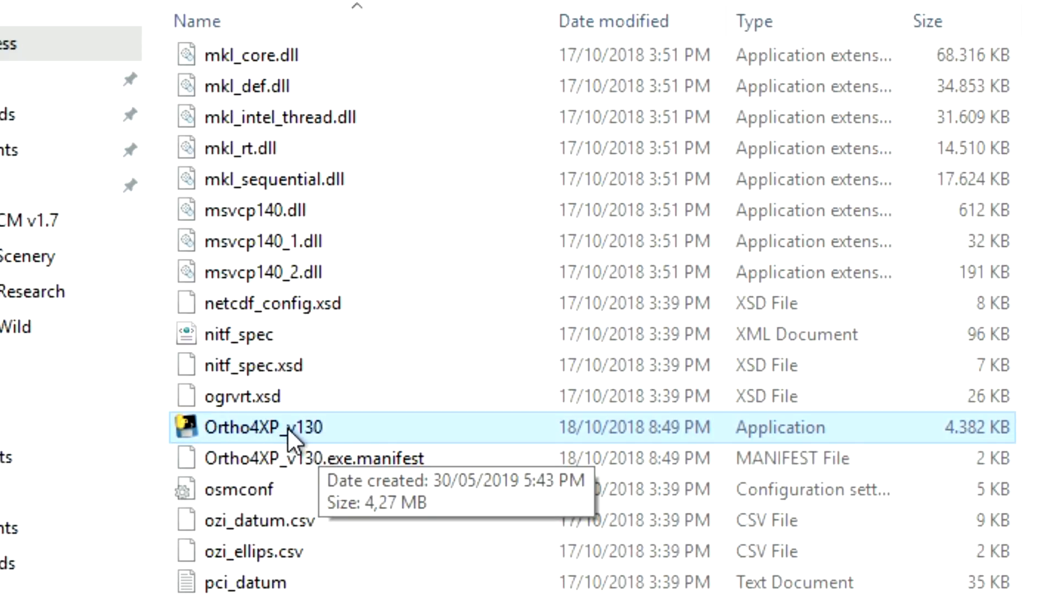
right_click(274, 428)
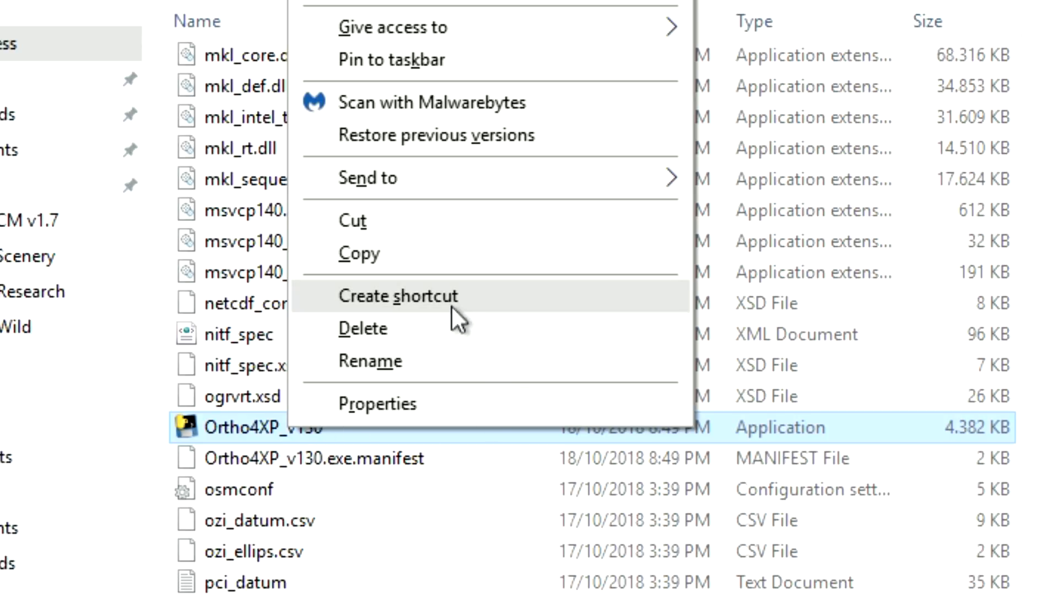
left_click(398, 296)
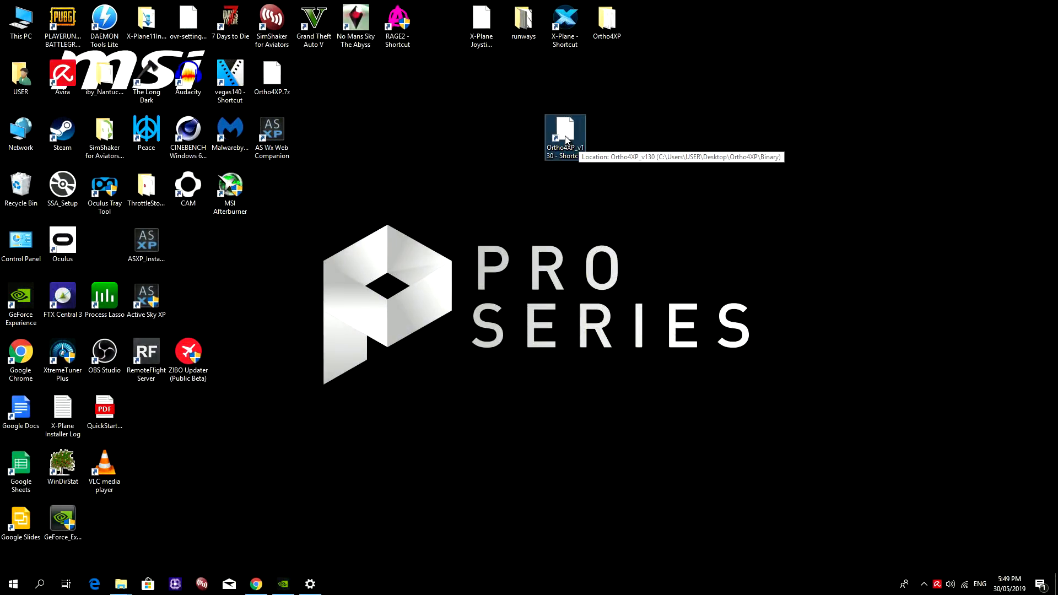
Step: Launch Ortho4XP_v130 from the desktop shortcut and maximize its window
double_click(565, 132)
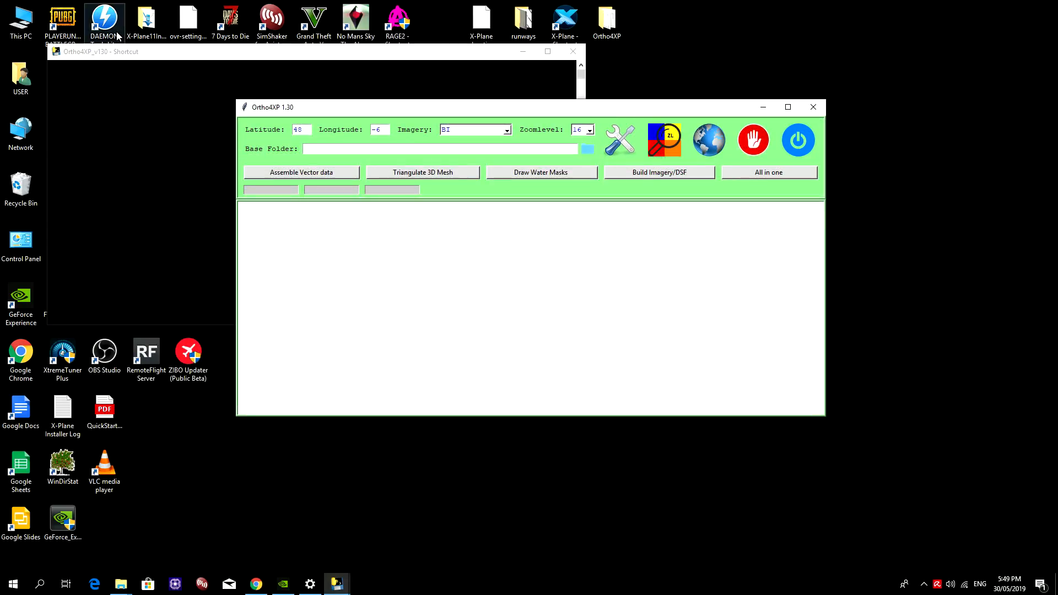
mouse_move(796, 114)
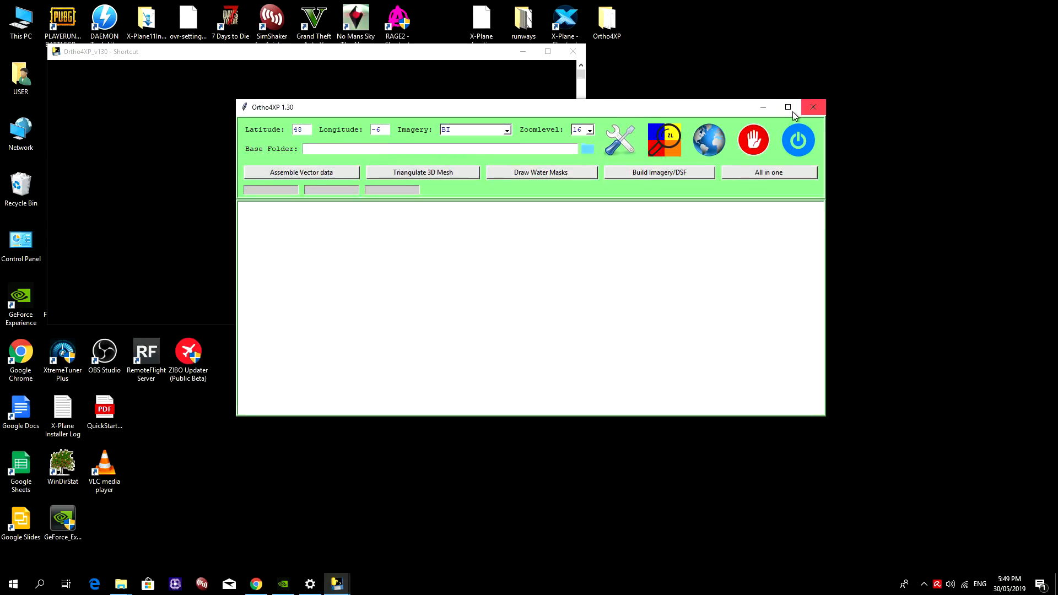
left_click(788, 107)
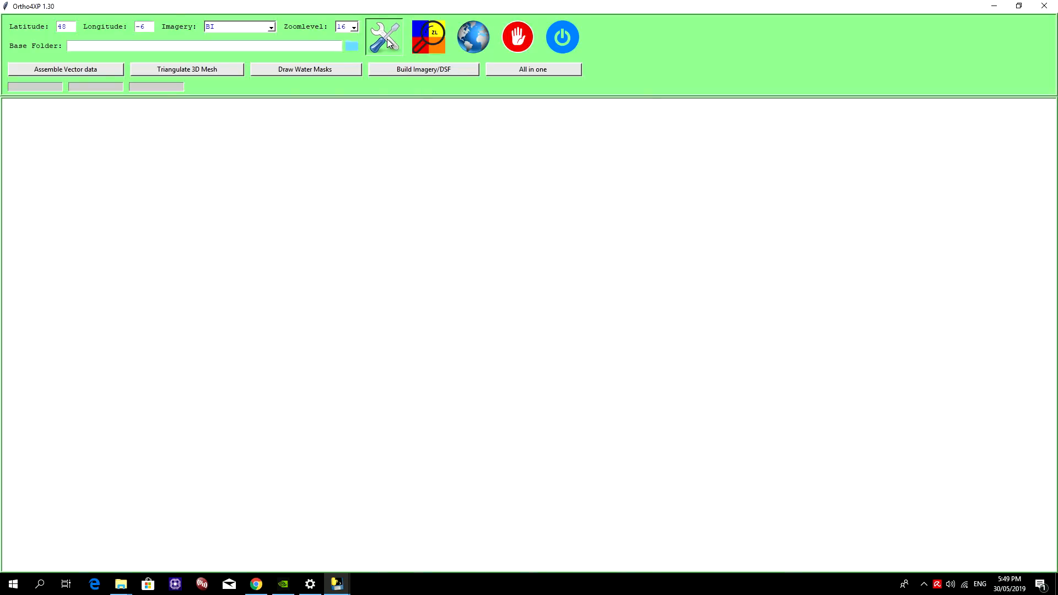
Step: Open the Ortho4XP Config window via the wrench-and-screwdriver icon
left_click(386, 36)
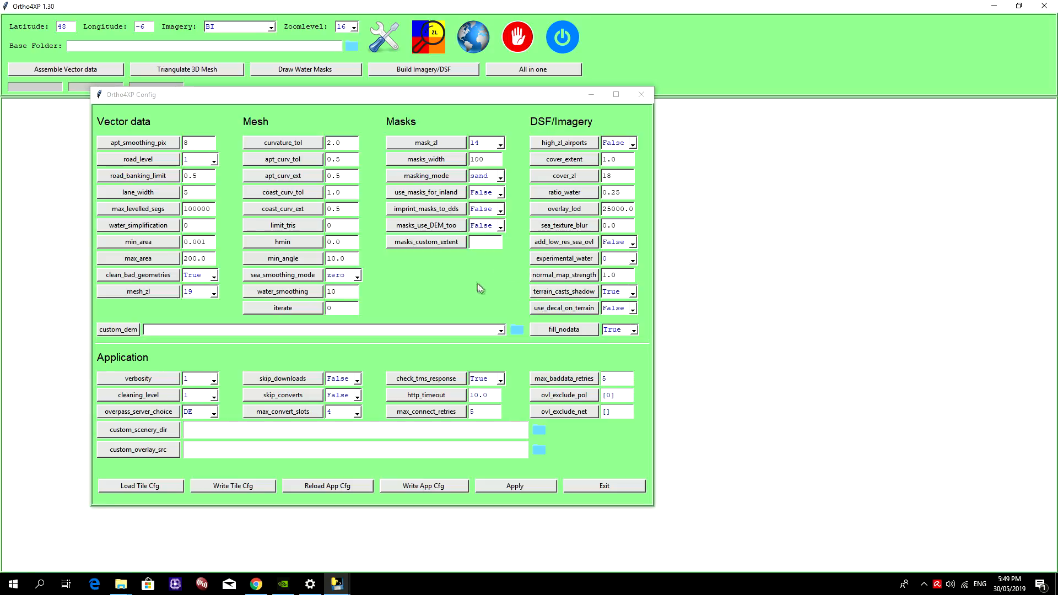
mouse_move(601, 344)
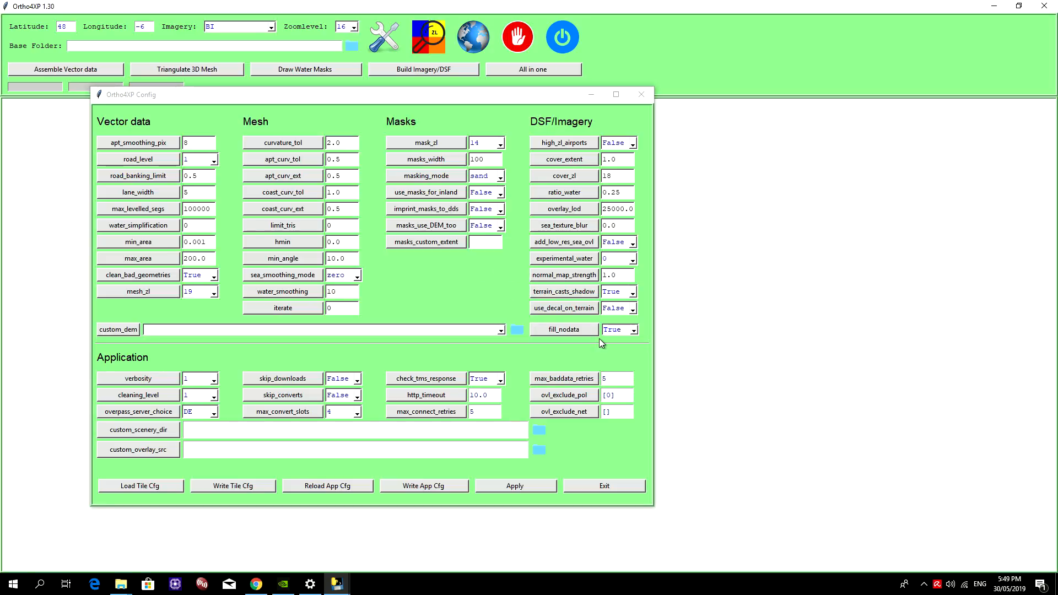
mouse_move(149, 316)
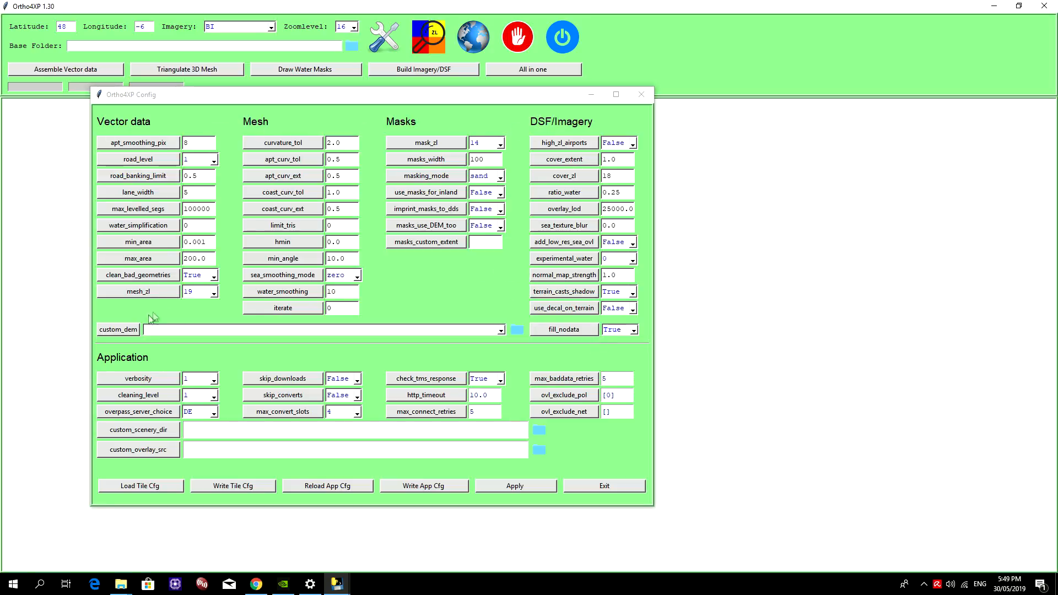
mouse_move(189, 502)
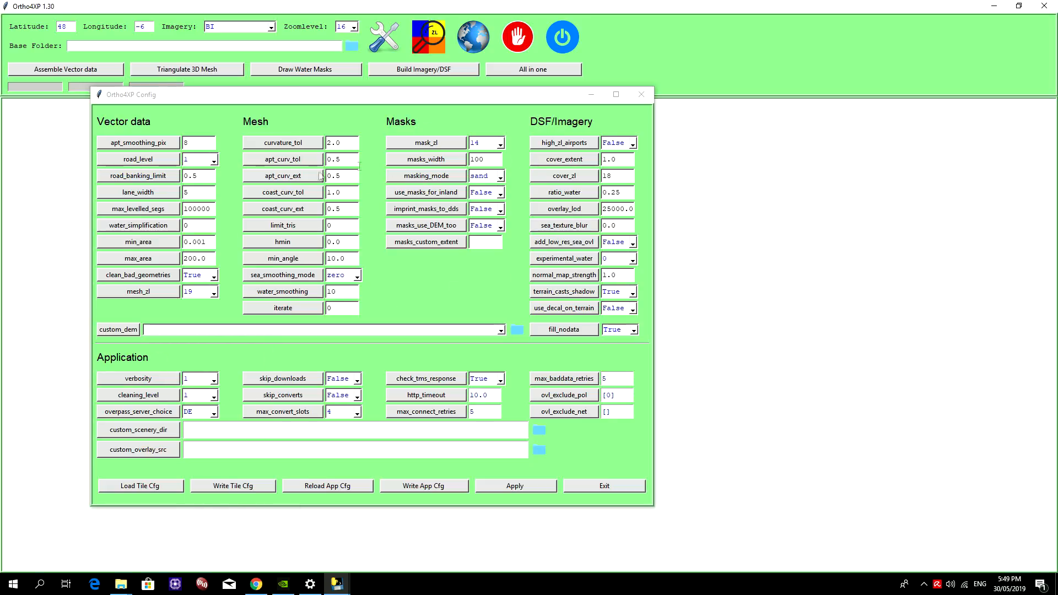
mouse_move(501, 296)
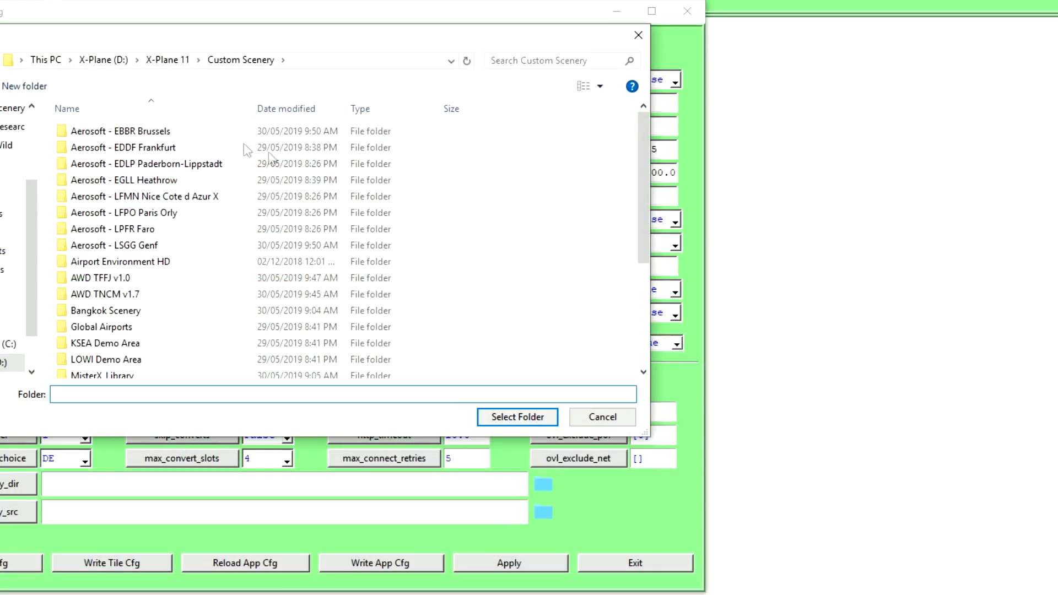
Step: Point custom_scenery_dir to D:/X-Plane 11/Custom Scenery
left_click(240, 60)
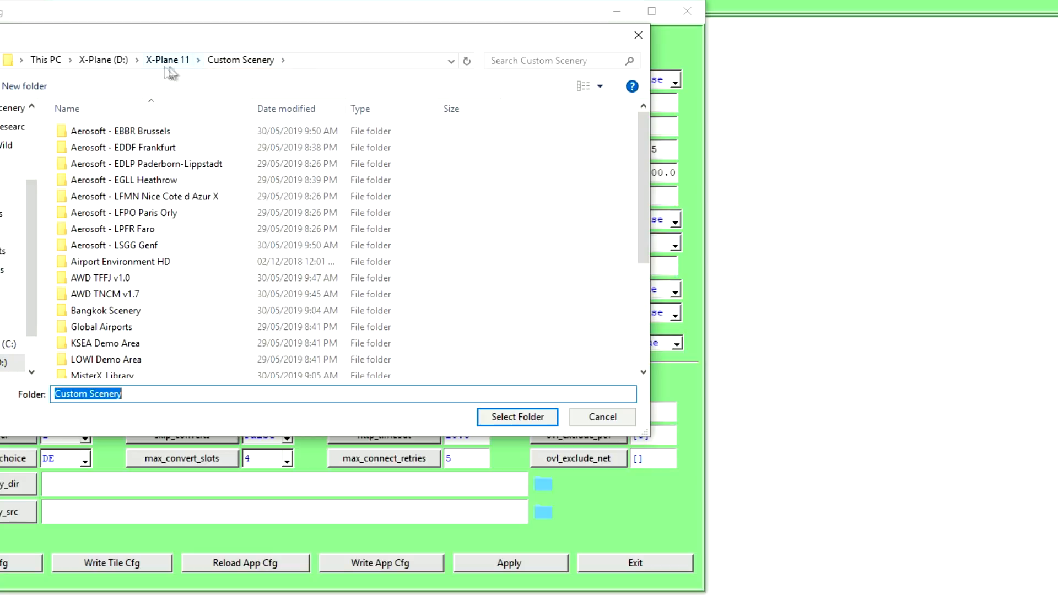
mouse_move(222, 68)
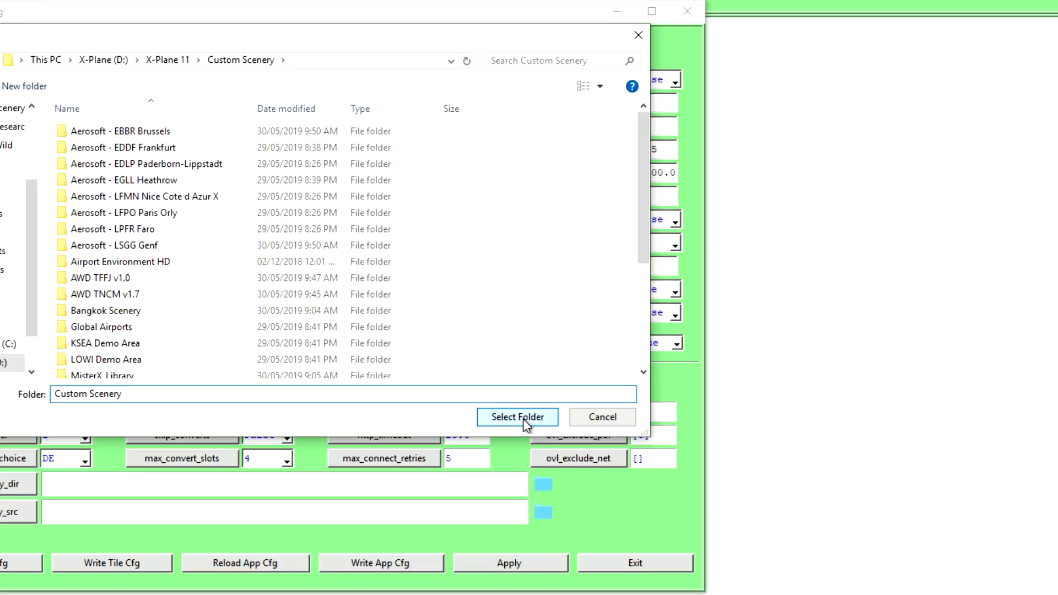
left_click(517, 417)
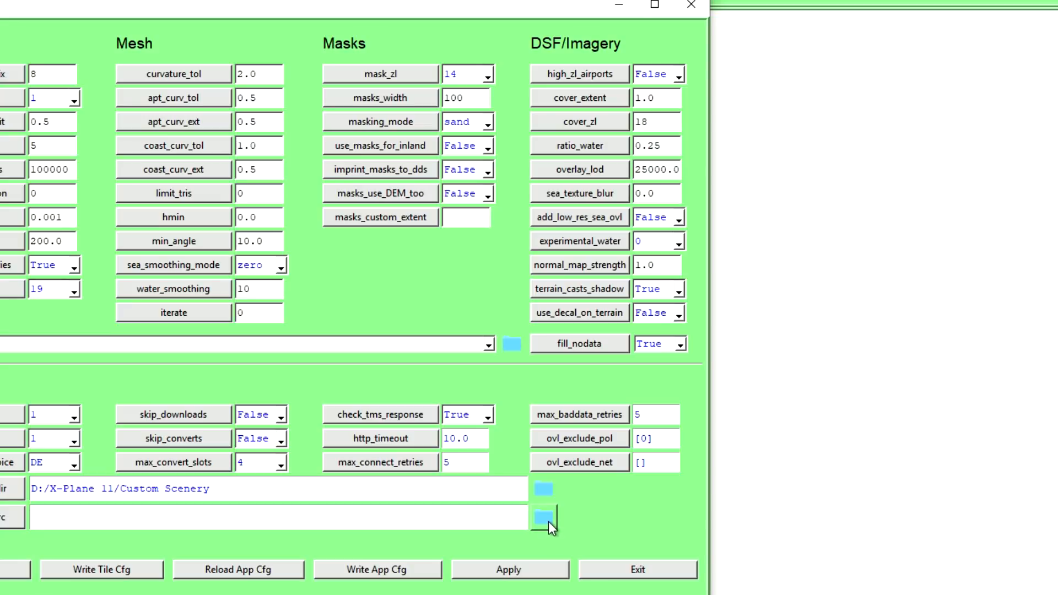
Step: Point custom_overlay_src to D:/X-Plane 11/Global Scenery/X-Plane 11 Global Scenery
left_click(543, 518)
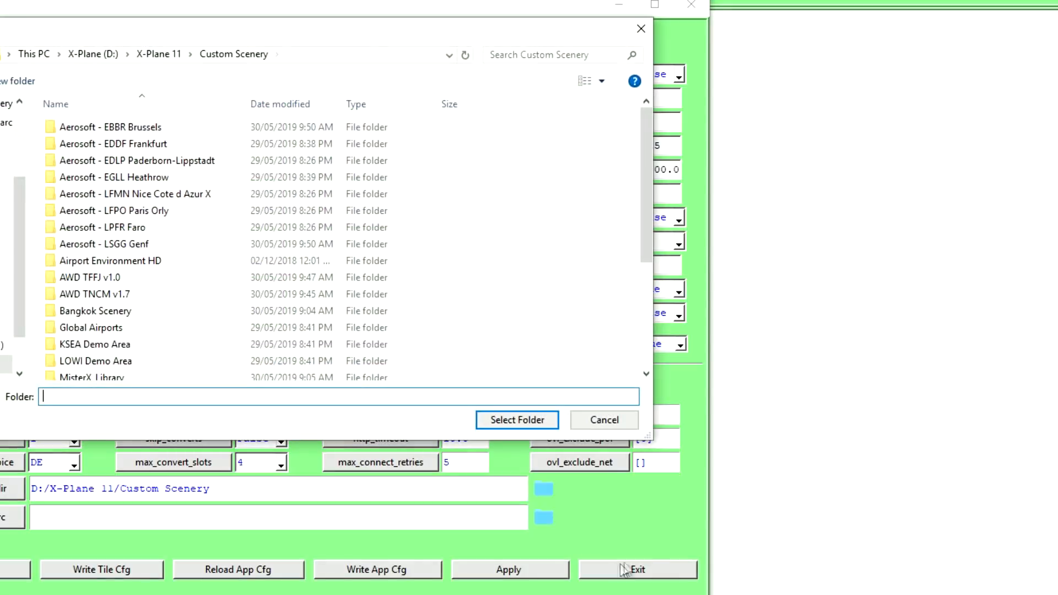
left_click(159, 55)
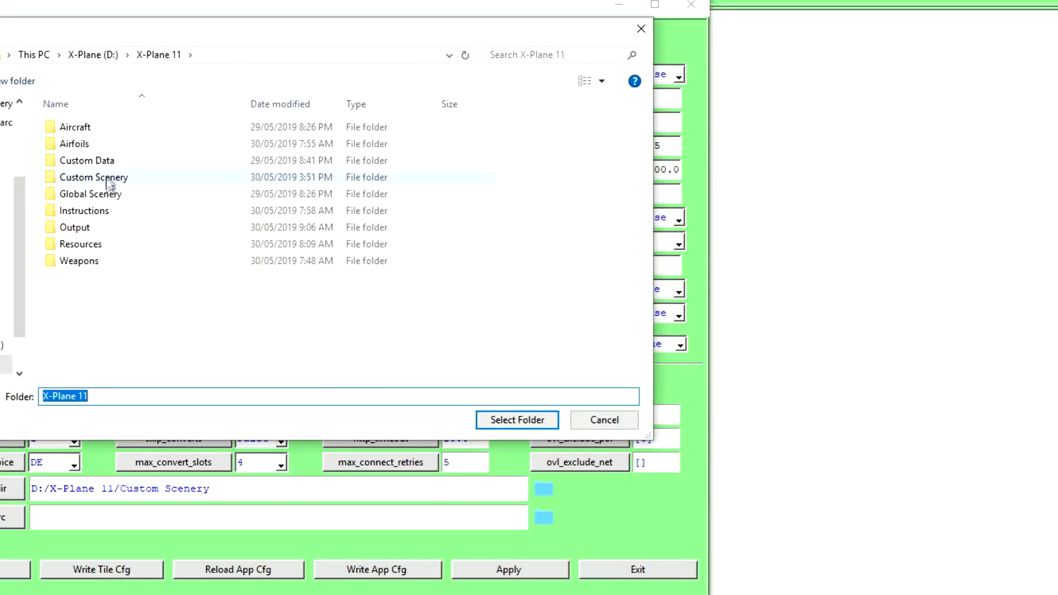
double_click(91, 193)
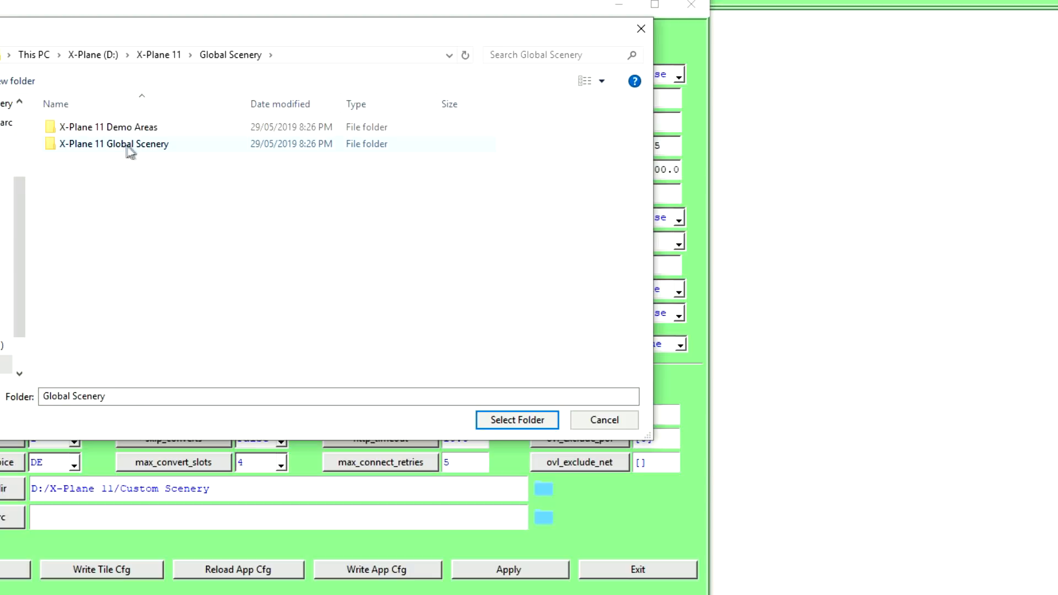
double_click(110, 144)
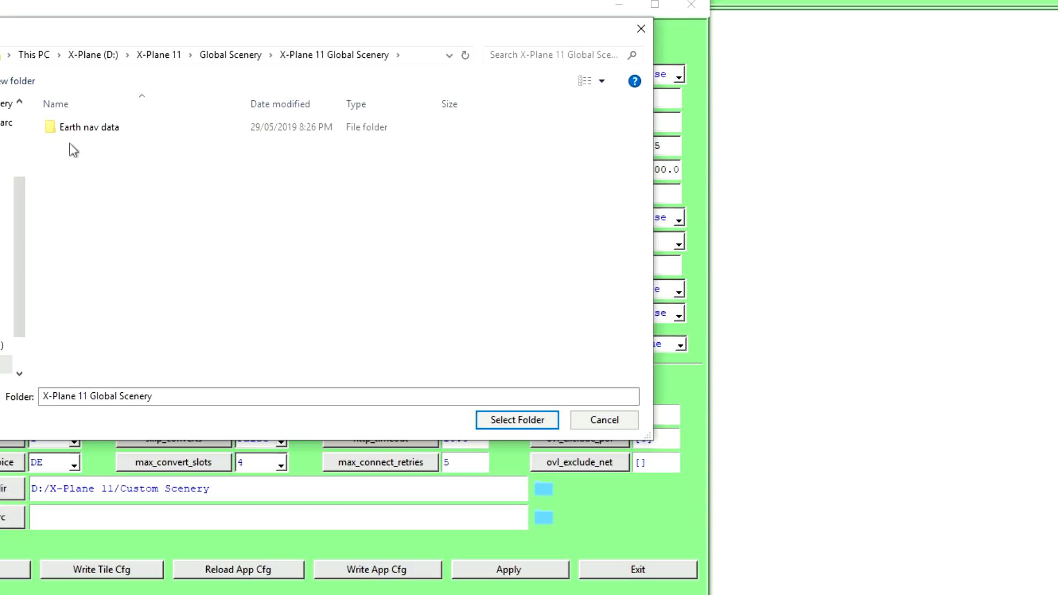
left_click(517, 420)
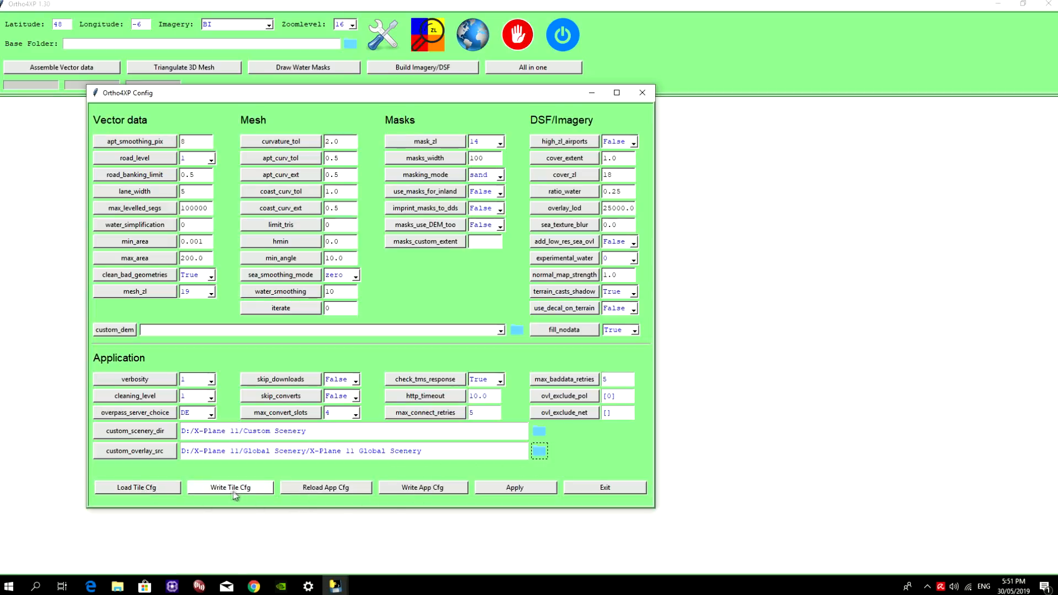
Step: Save the scenery path settings with Write Tile Cfg
left_click(230, 487)
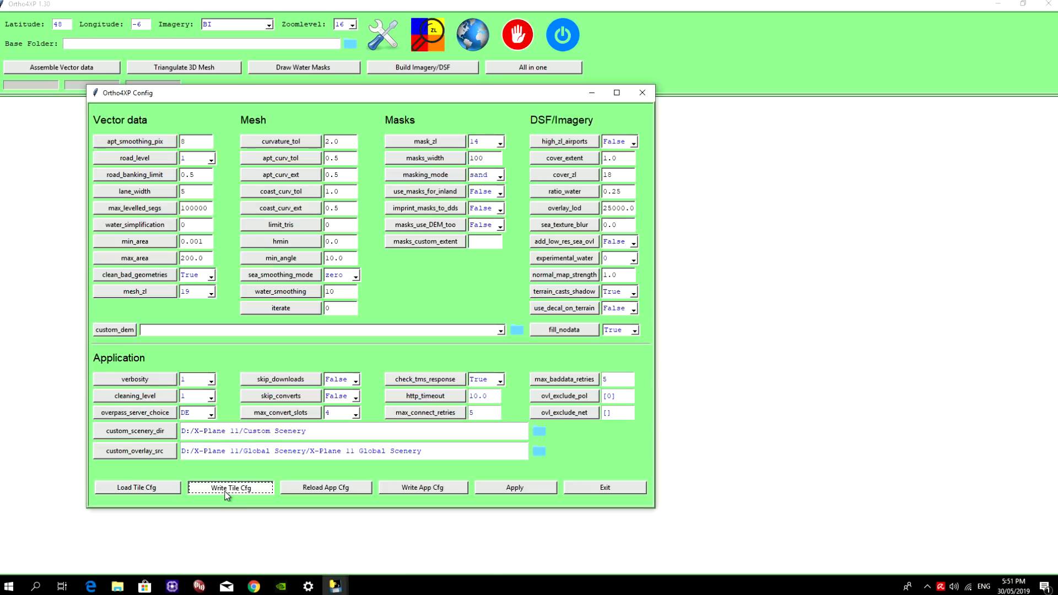
mouse_move(447, 467)
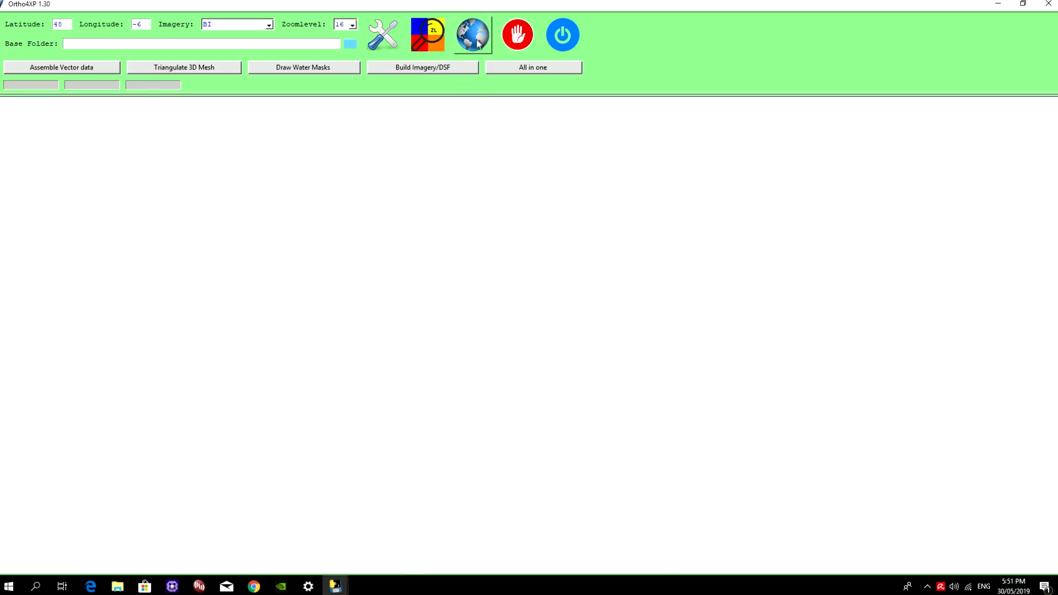
Step: Open the Tiles collection and management map from the globe icon
left_click(472, 34)
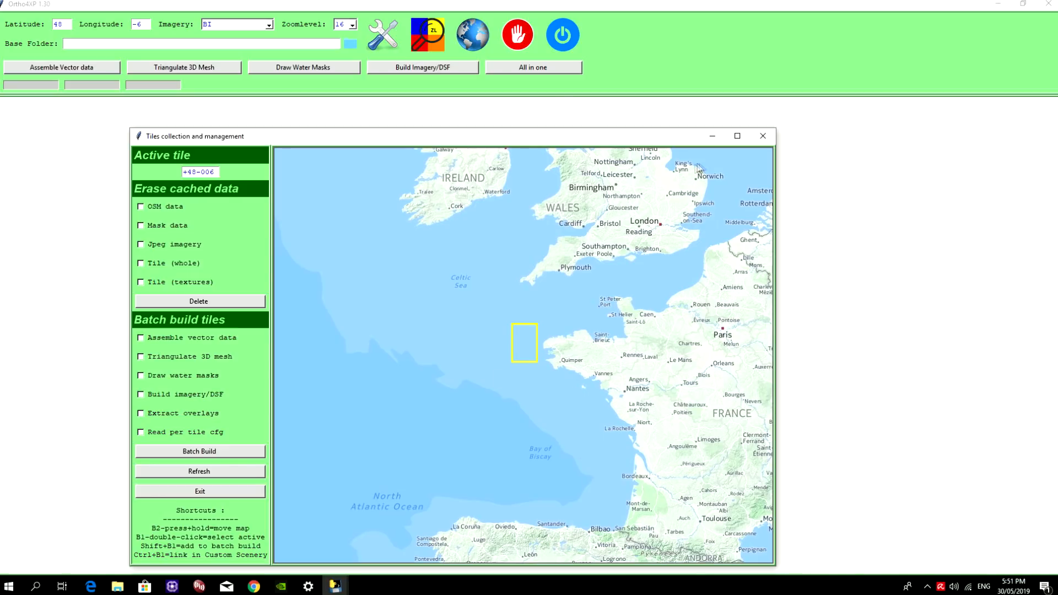
mouse_move(654, 380)
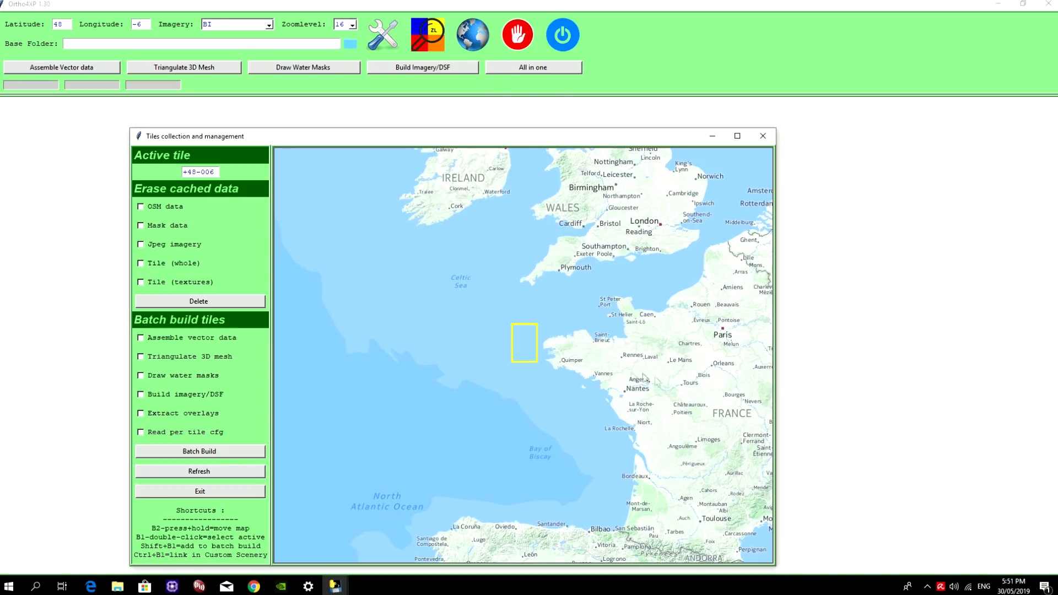
mouse_move(624, 388)
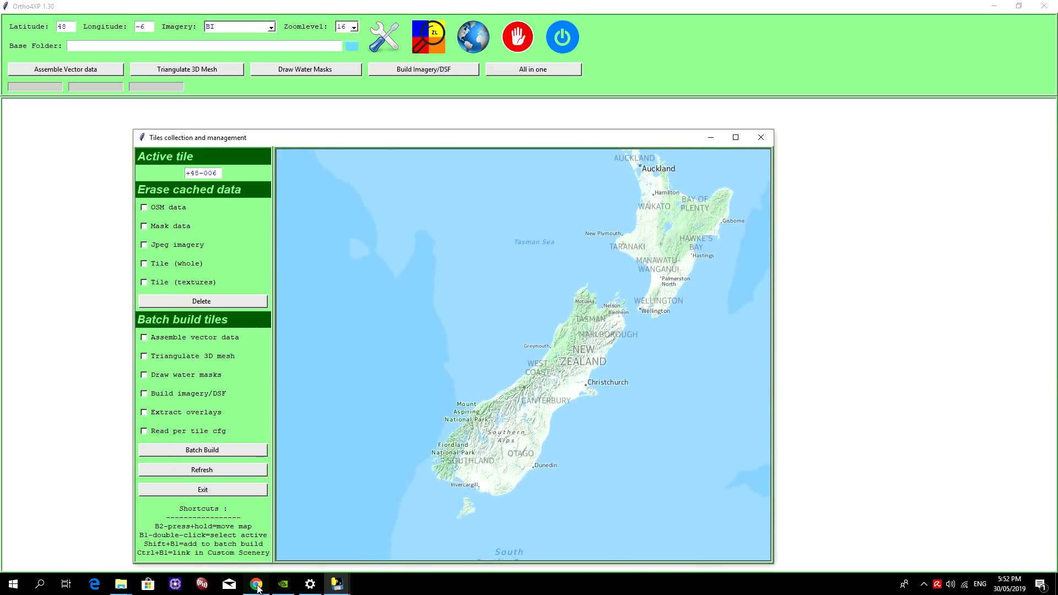
Step: Switch to the Chrome tab showing Queenstown Airport on Google Maps
left_click(256, 584)
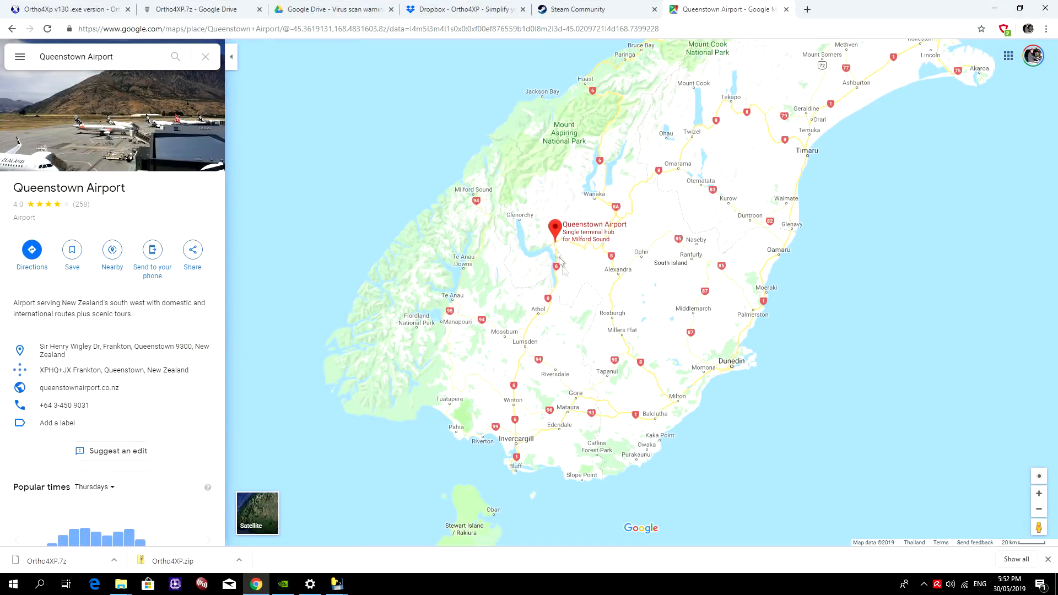
mouse_move(607, 234)
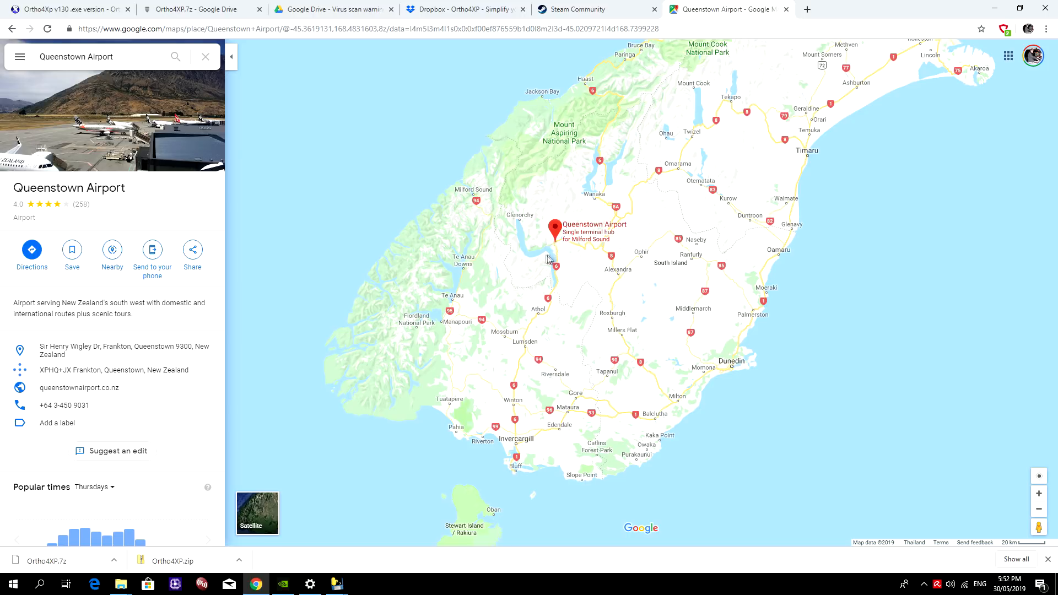
mouse_move(542, 262)
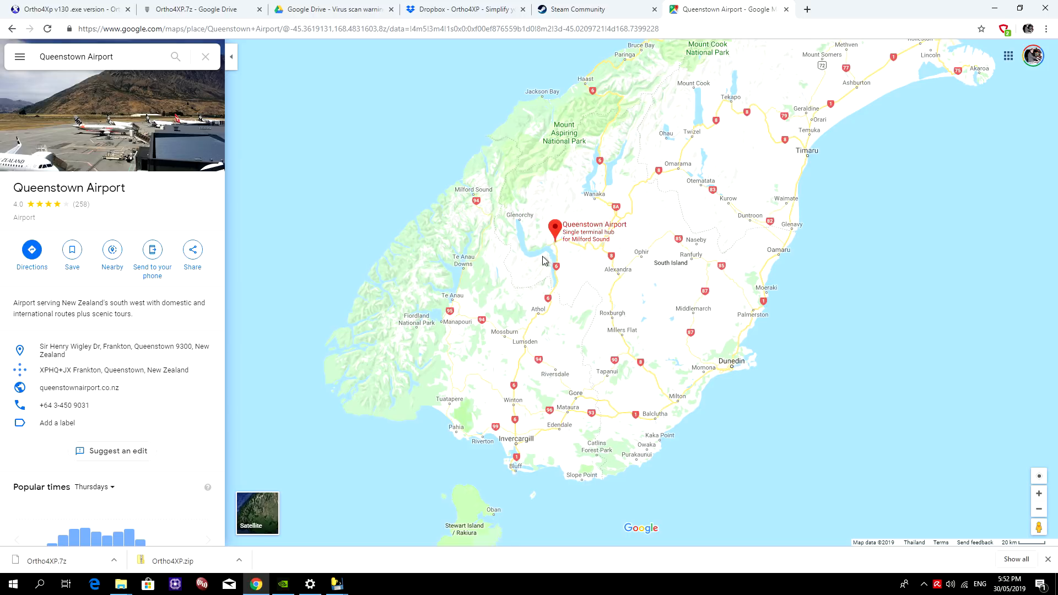
mouse_move(525, 246)
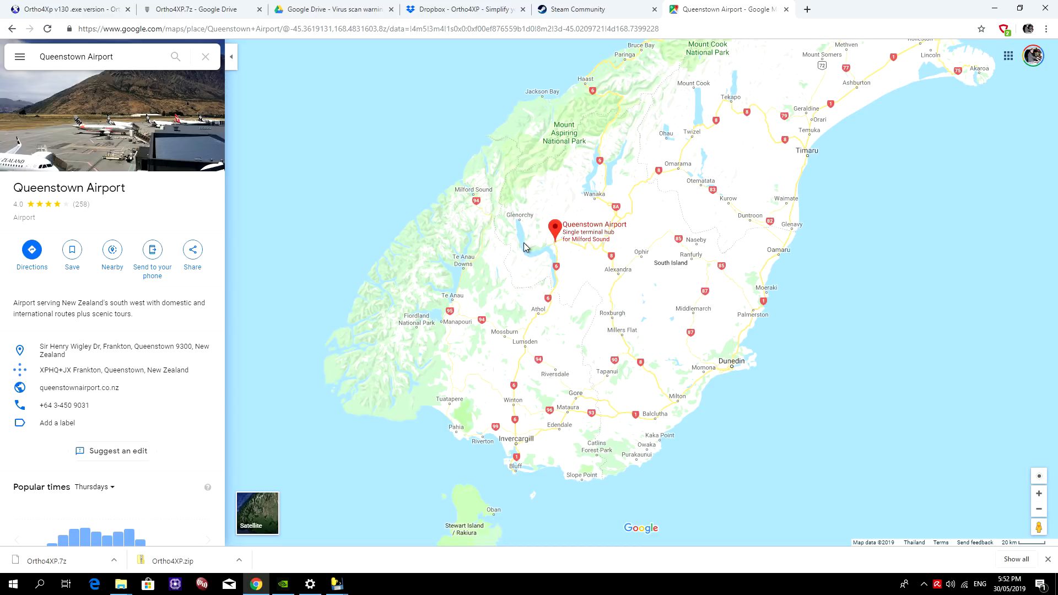
mouse_move(534, 260)
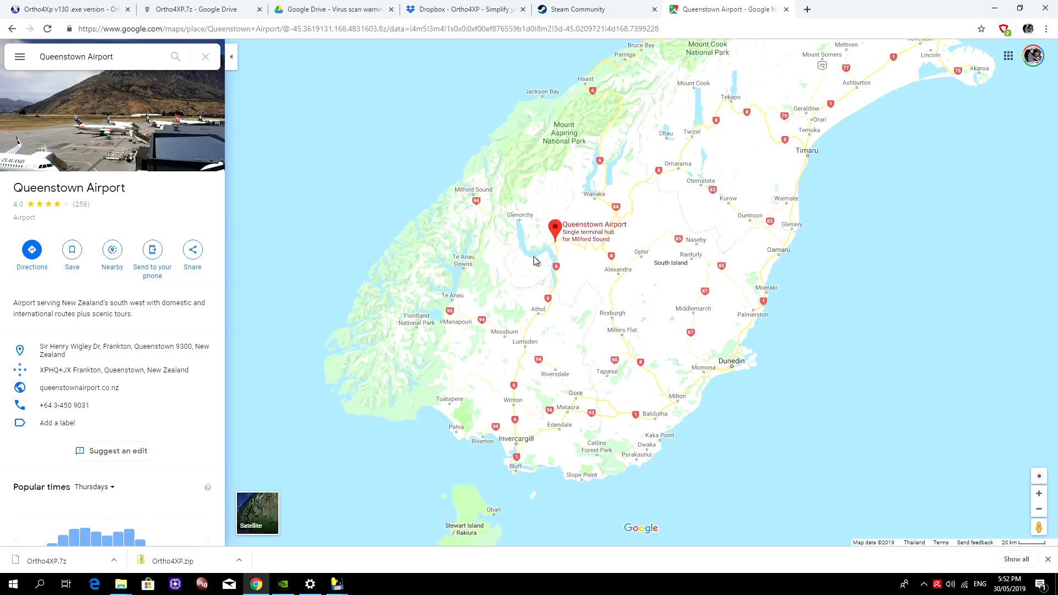
mouse_move(554, 251)
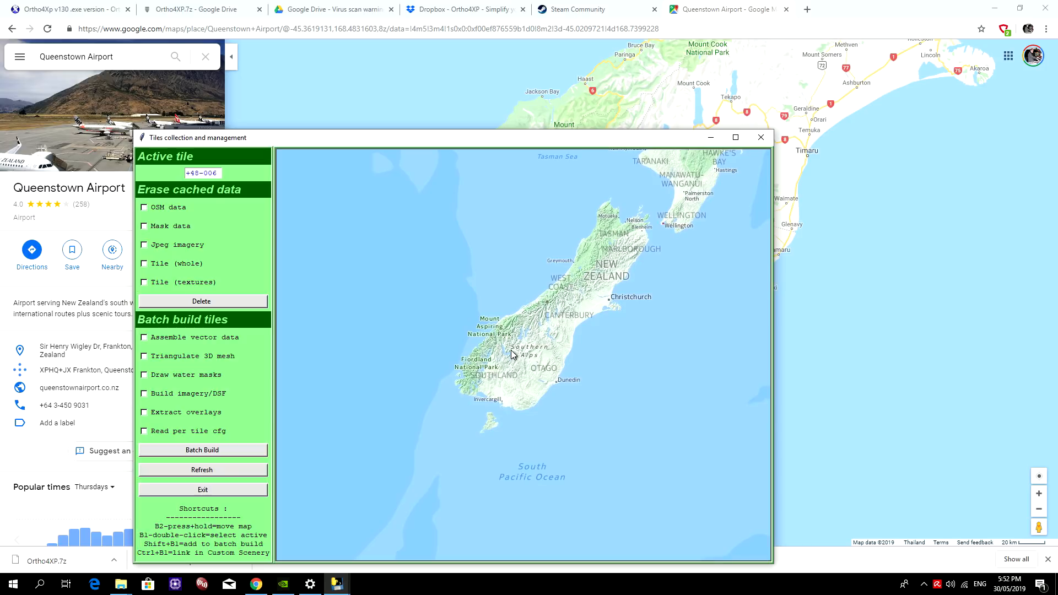
Step: Mark the tiles around Queenstown on the map, leaving -45+168 active
double_click(499, 341)
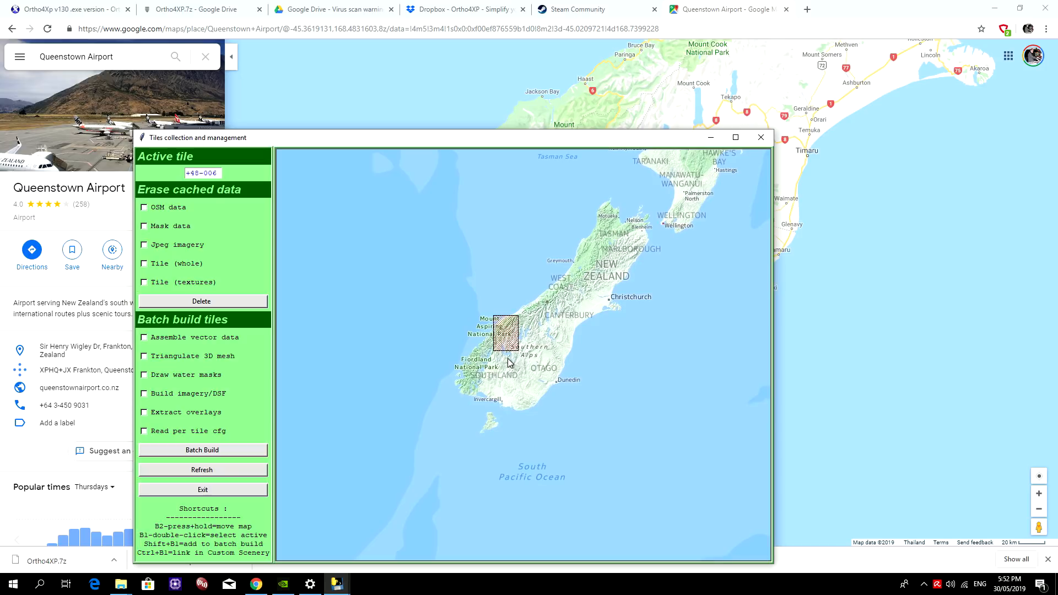
mouse_move(508, 344)
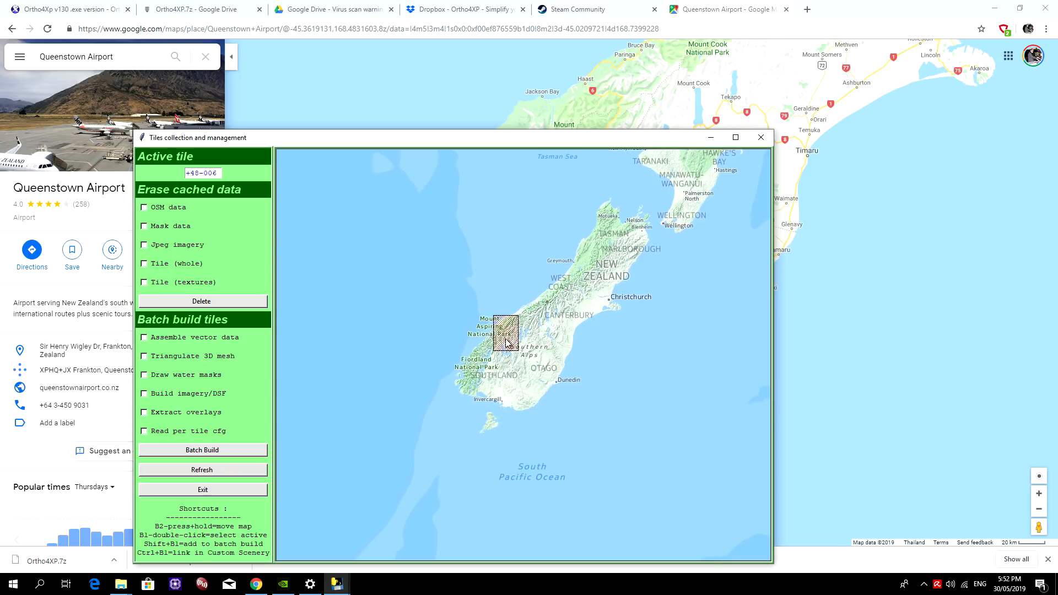
double_click(504, 337)
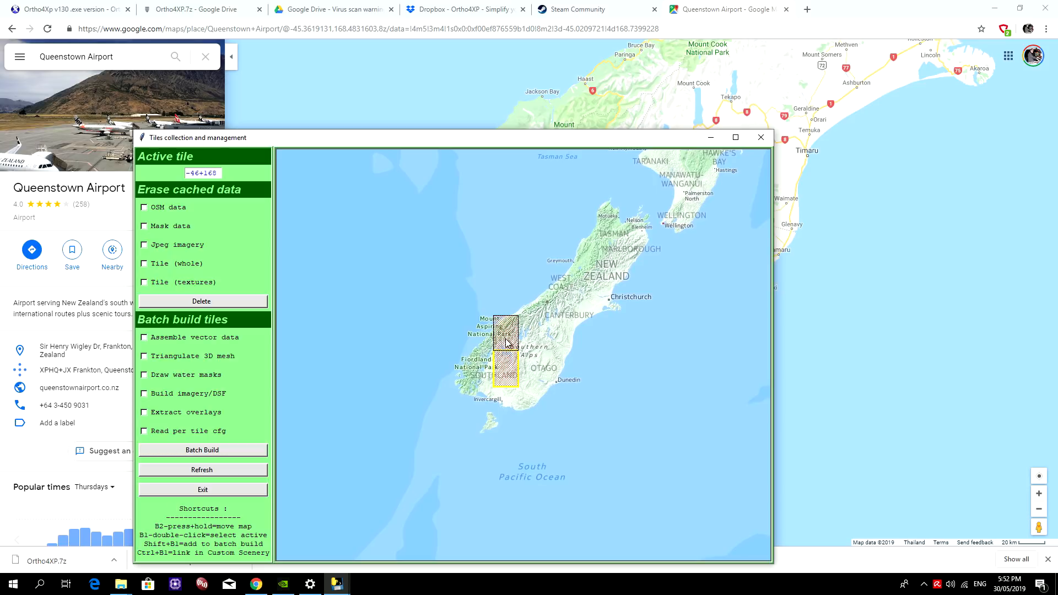
double_click(502, 332)
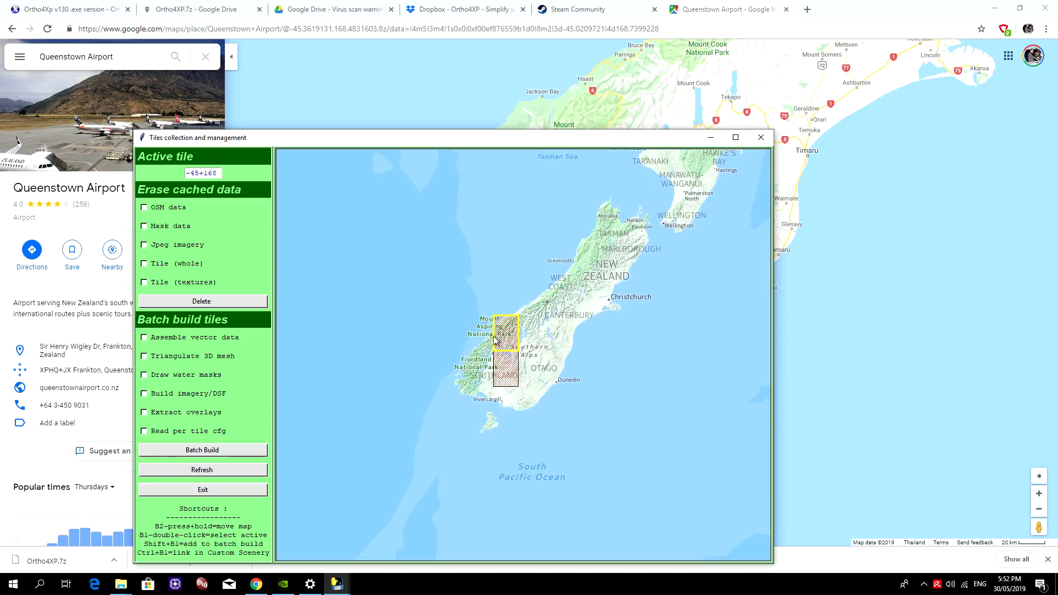
mouse_move(511, 342)
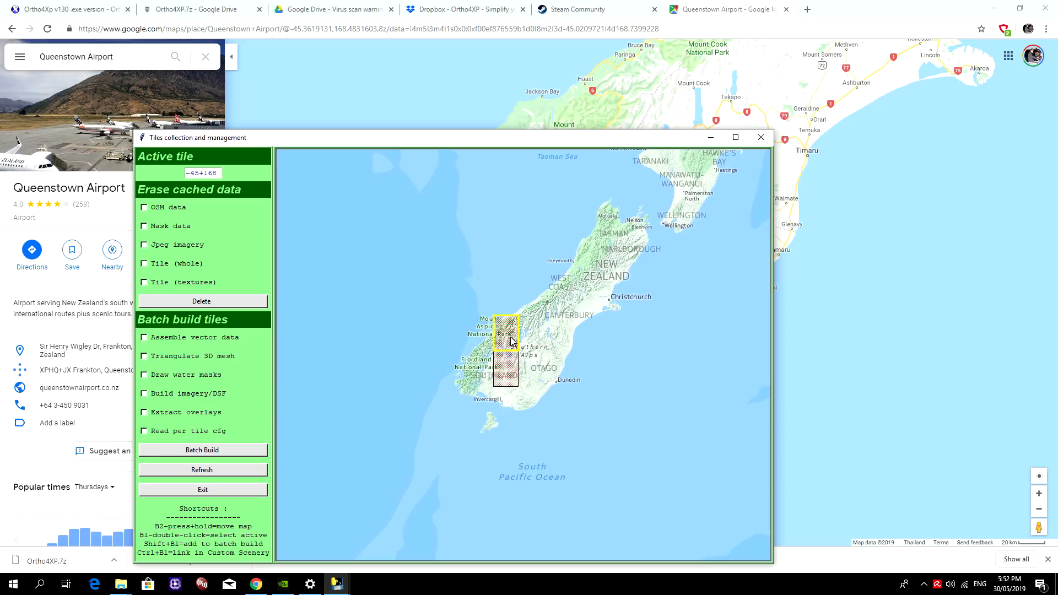
mouse_move(711, 137)
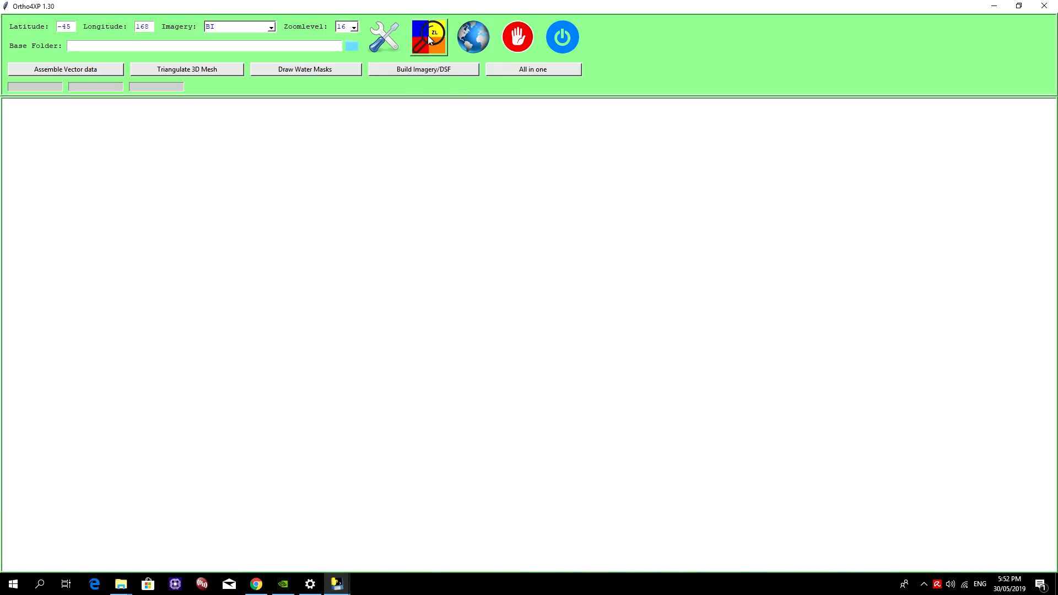
Step: Request a GO2 imagery preview of tile -45, 168 from the zoom-level window
left_click(429, 37)
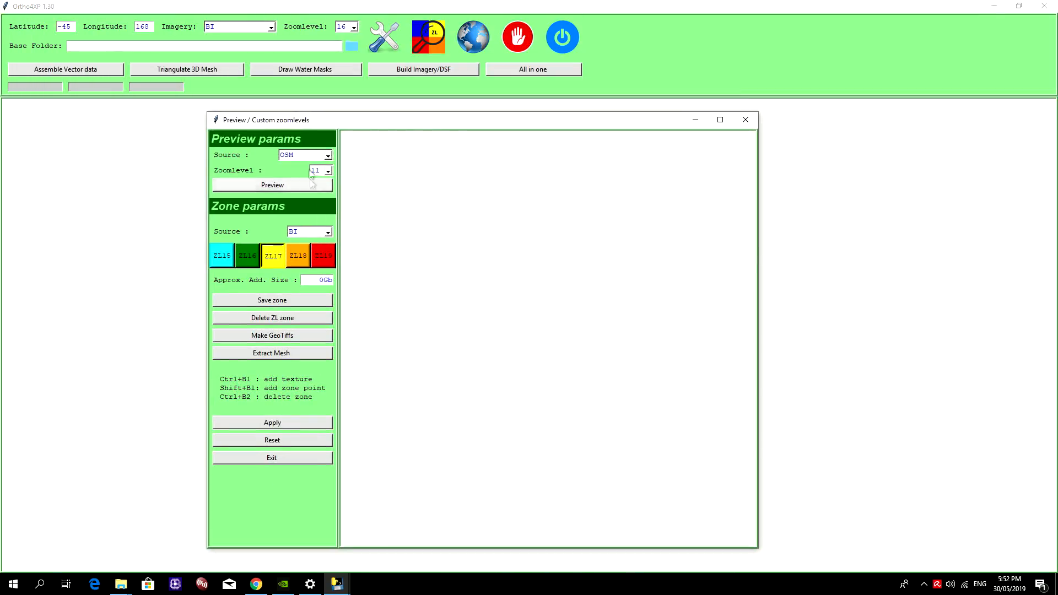
left_click(326, 155)
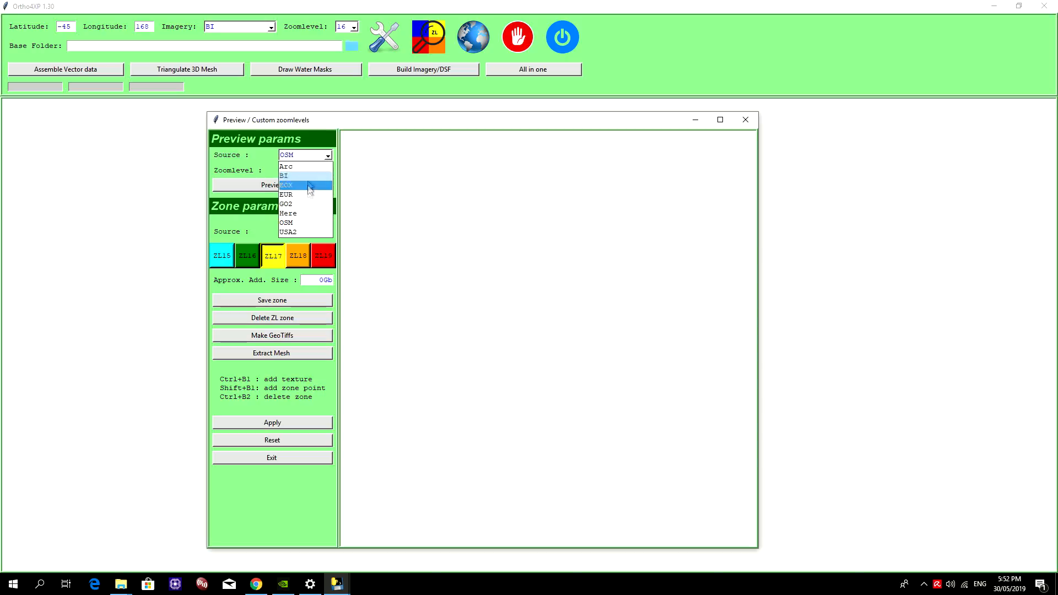
mouse_move(301, 176)
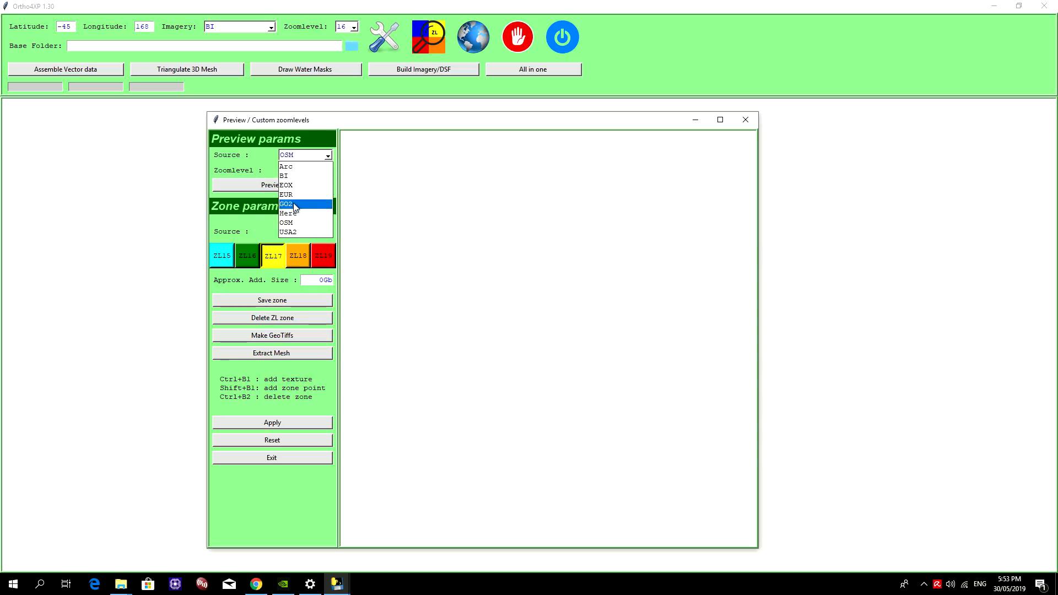
left_click(287, 203)
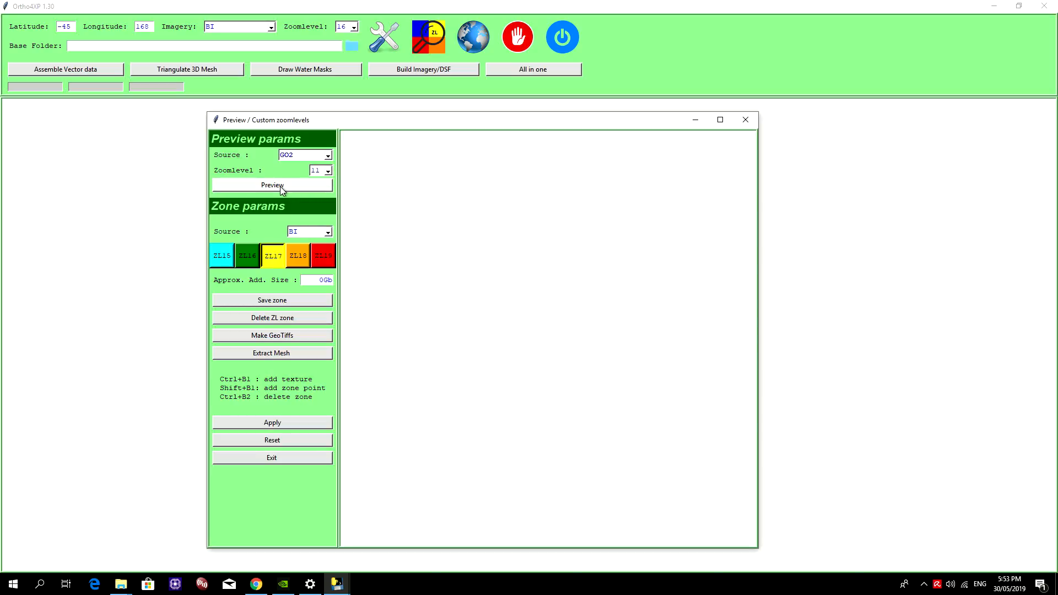
left_click(273, 185)
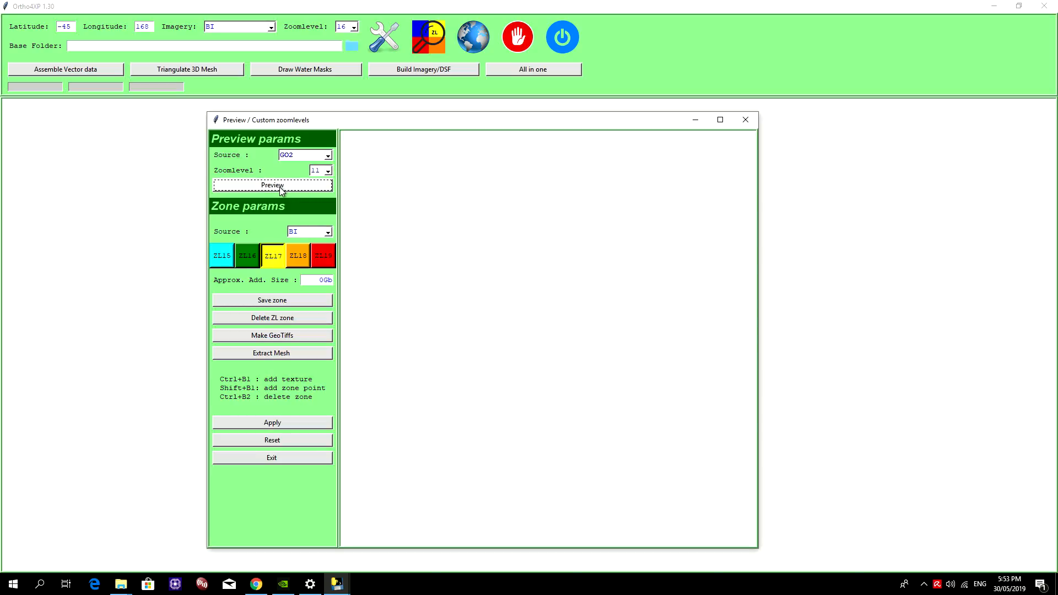
left_click(272, 185)
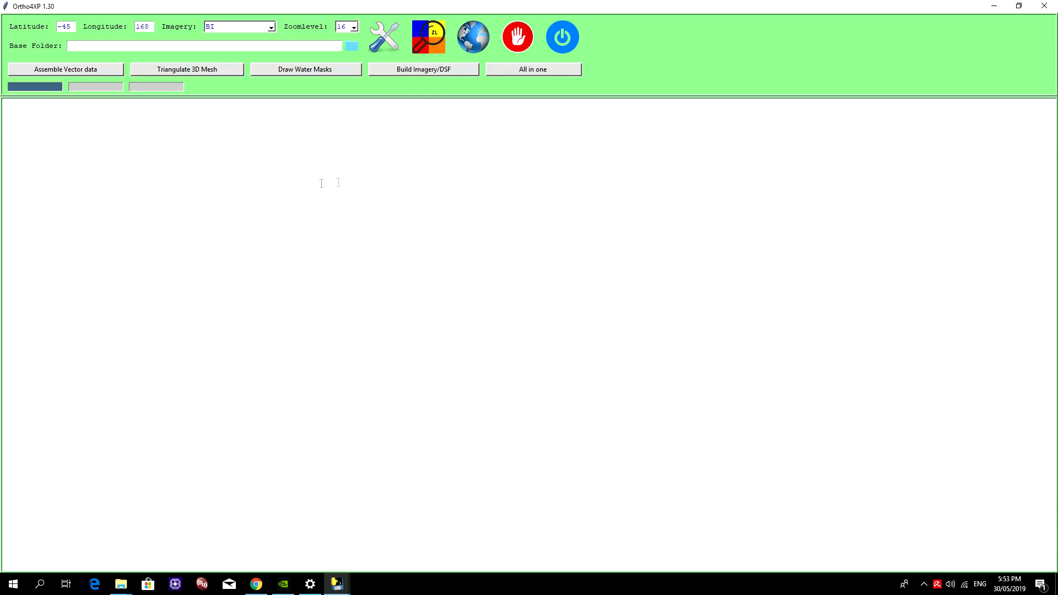
Step: In the tile map, make -46+168 the active tile and unmark the northern tile
left_click(472, 36)
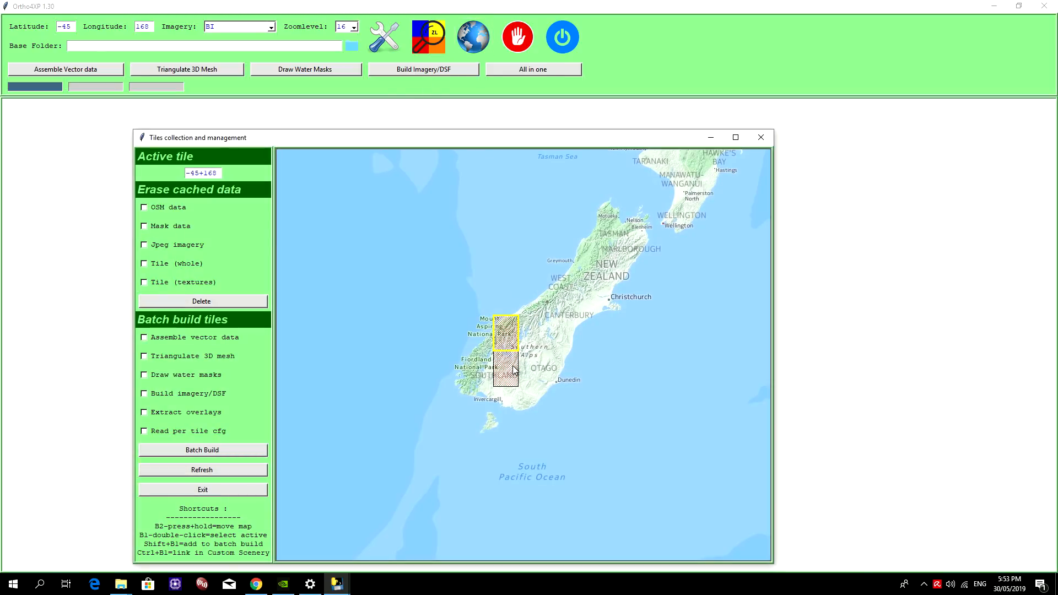
double_click(505, 371)
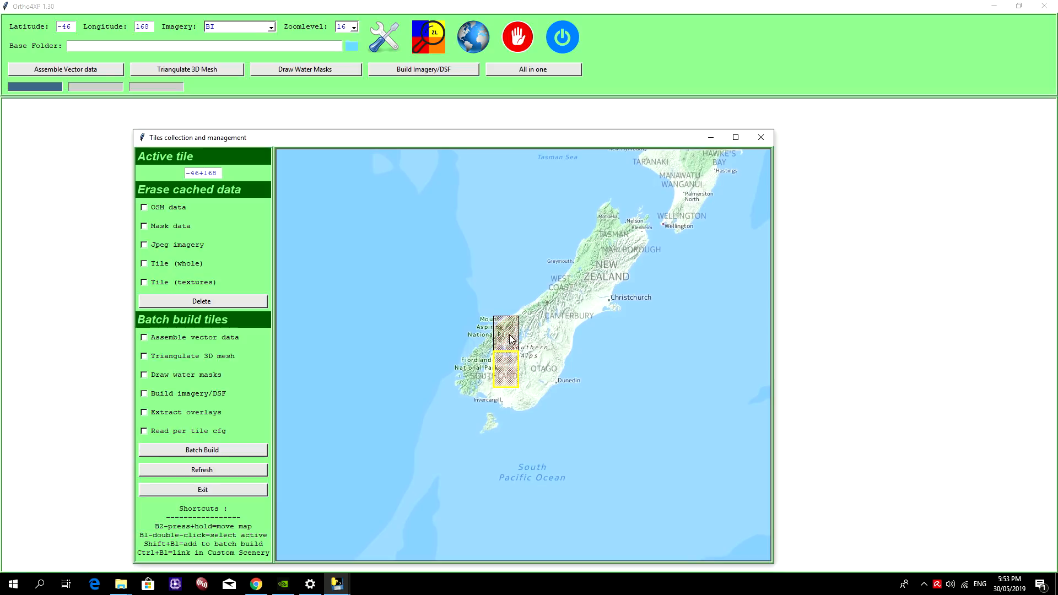
double_click(507, 339)
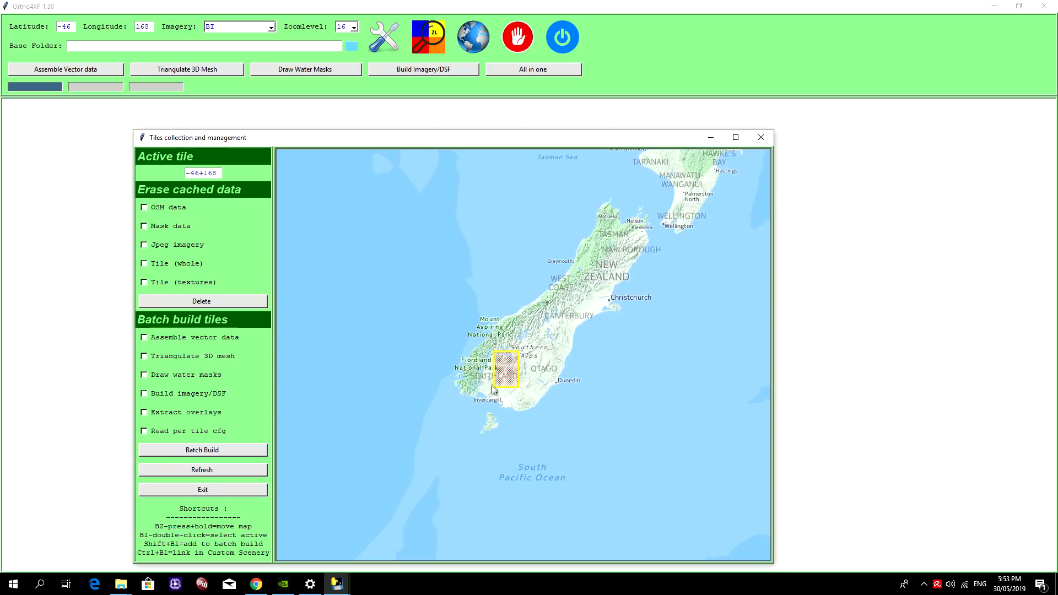
mouse_move(508, 376)
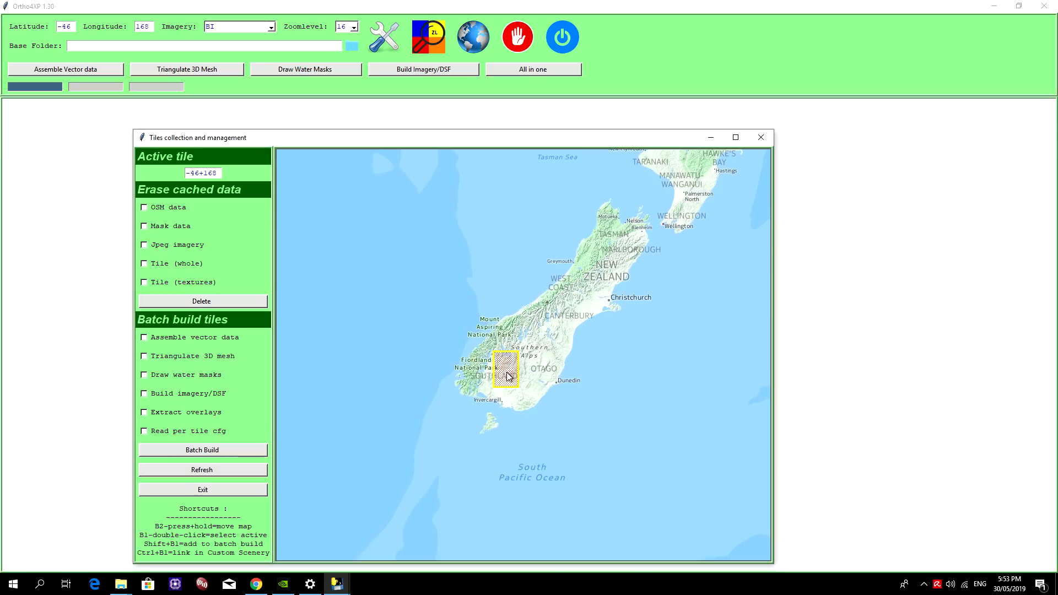
mouse_move(452, 40)
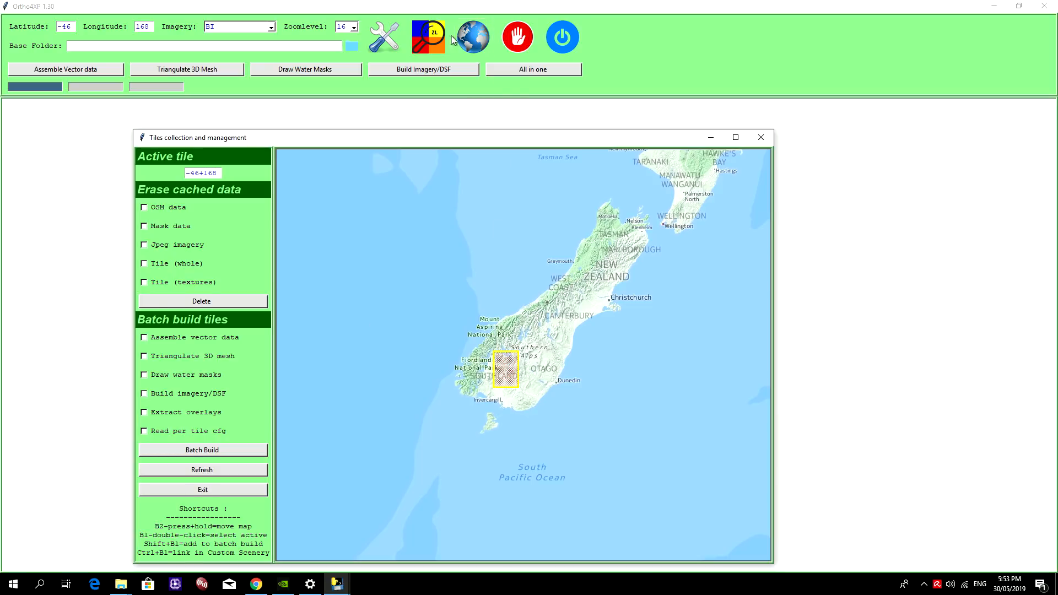
Step: Load a GO2 satellite preview of tile -46+168 at zoom 11
left_click(428, 36)
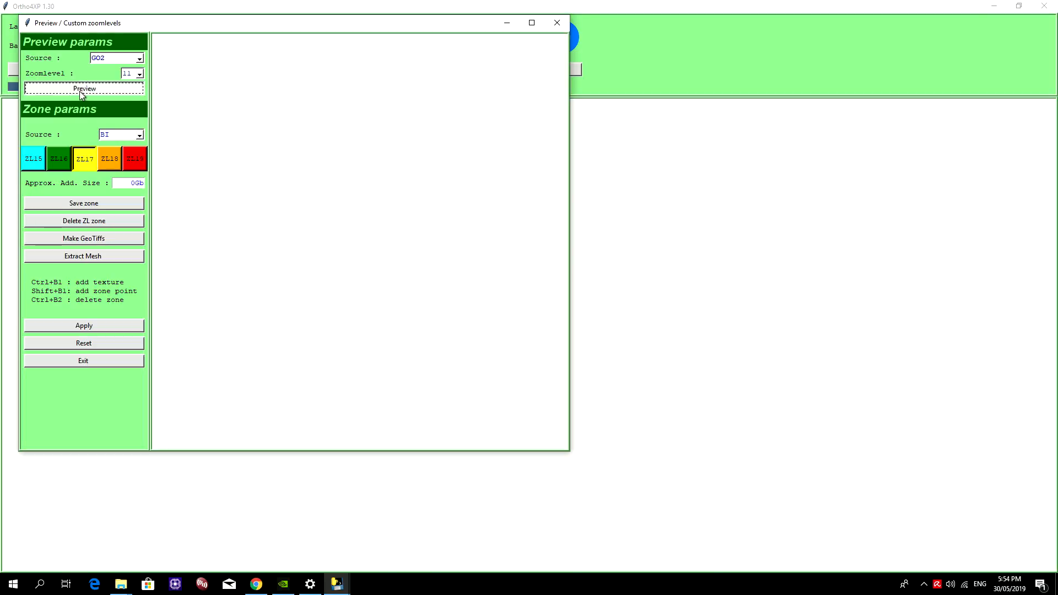
left_click(84, 88)
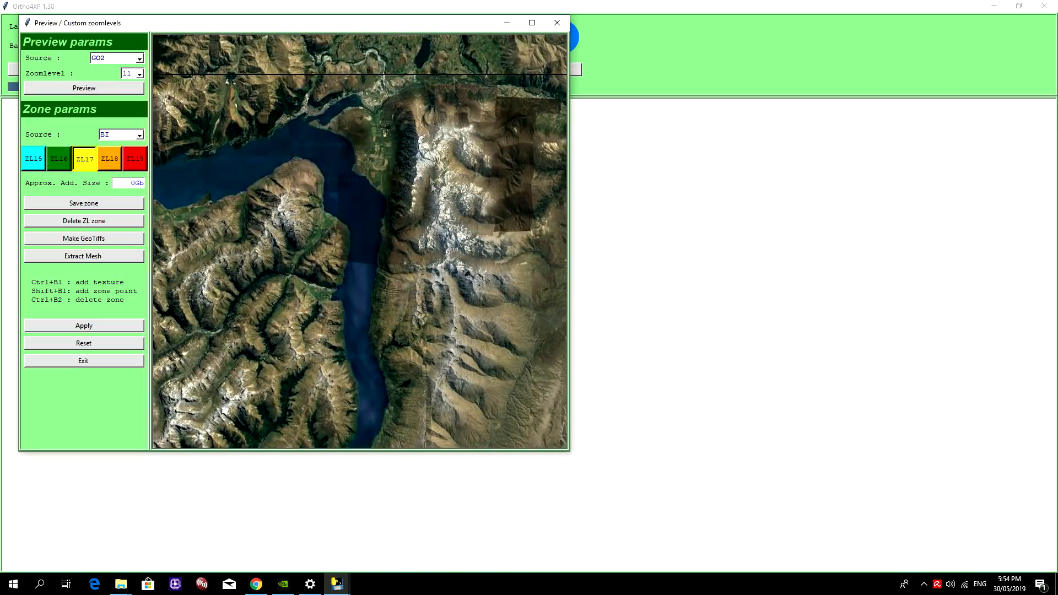
mouse_move(373, 107)
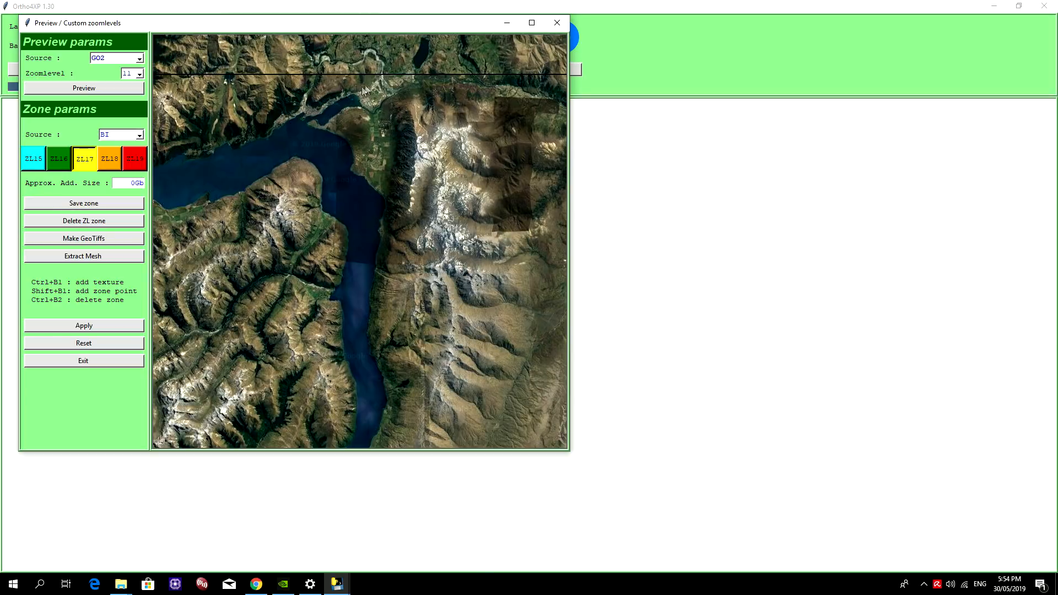
mouse_move(331, 30)
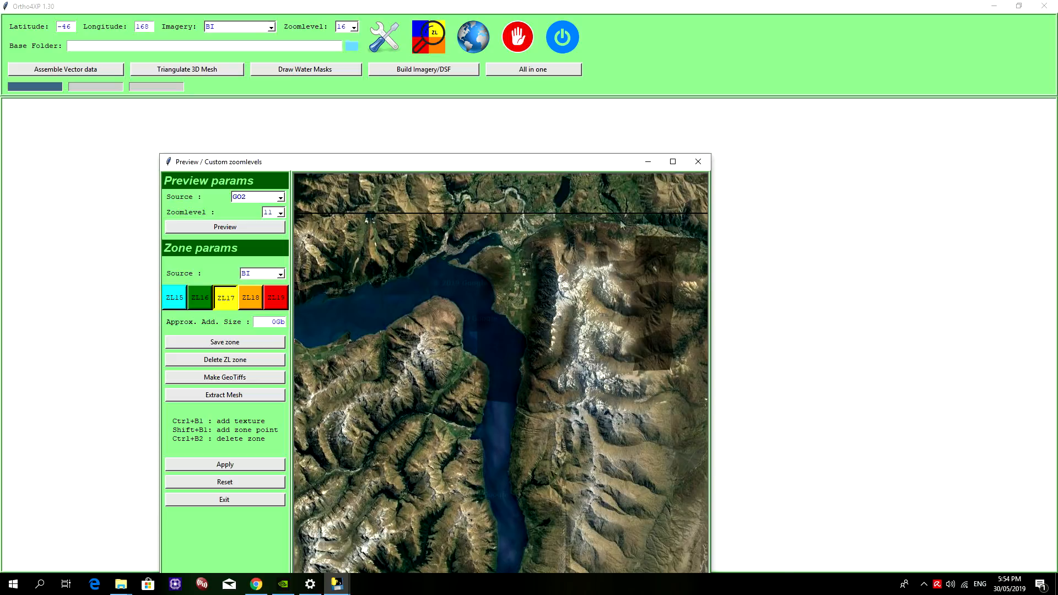
mouse_move(695, 232)
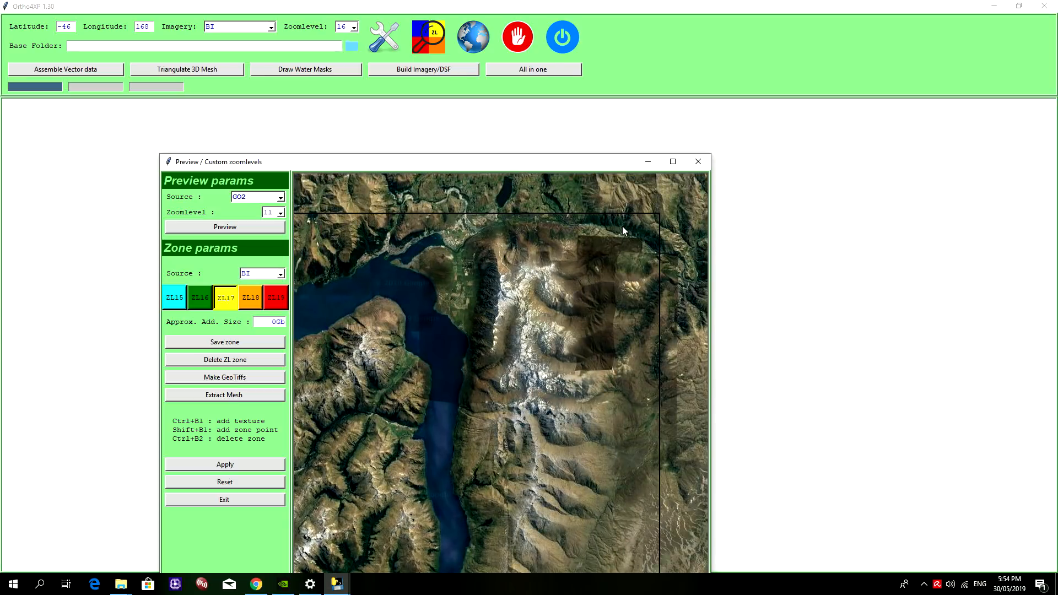
mouse_move(439, 408)
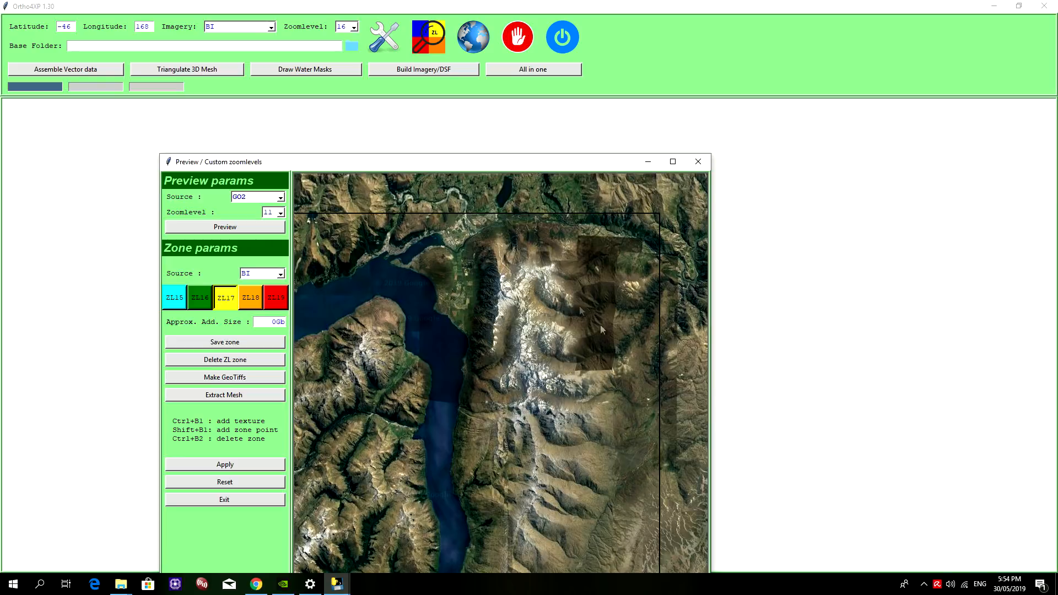
Step: Switch the preview source to Arc and reload the zoom 11 preview
left_click(277, 197)
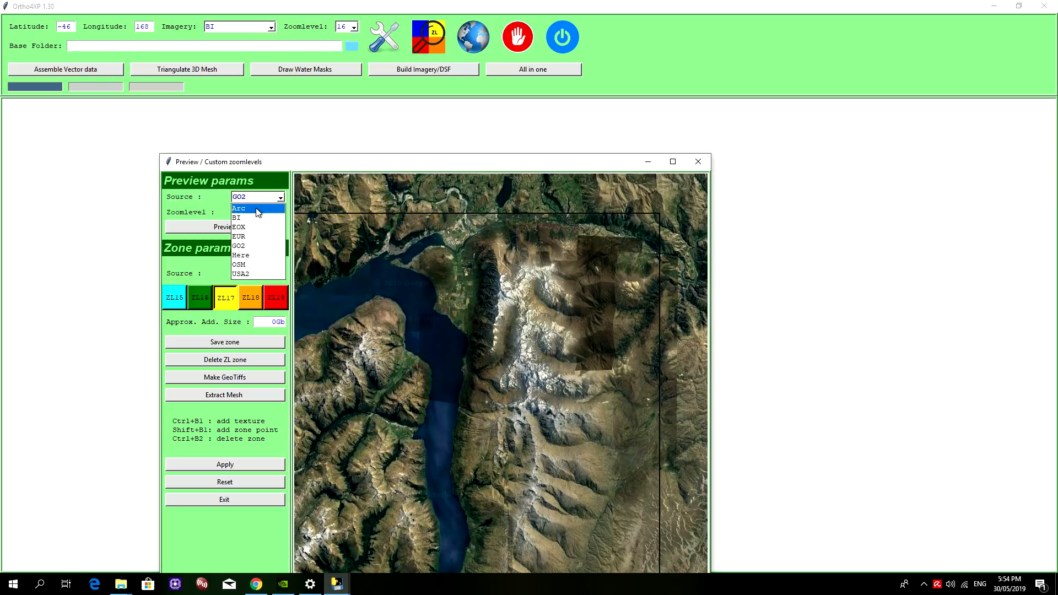
left_click(239, 208)
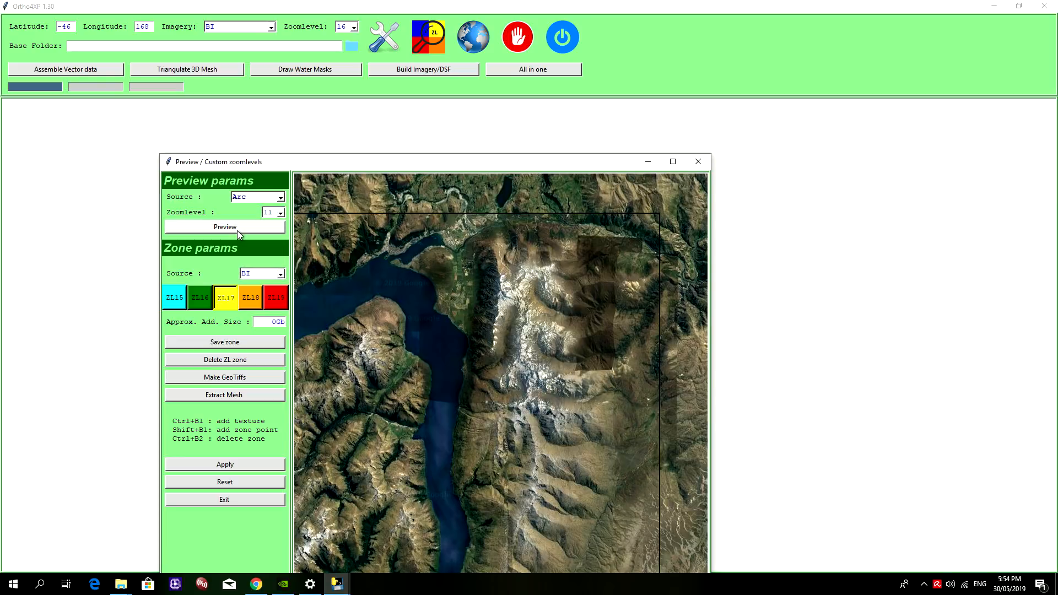
left_click(225, 226)
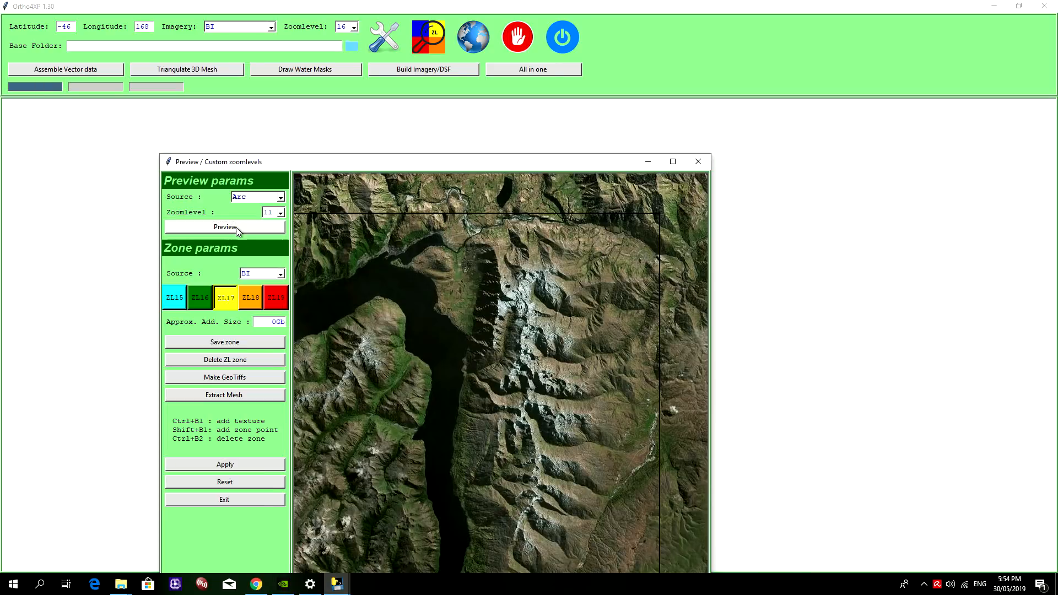
left_click(225, 227)
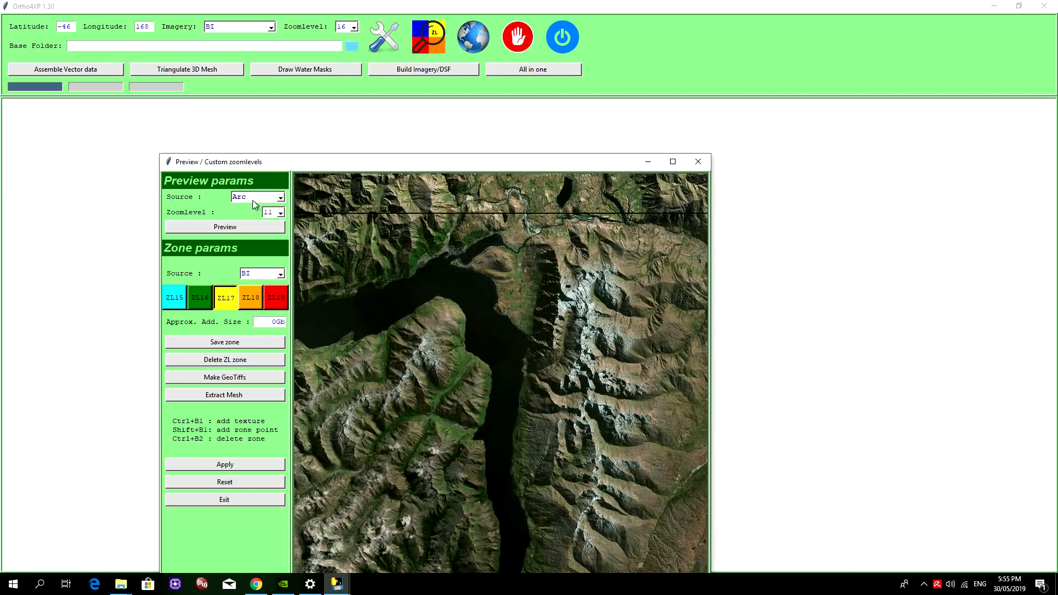
Step: Reload the zoom 11 preview of tile -46+168 with BI imagery
left_click(258, 196)
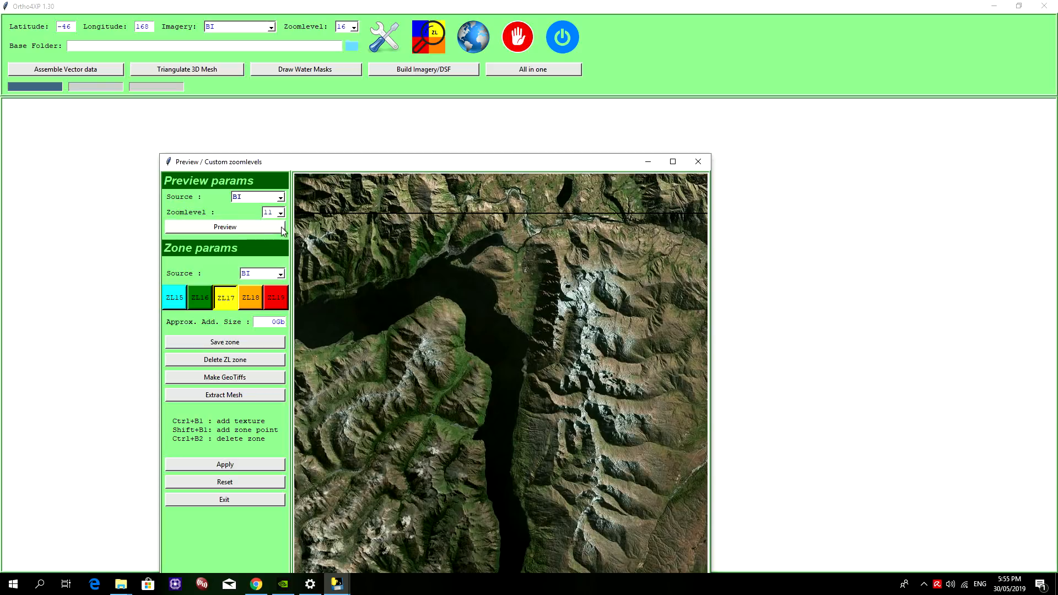
left_click(225, 227)
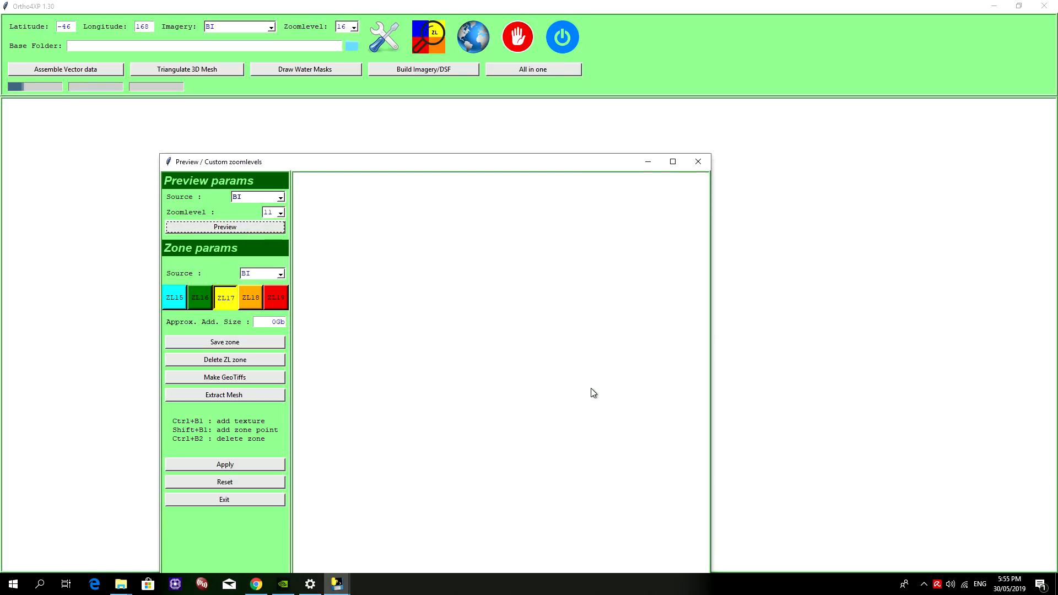
left_click(225, 226)
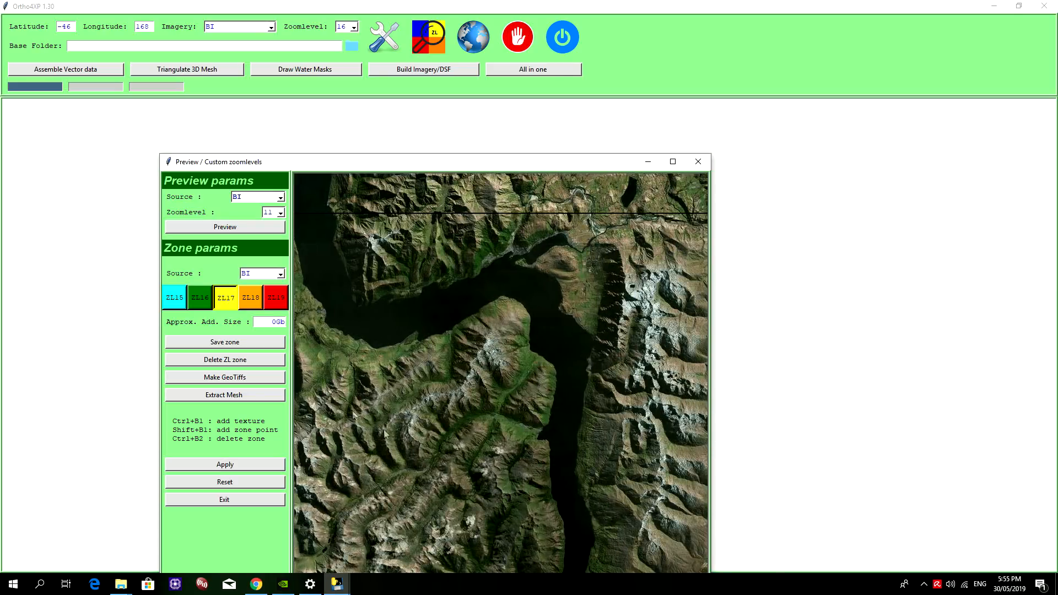
Step: Choose Arc from the preview imagery source list
left_click(280, 197)
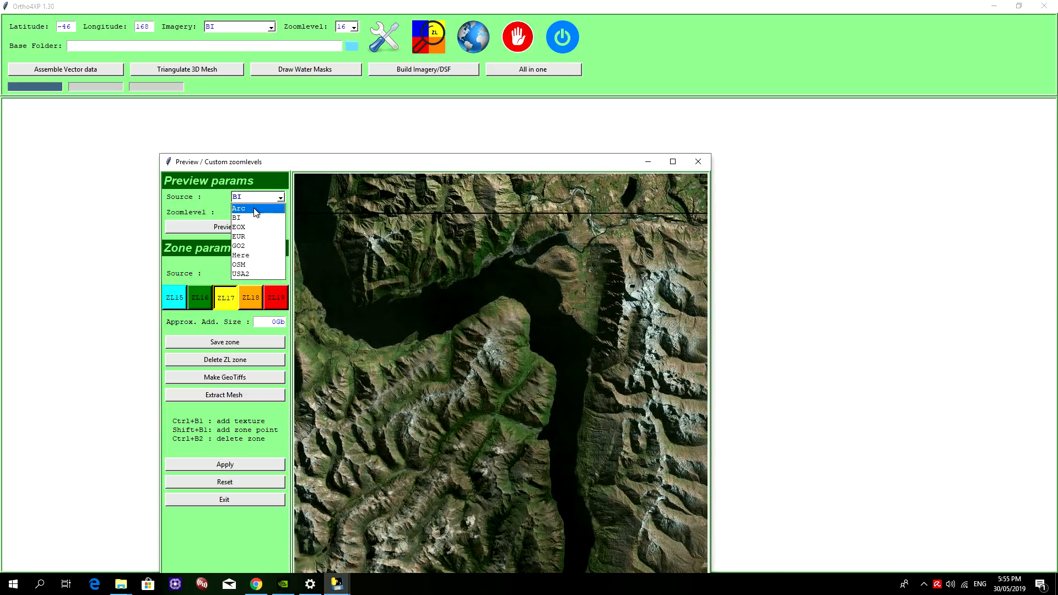
left_click(238, 207)
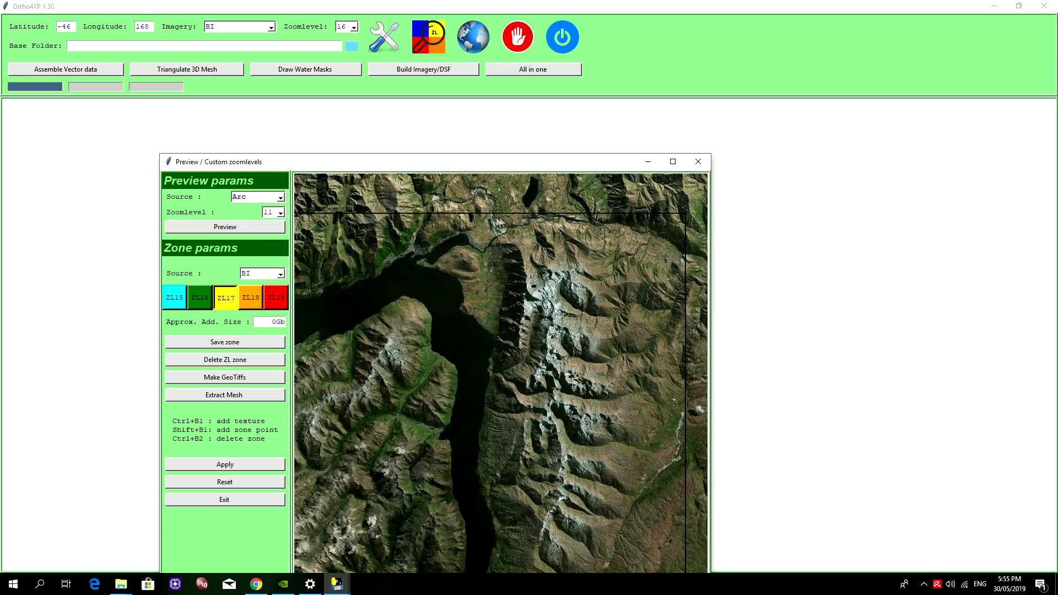
mouse_move(306, 324)
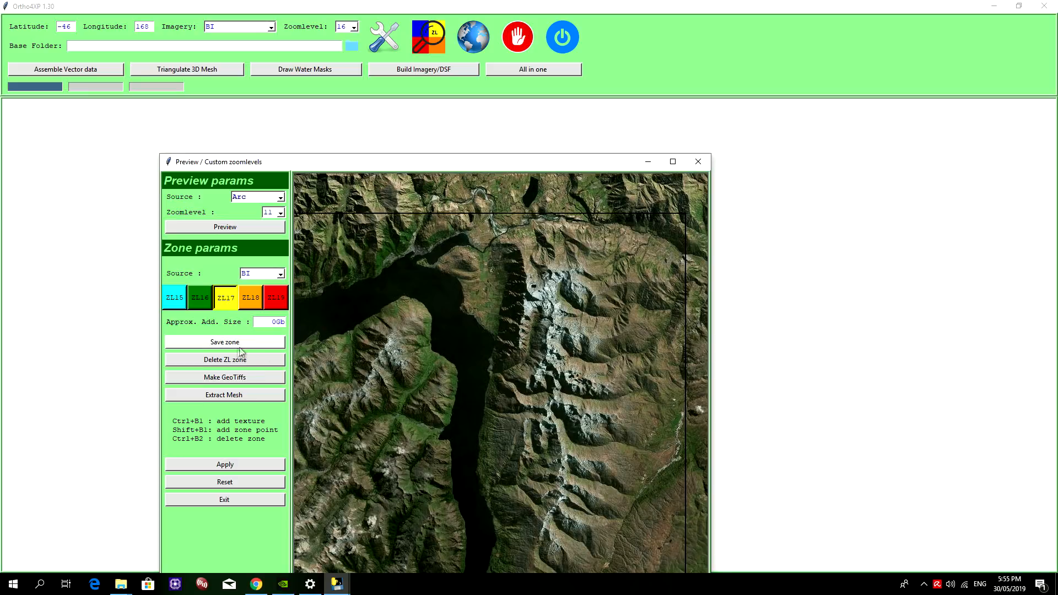
mouse_move(224, 382)
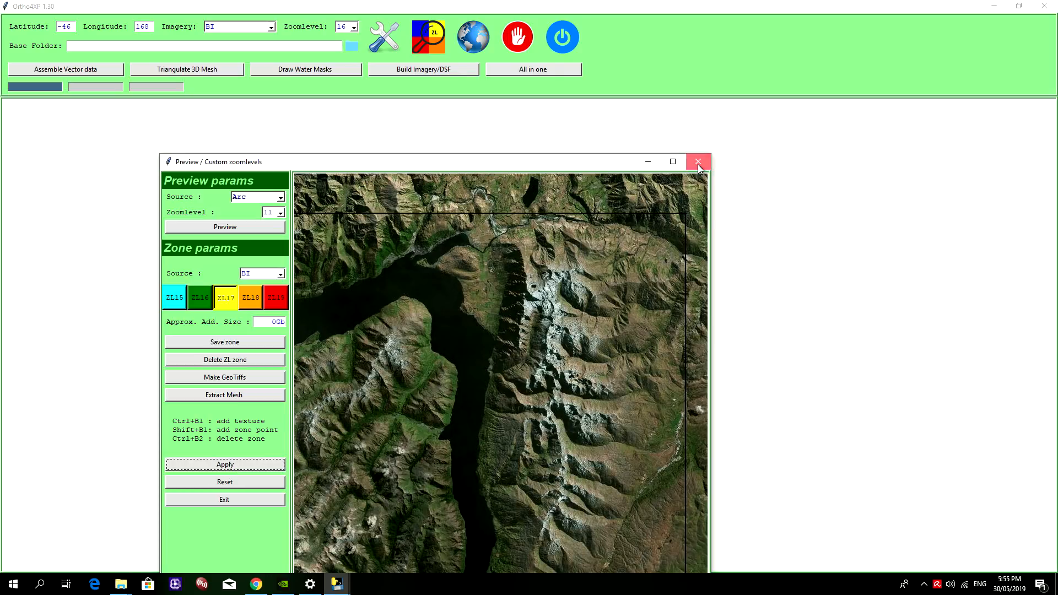
Step: Close the preview and set tile -46, 168 to Arc imagery at zoom level 17
left_click(698, 161)
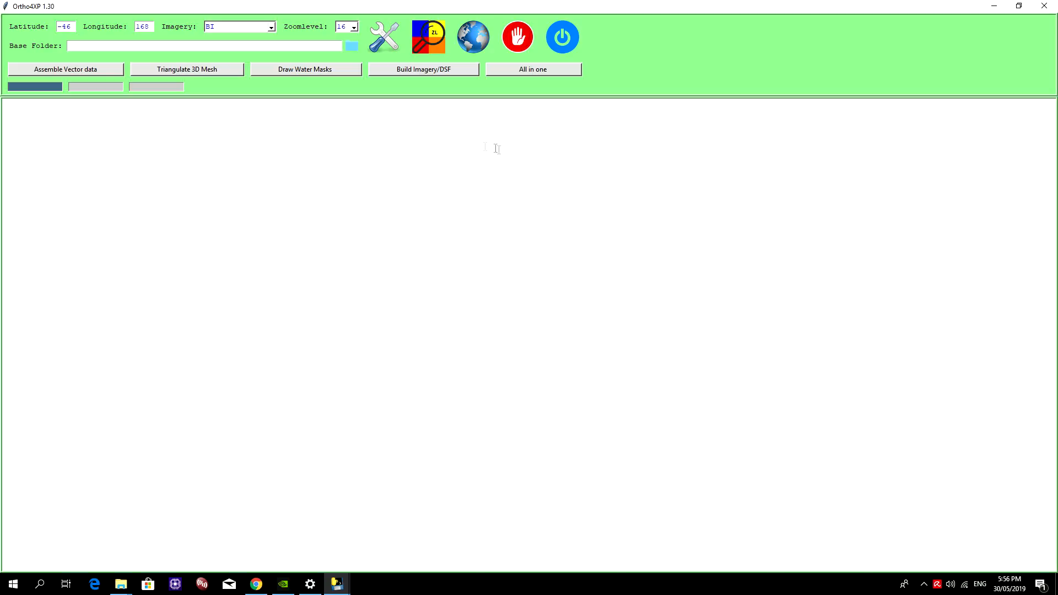
left_click(61, 27)
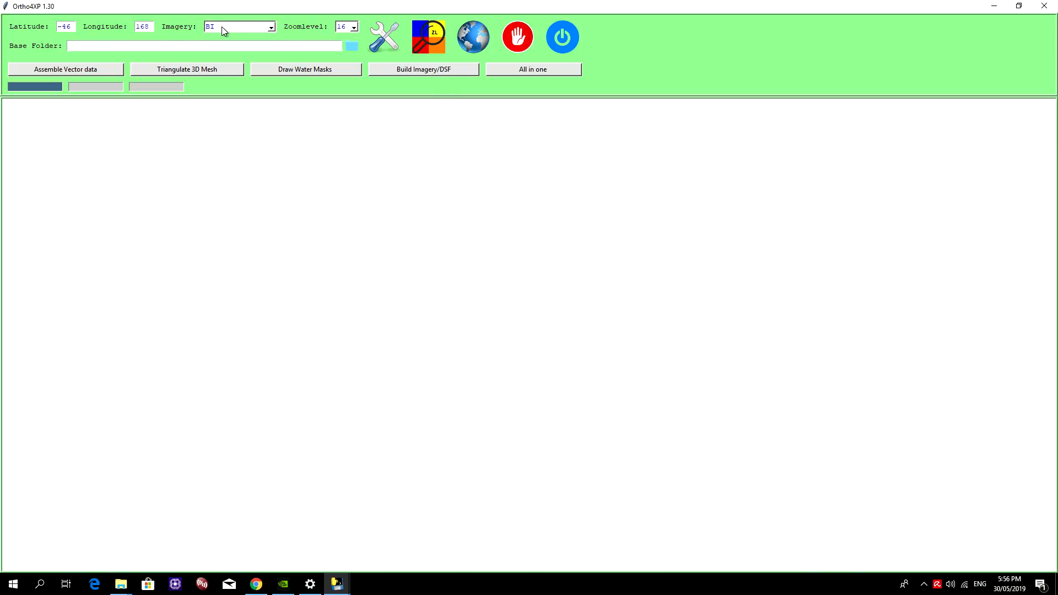
left_click(268, 27)
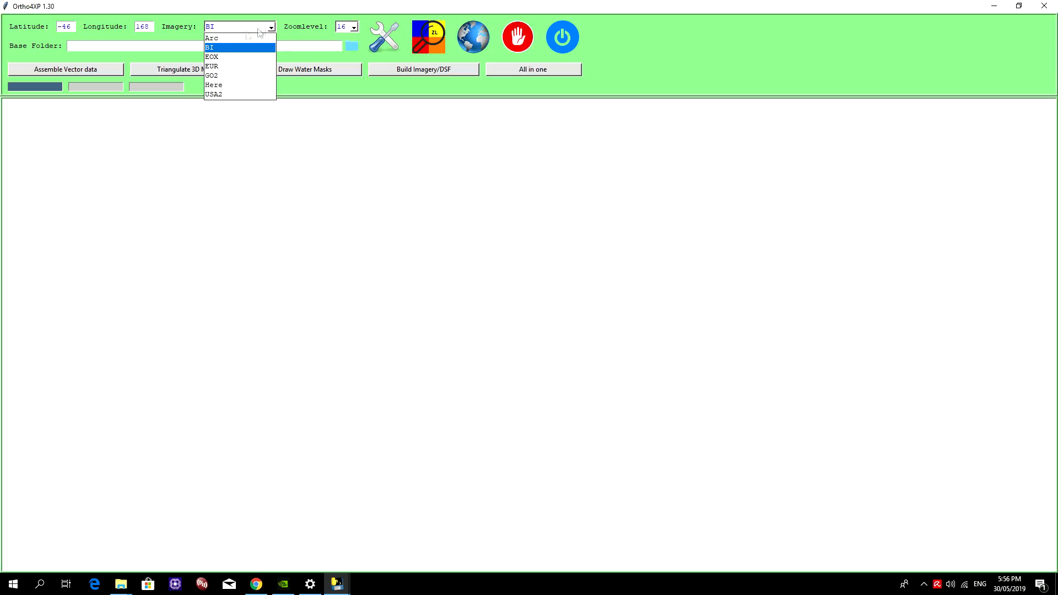
left_click(213, 38)
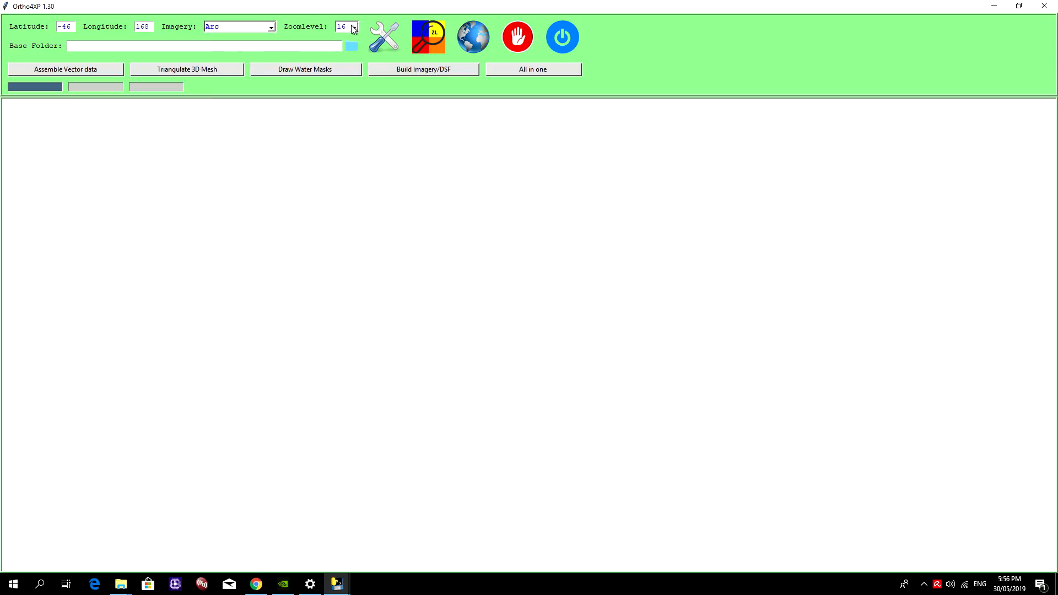
left_click(353, 24)
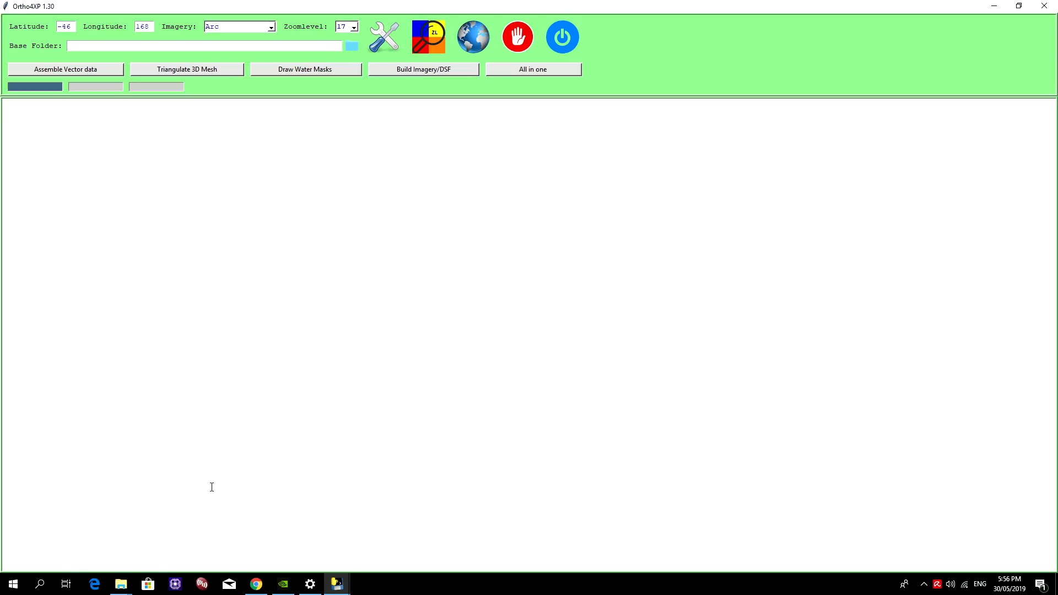
left_click(354, 26)
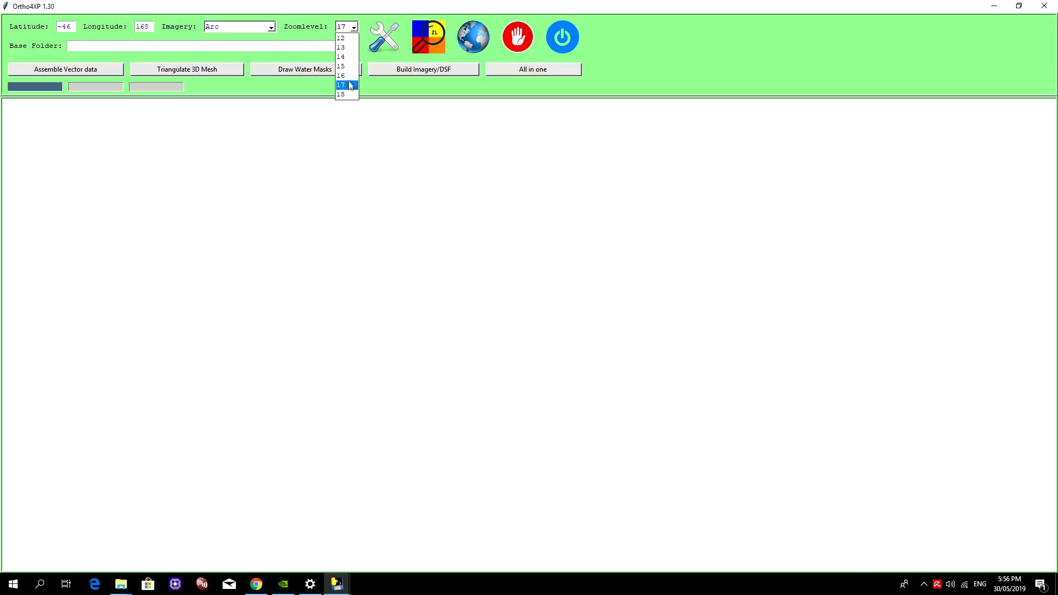
mouse_move(352, 94)
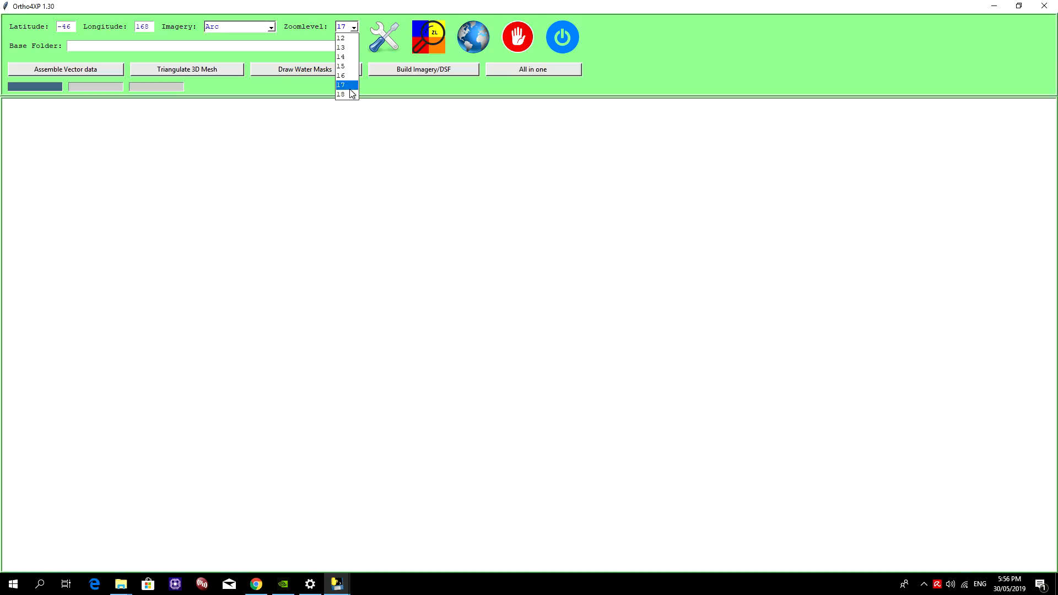
mouse_move(344, 90)
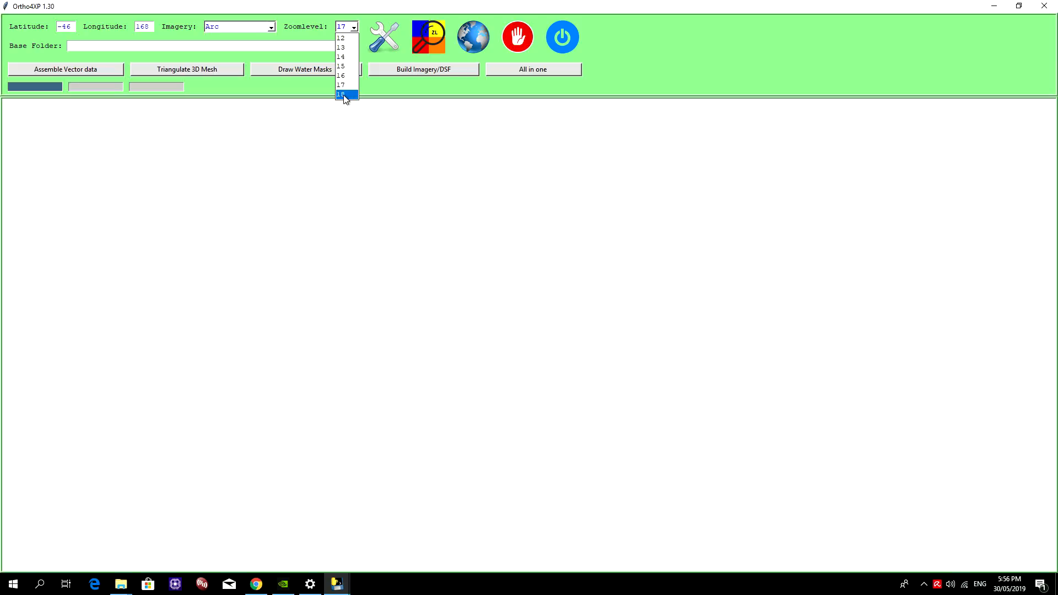
mouse_move(348, 119)
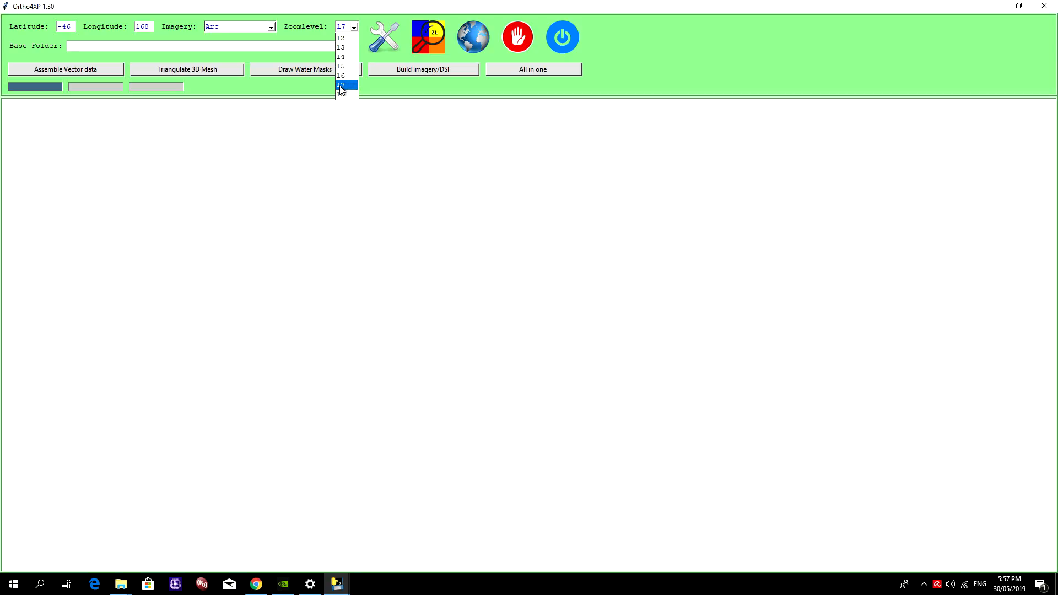
left_click(343, 87)
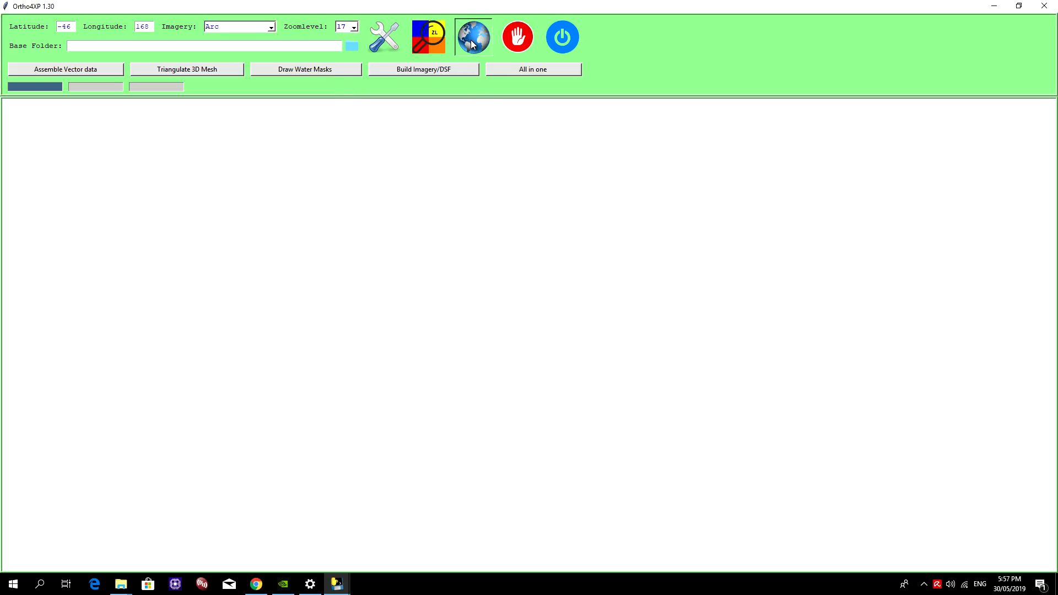
Step: Reopen the tile manager and enable overlay extraction in the batch build
left_click(473, 37)
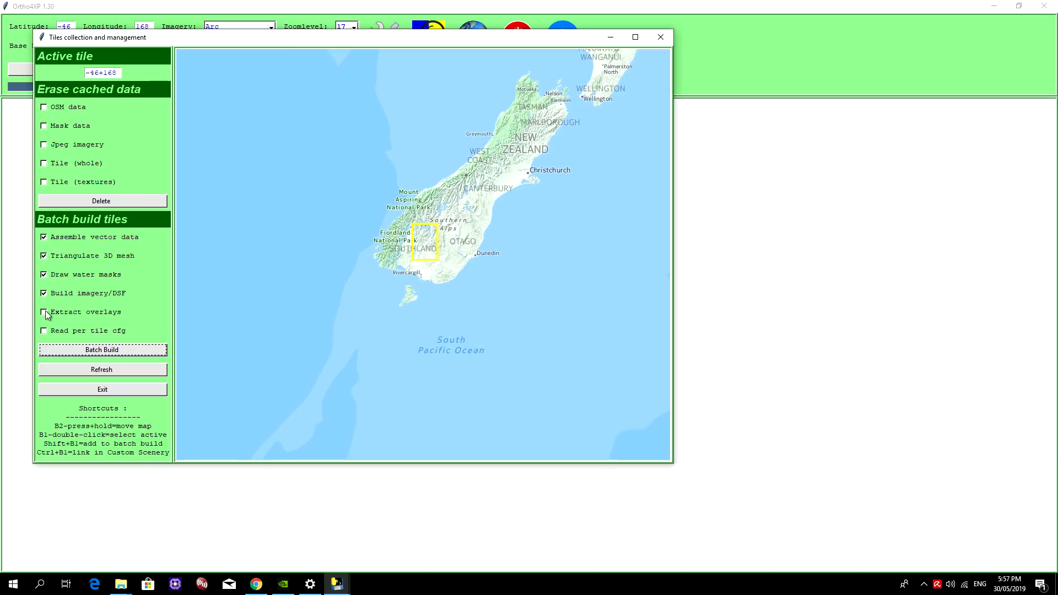
left_click(44, 312)
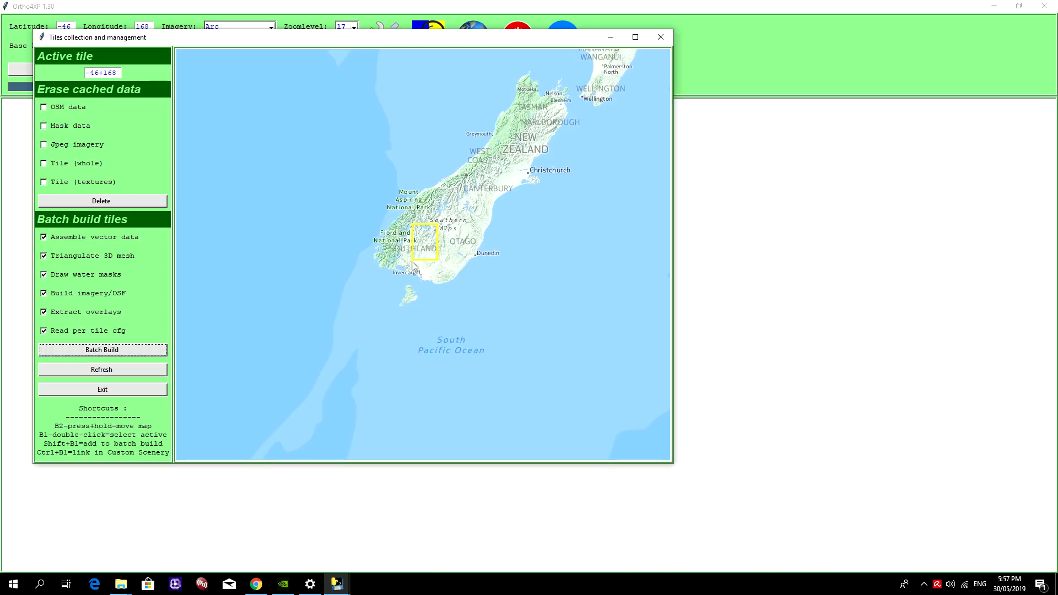
mouse_move(428, 246)
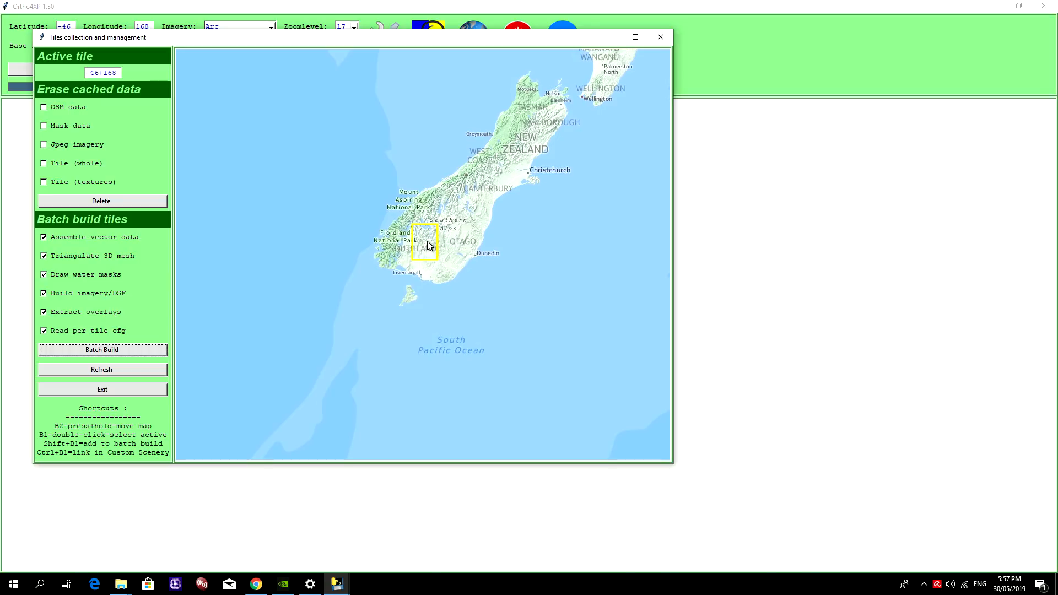
mouse_move(427, 235)
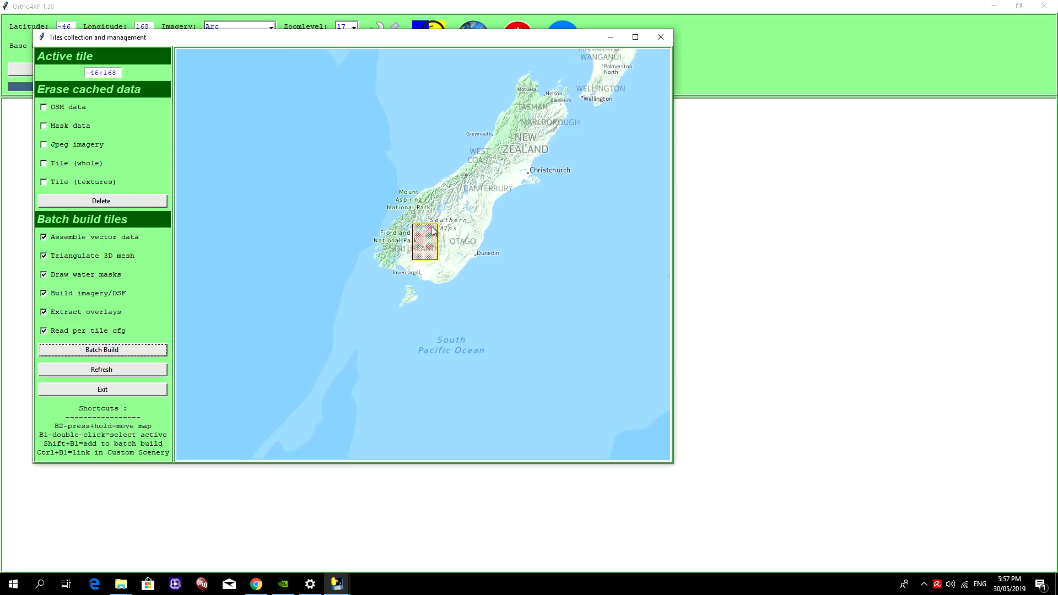
mouse_move(424, 256)
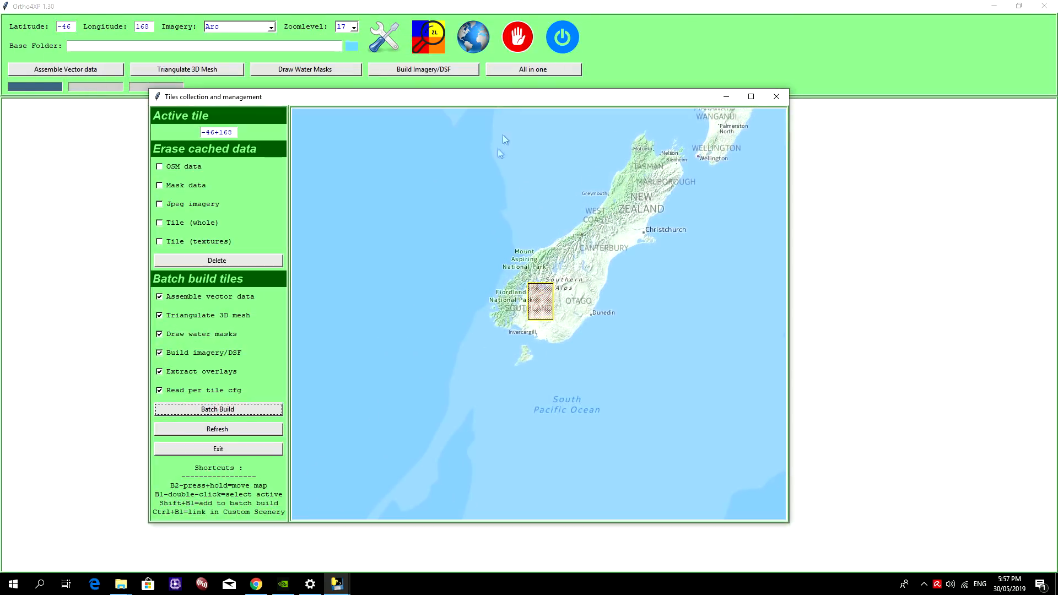
mouse_move(547, 329)
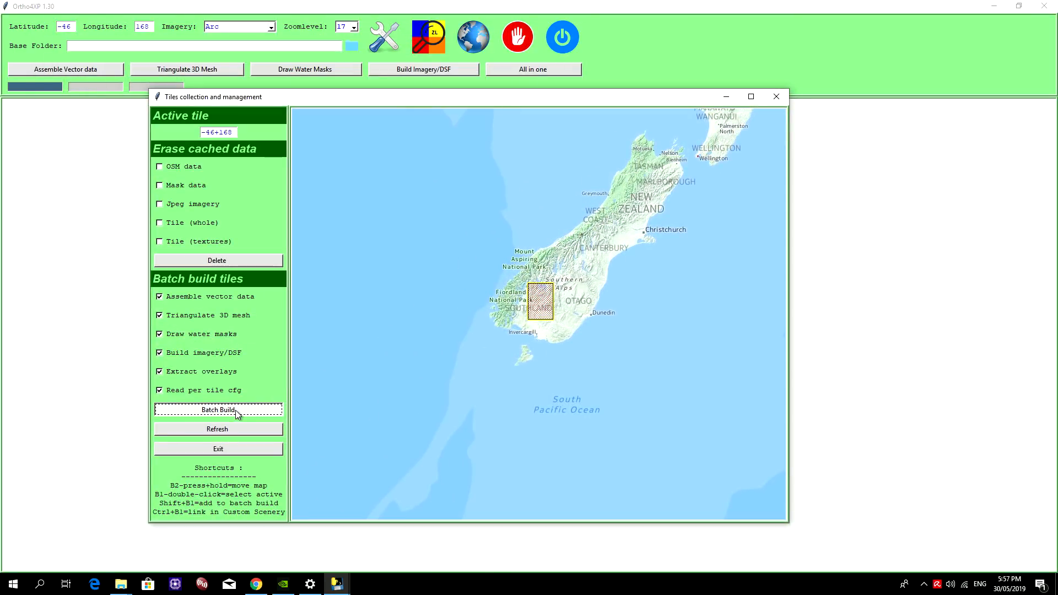
Step: Launch the batch build for tile -46+168
left_click(217, 410)
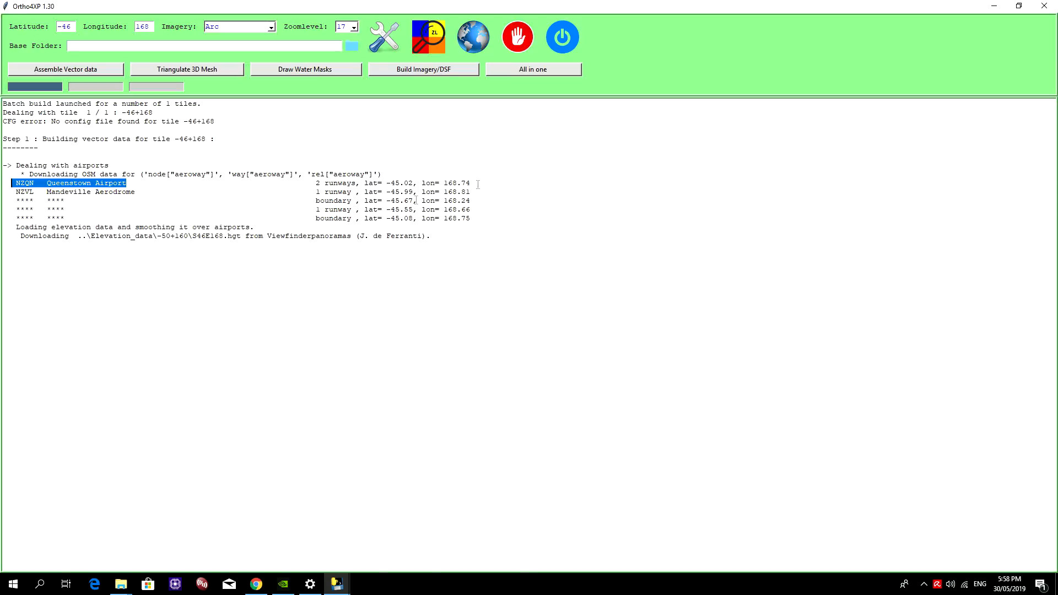
mouse_move(98, 274)
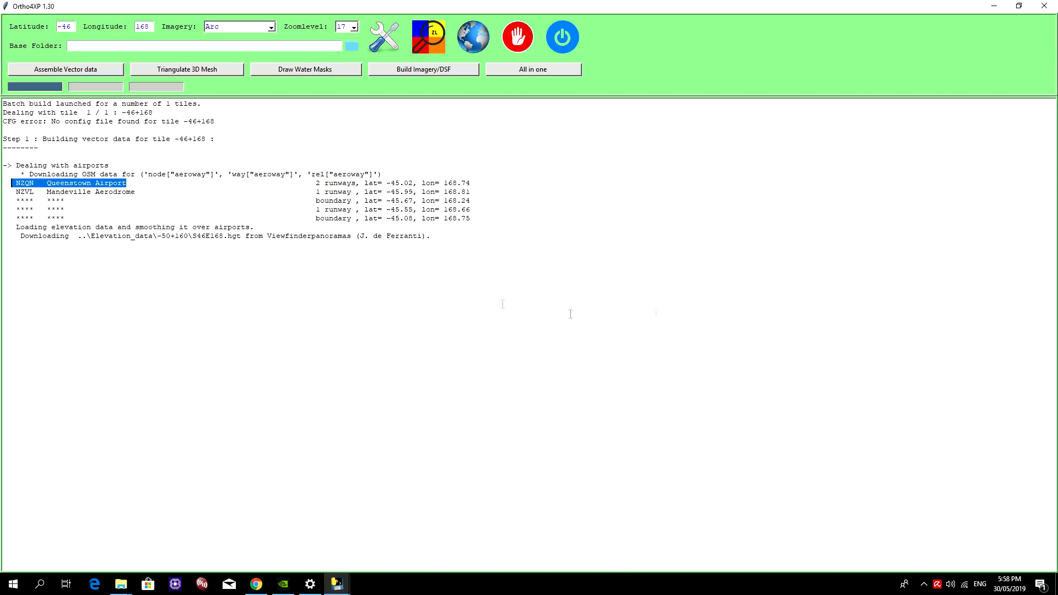
mouse_move(751, 275)
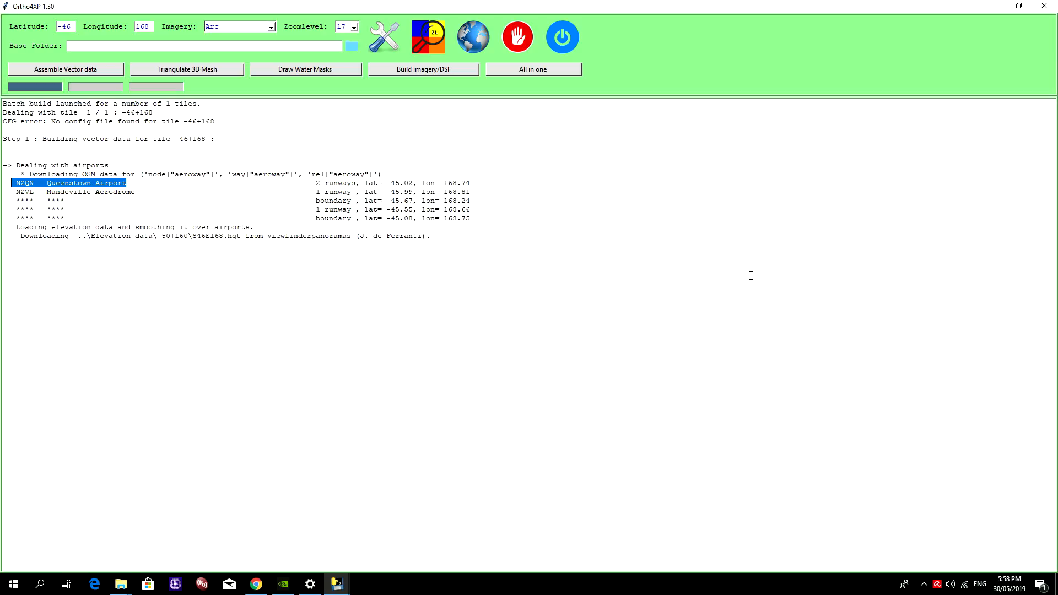
mouse_move(549, 223)
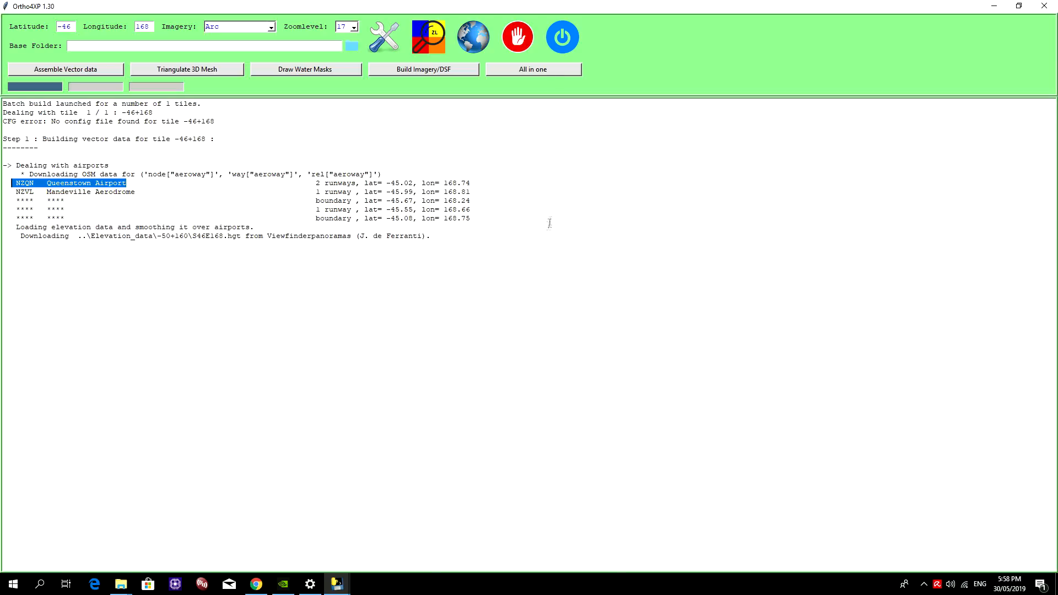
mouse_move(550, 348)
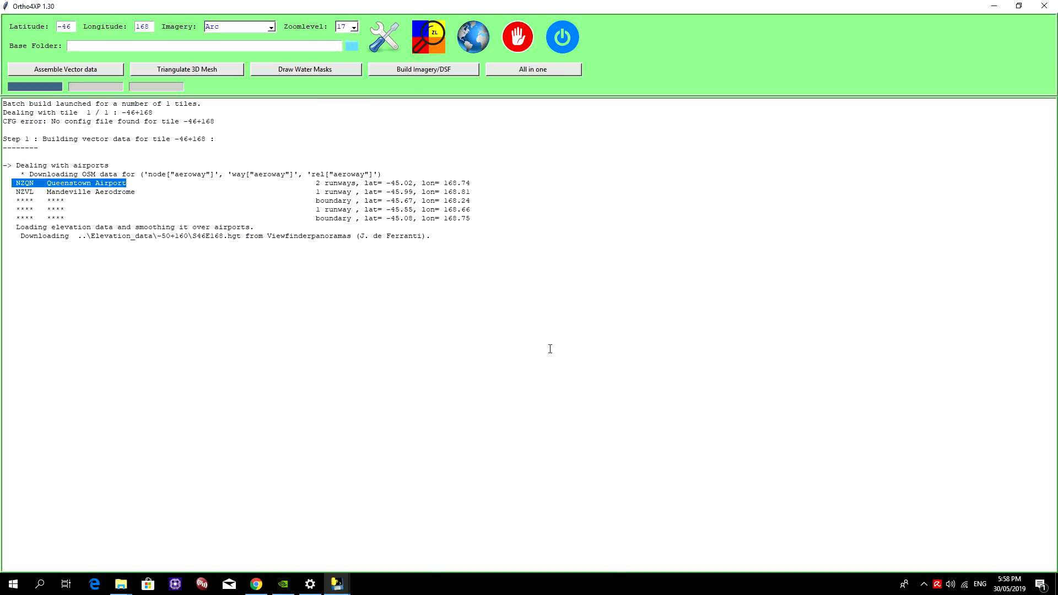
mouse_move(492, 339)
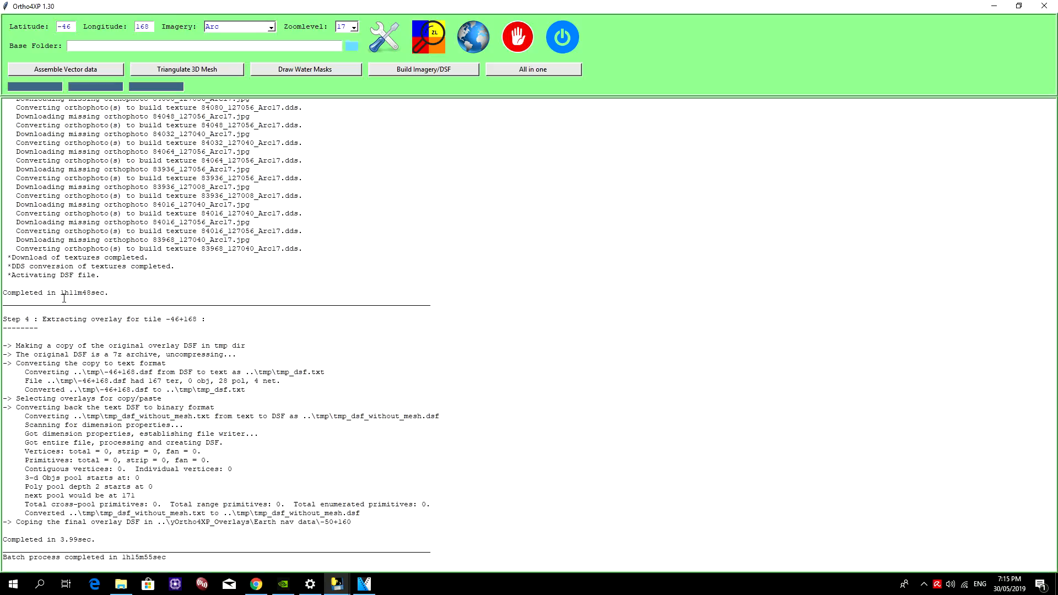
mouse_move(277, 350)
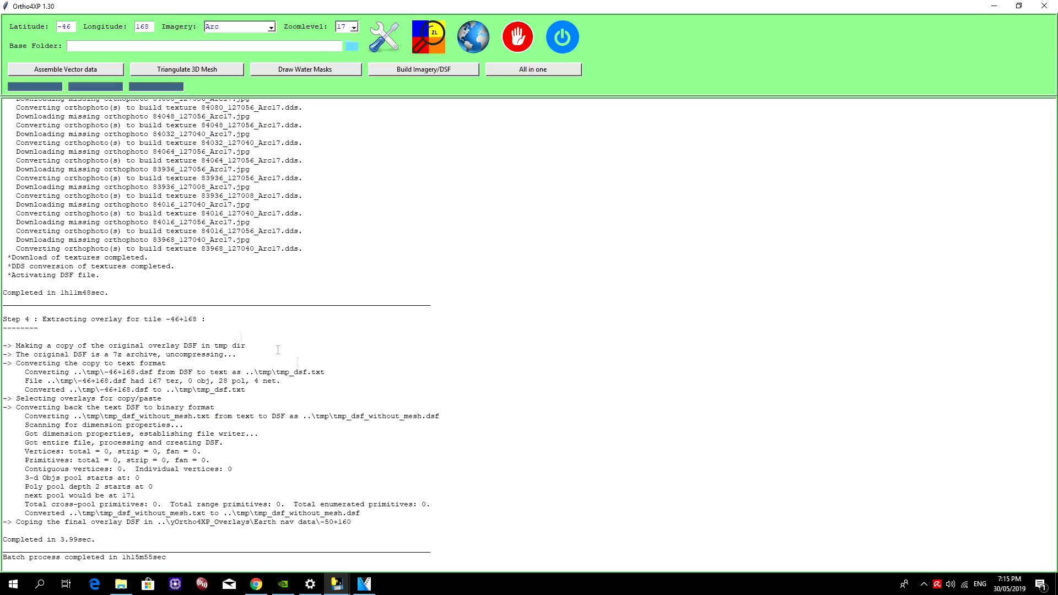
mouse_move(112, 303)
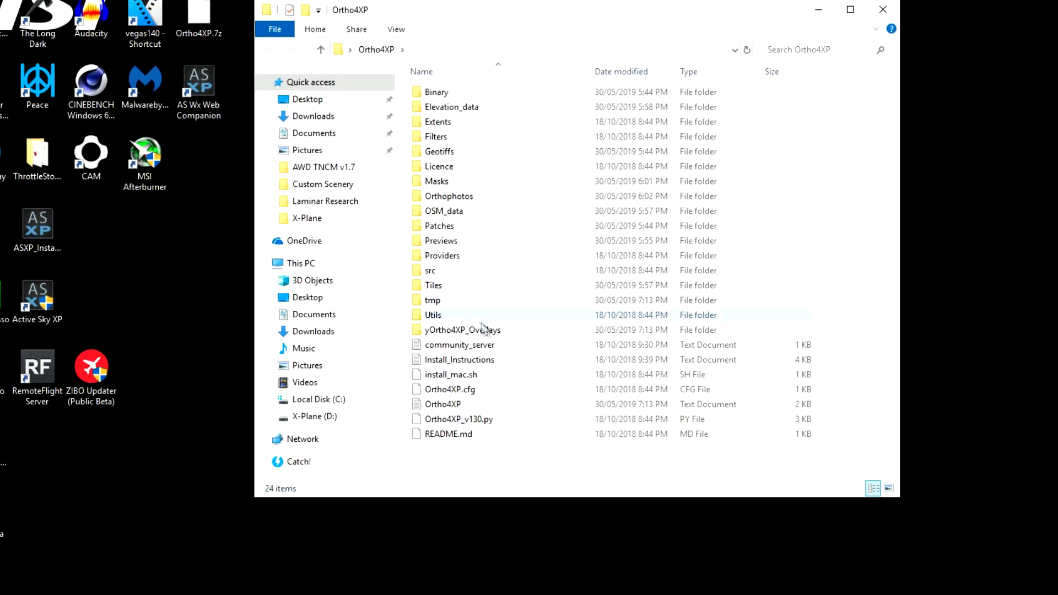
Step: Open the Tiles folder and cut both zOrtho4XP tile folders
double_click(433, 285)
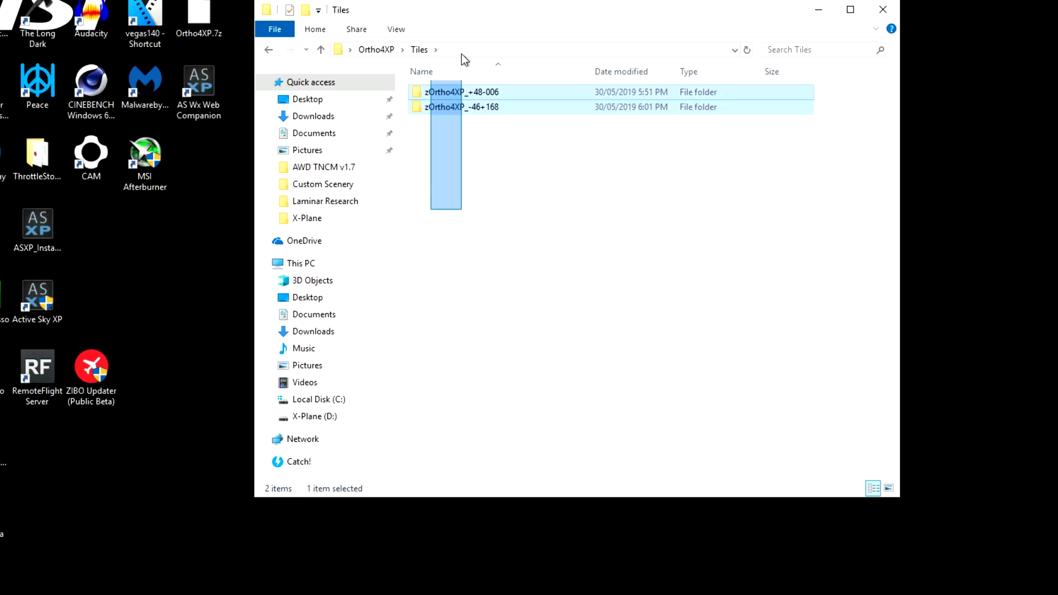
right_click(458, 91)
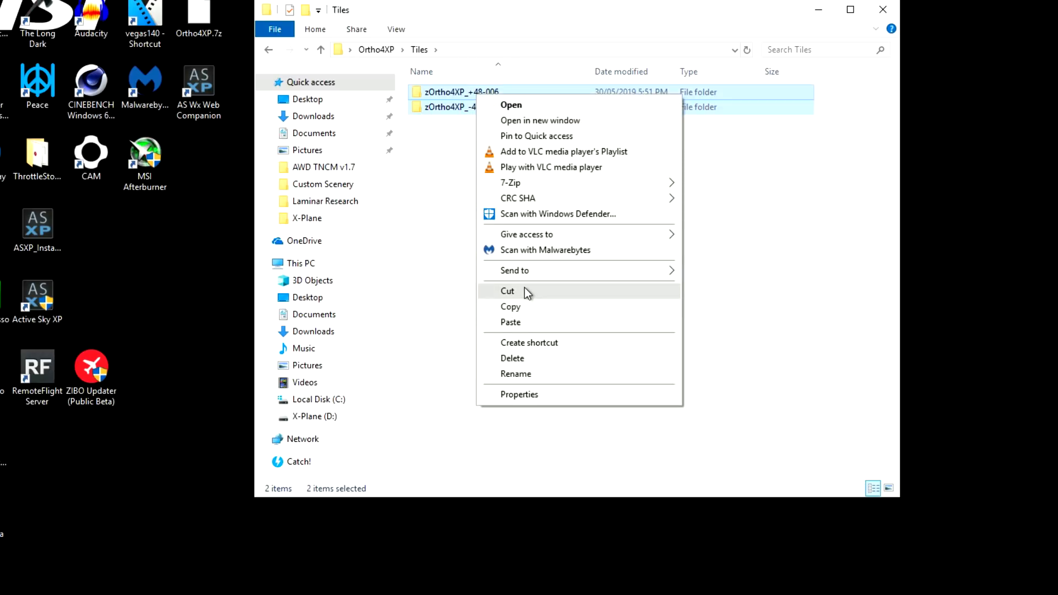
left_click(507, 291)
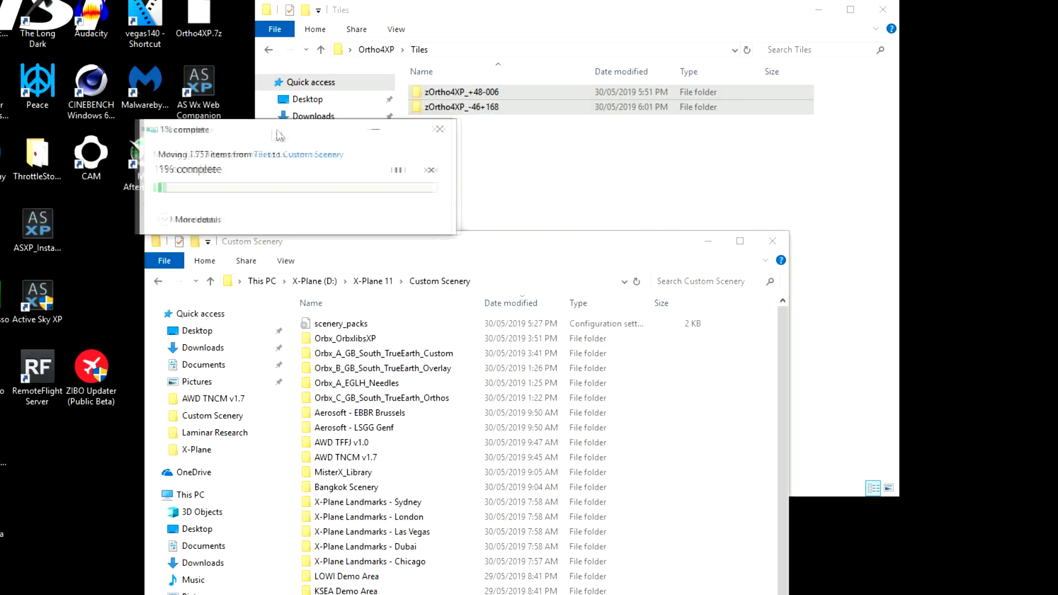
Step: Check the properties and size of the zOrtho4XP_-46+168 folder
right_click(445, 107)
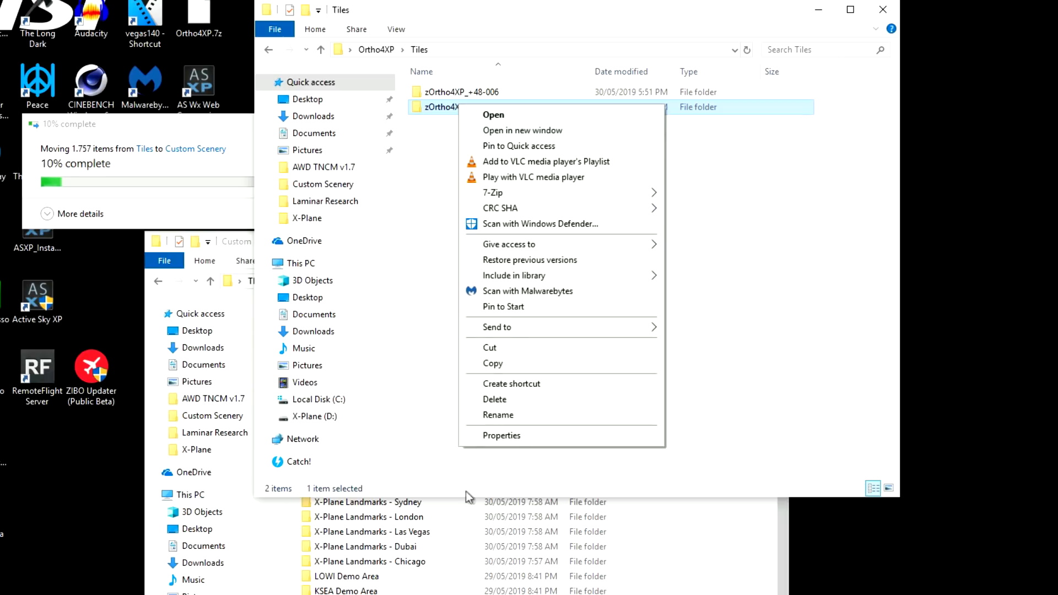
left_click(501, 435)
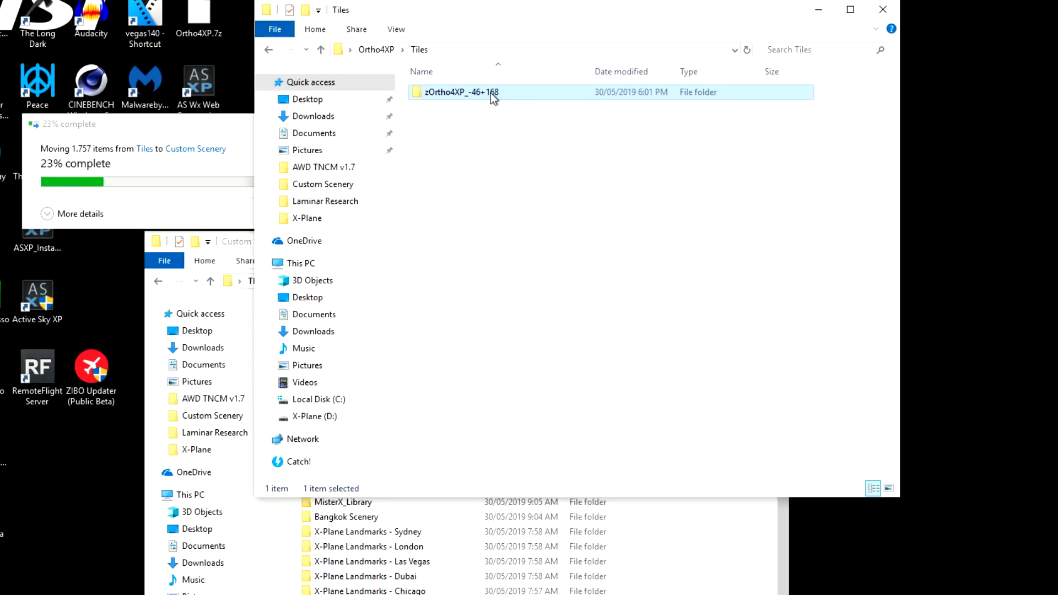
right_click(461, 92)
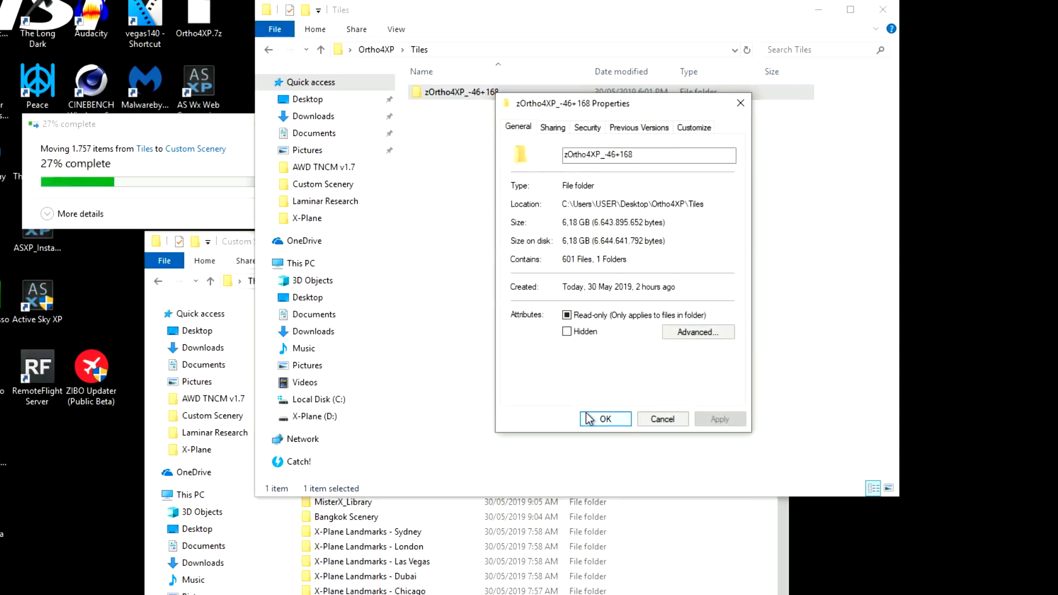
left_click(604, 418)
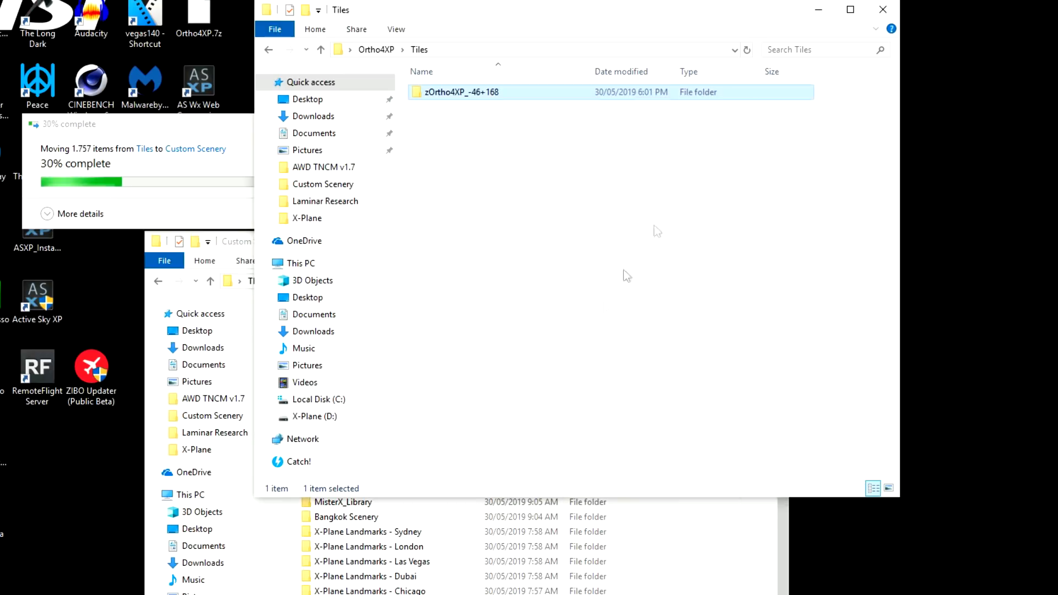
mouse_move(586, 336)
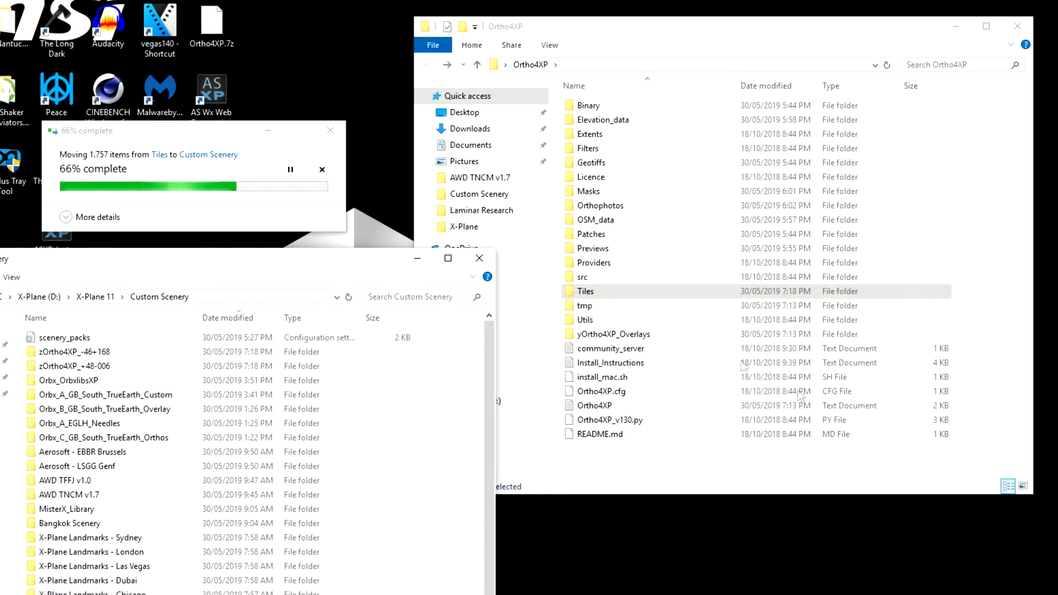
Step: Select the yOrtho4XP_Overlays folder inside the Ortho4XP folder
left_click(614, 334)
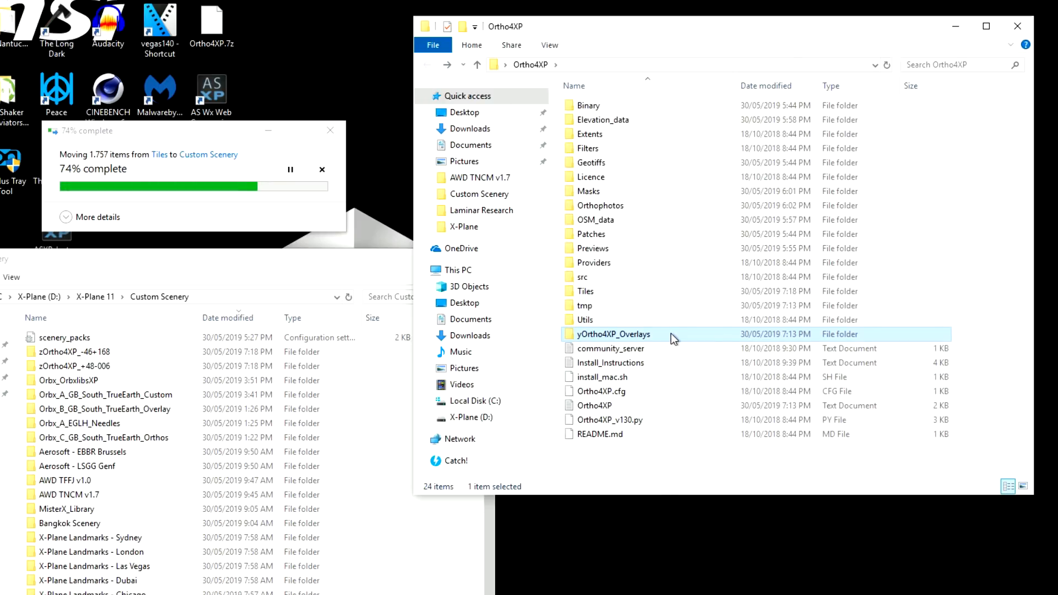
mouse_move(449, 584)
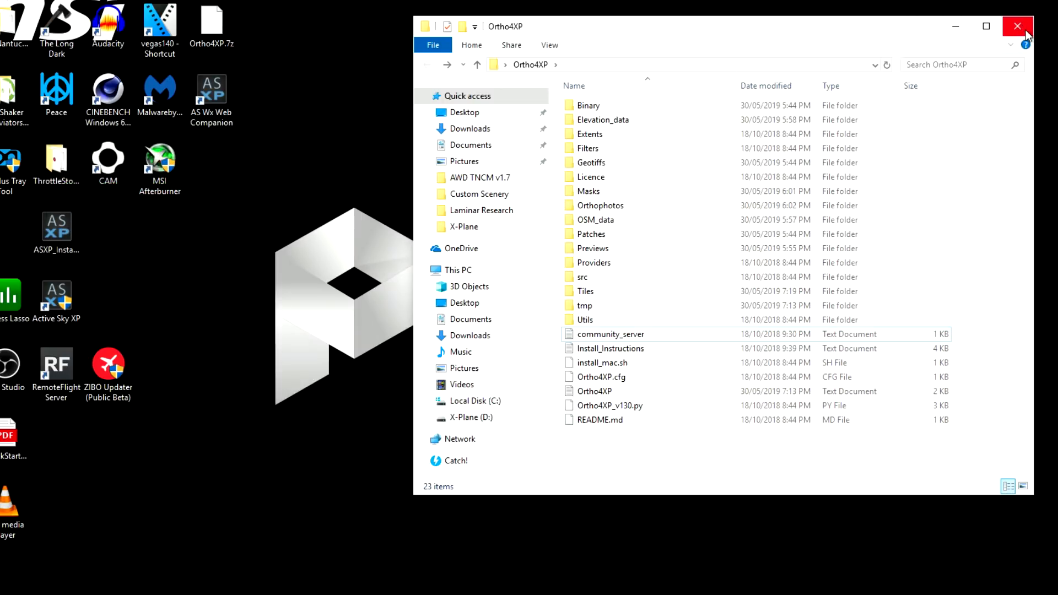
mouse_move(675, 18)
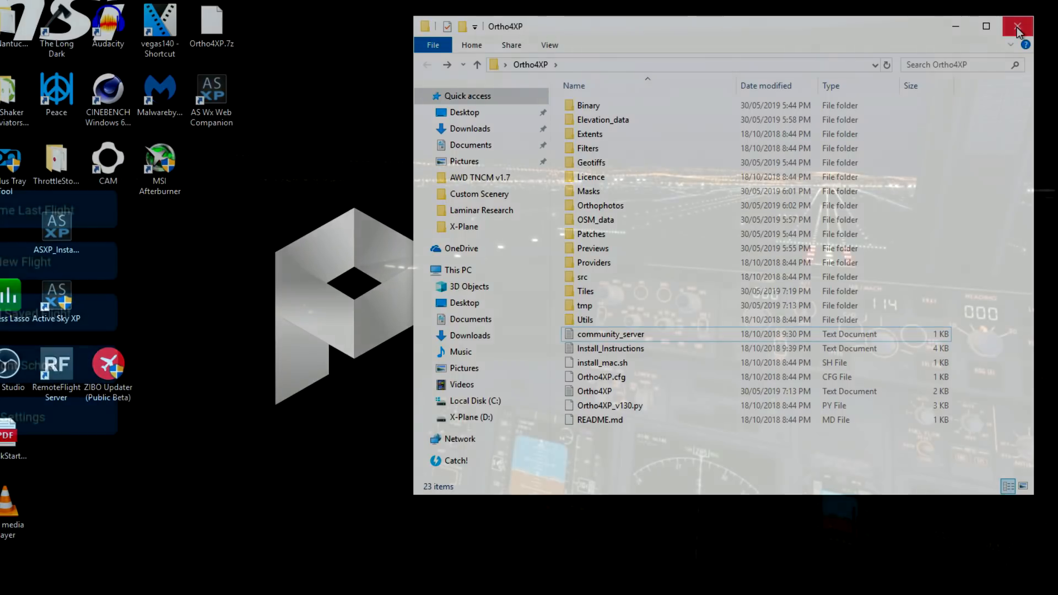
Step: Close the Ortho4XP folder window
left_click(1014, 23)
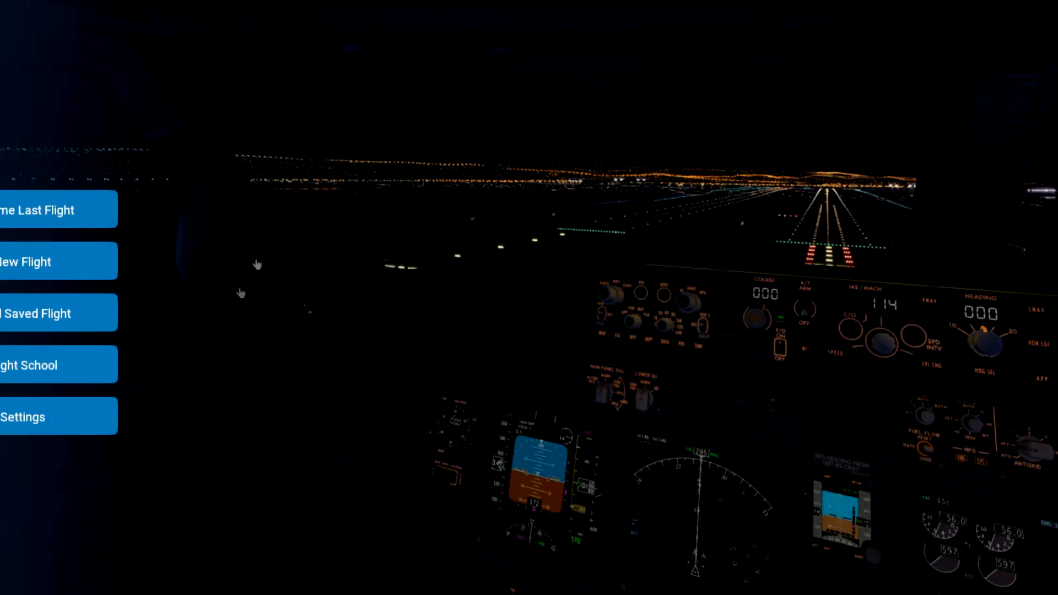
mouse_move(417, 474)
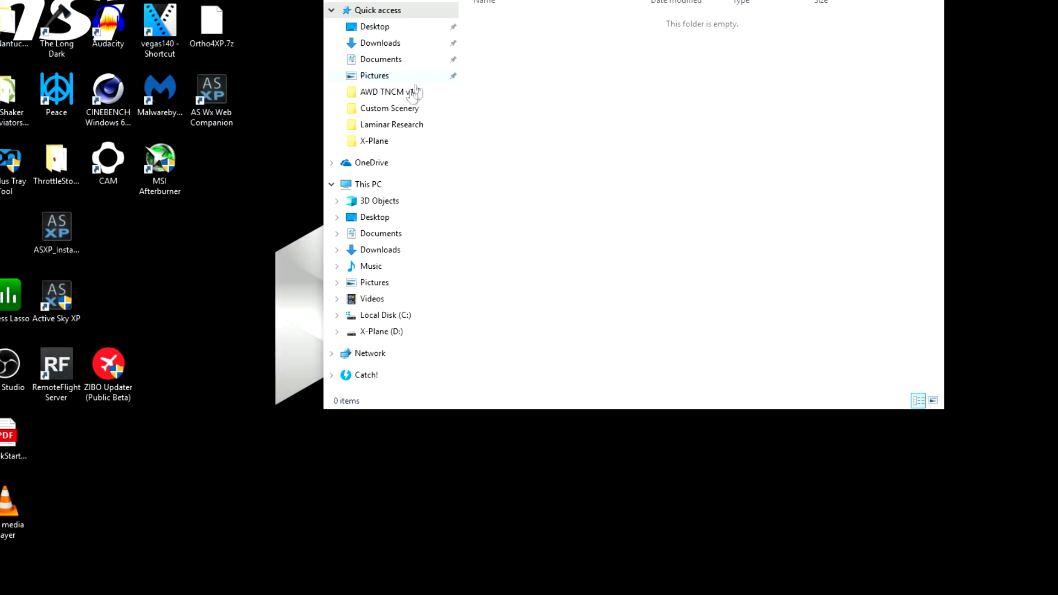
Step: Browse the X-Plane (D:) drive and open the X-Plane 11 folder
left_click(381, 332)
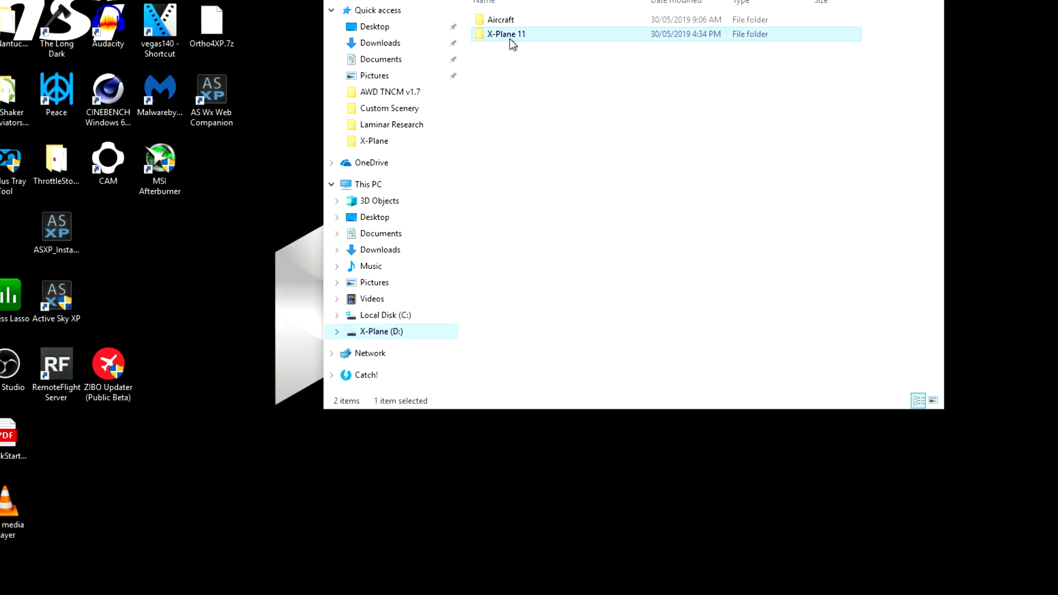
double_click(504, 33)
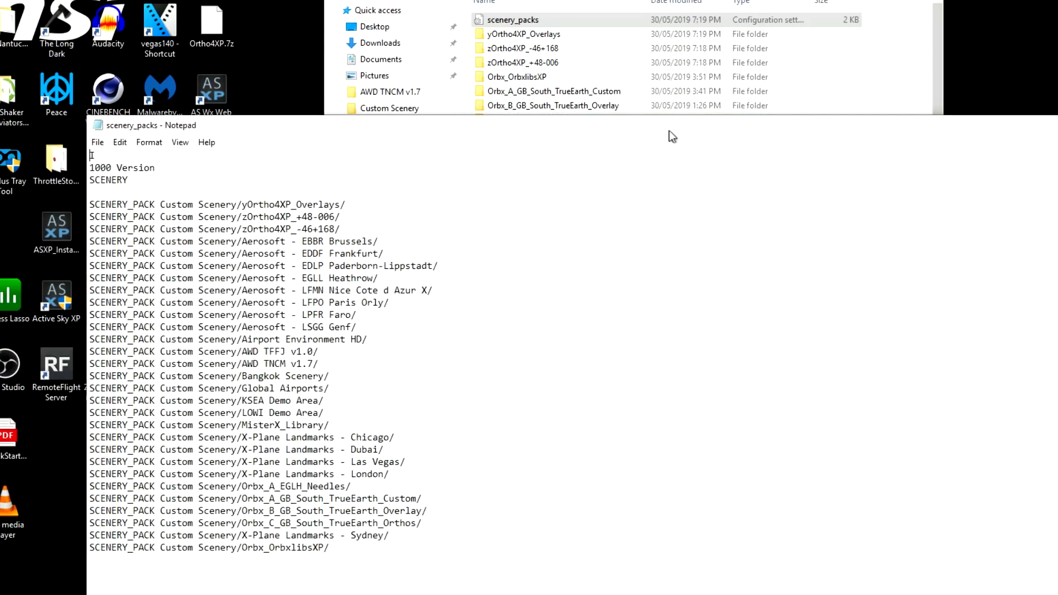
Step: Cut the two zOrtho4XP tile lines out of scenery_packs
triple_click(214, 229)
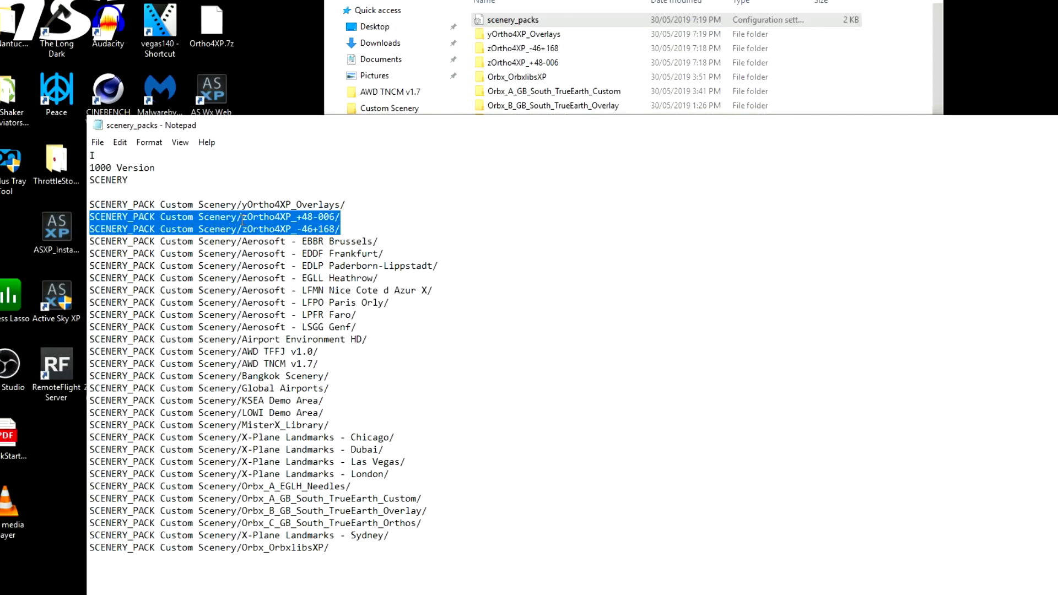
right_click(250, 228)
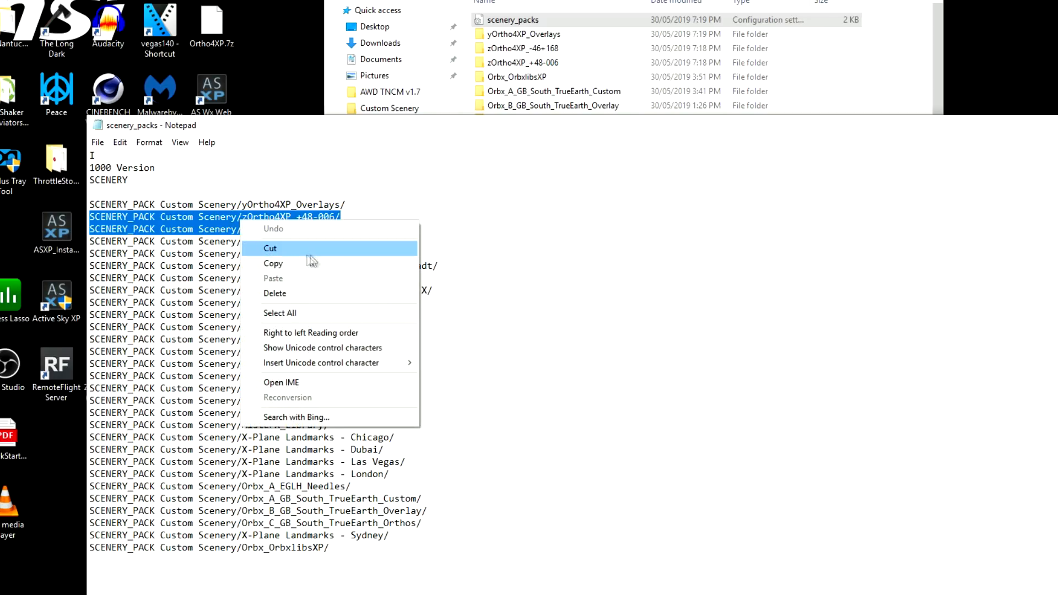
left_click(270, 248)
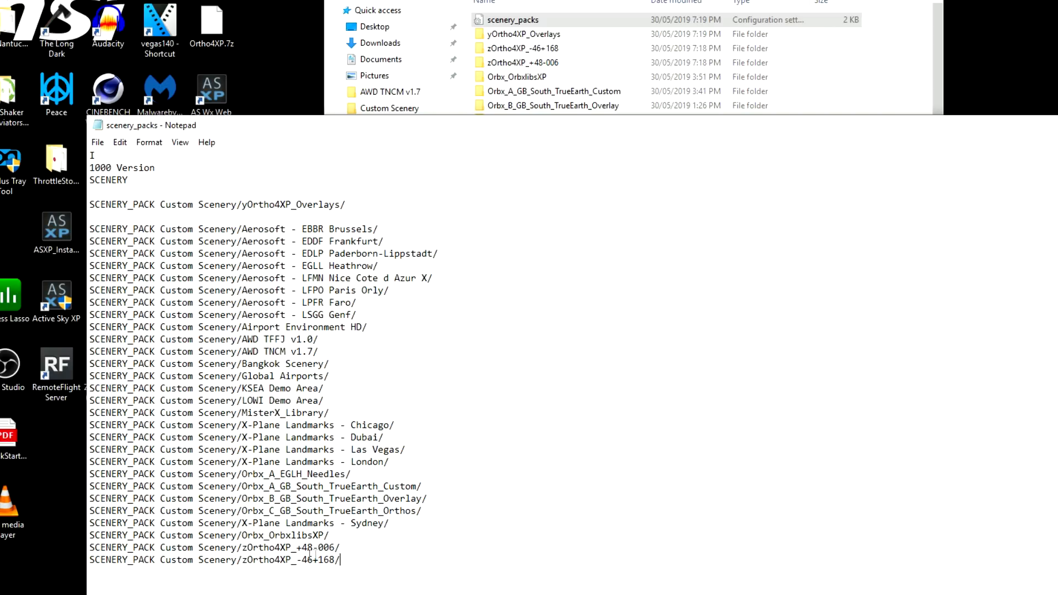
mouse_move(371, 204)
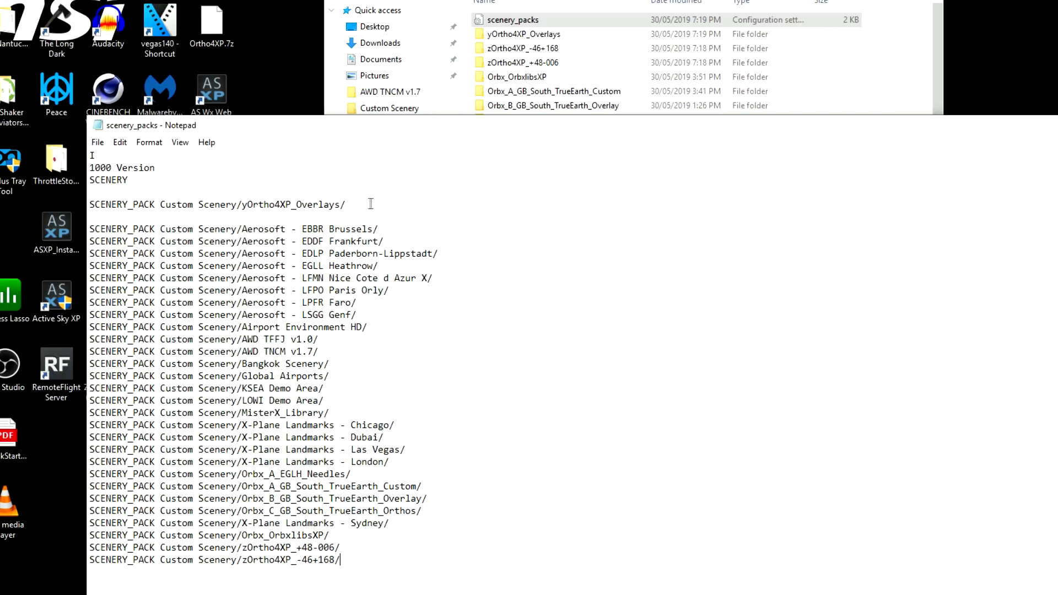
Step: Delete the yOrtho4XP_Overlays line and click at its new position in the list
triple_click(216, 204)
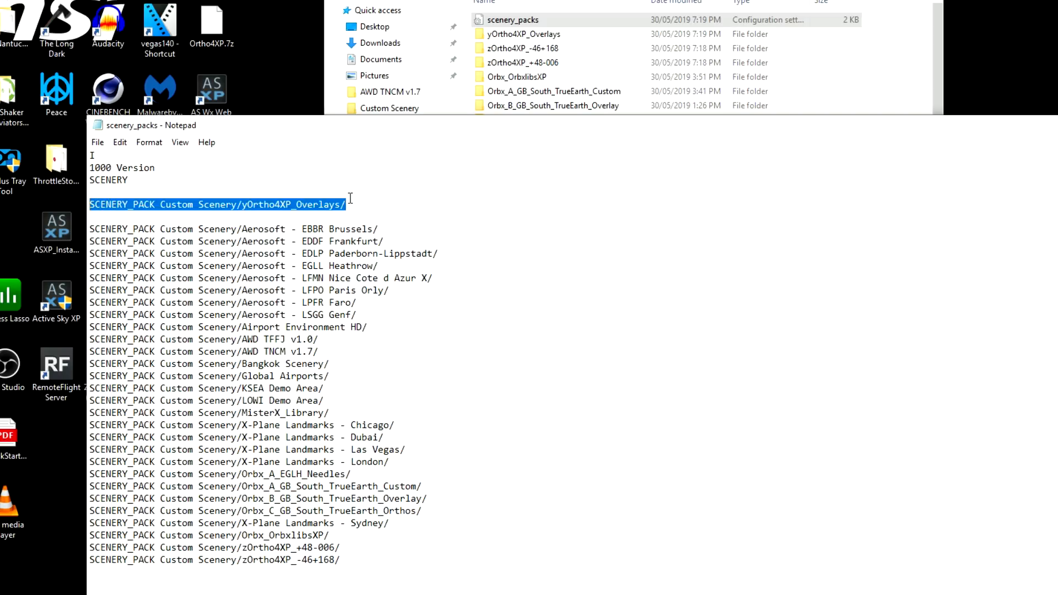
key("Delete")
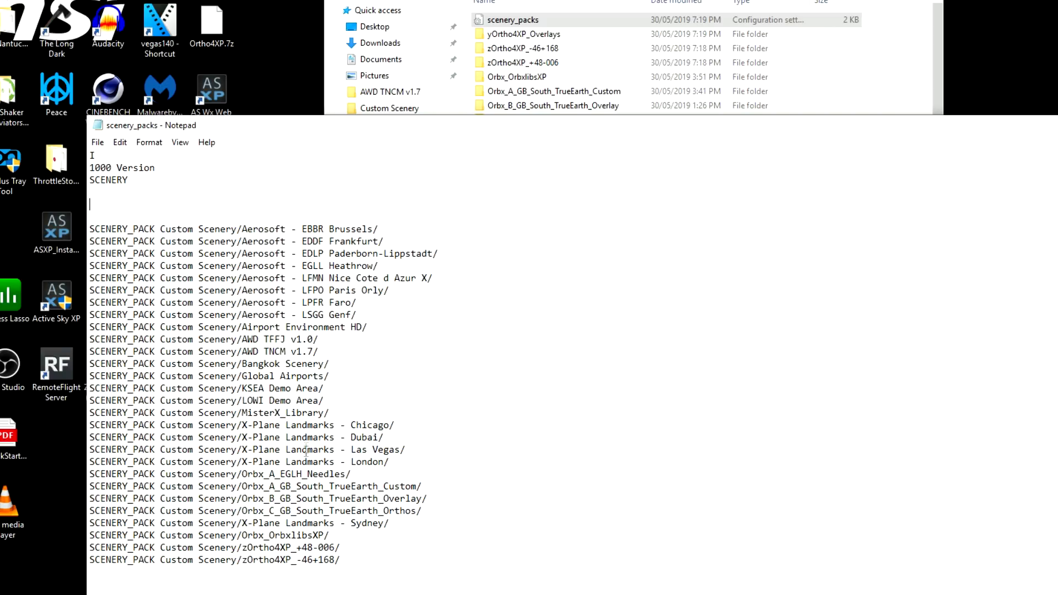
left_click(330, 364)
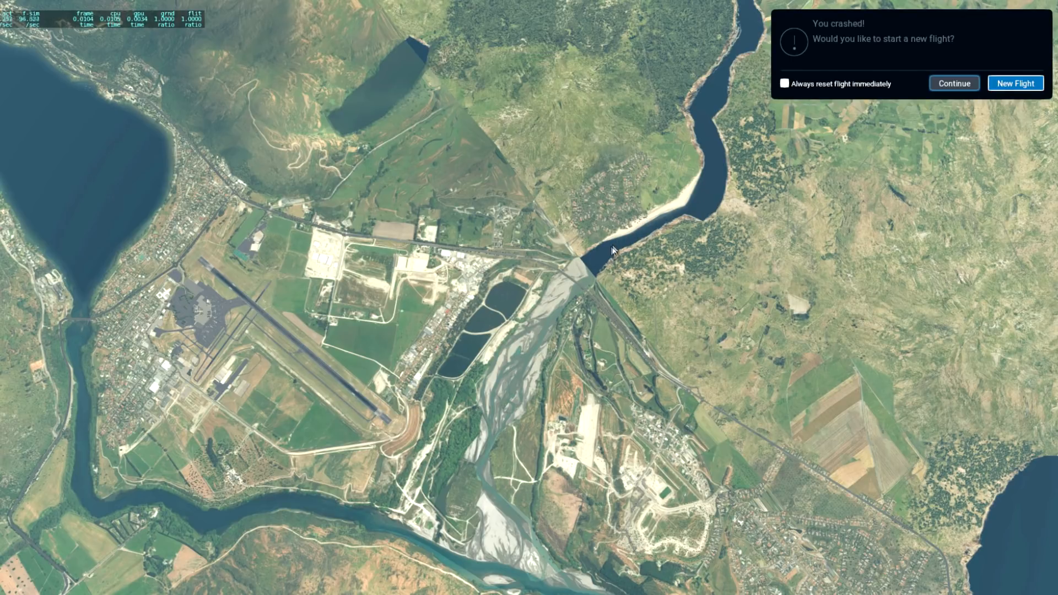
mouse_move(632, 83)
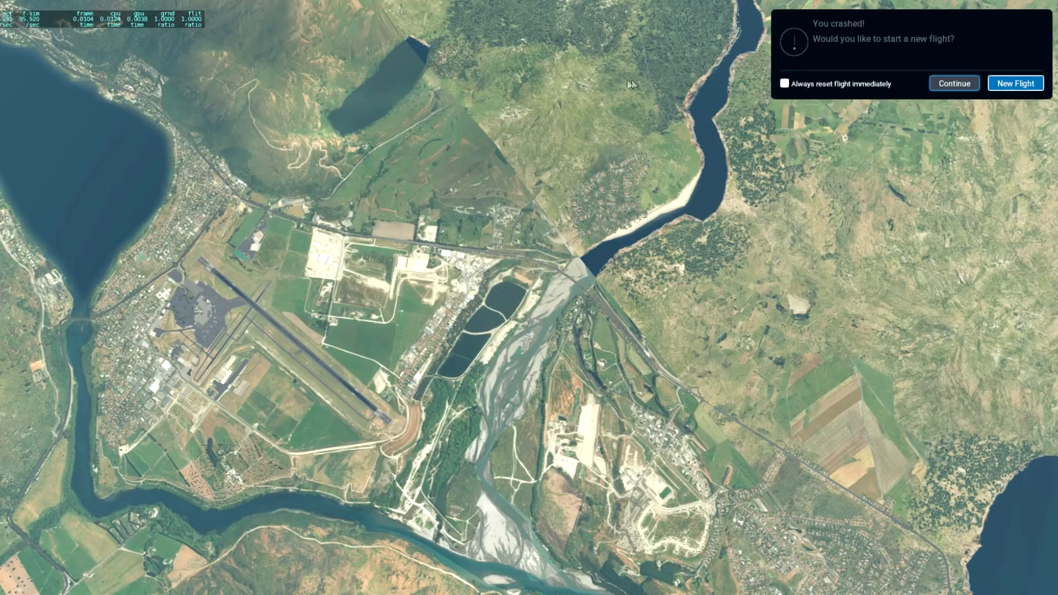
mouse_move(563, 260)
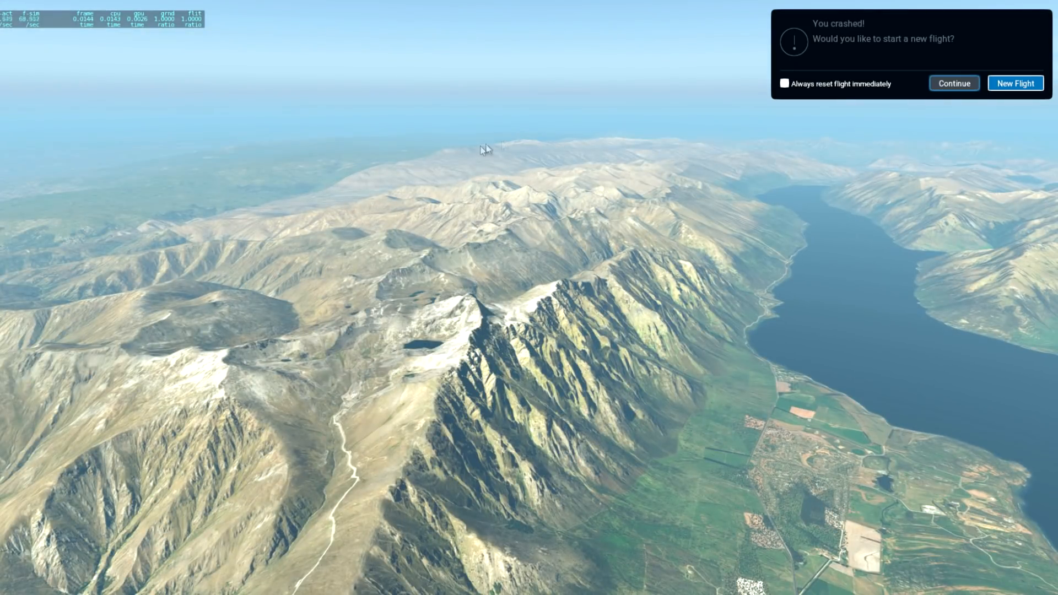
mouse_move(298, 210)
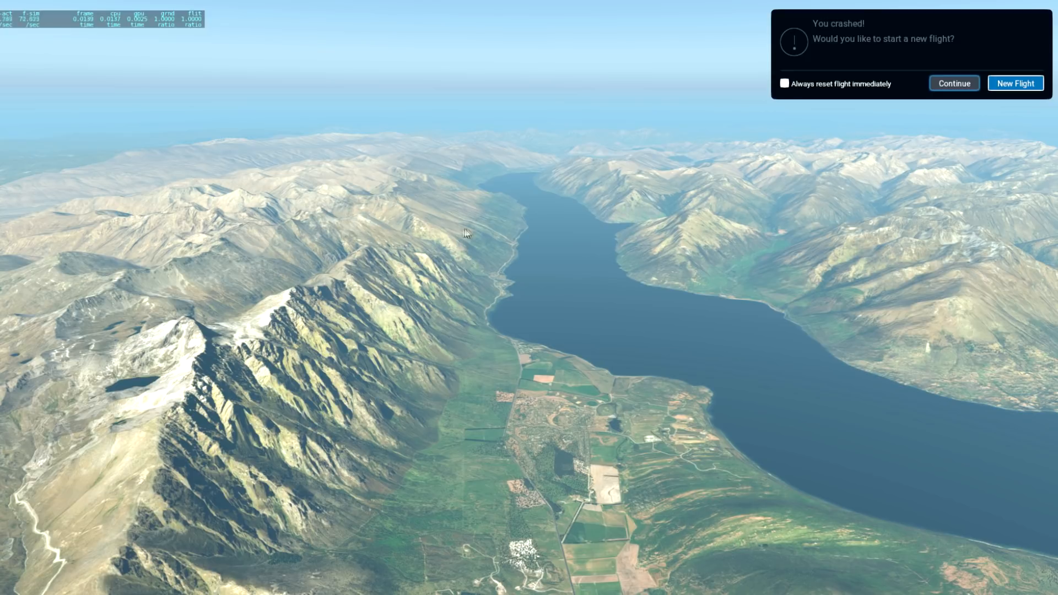
mouse_move(448, 244)
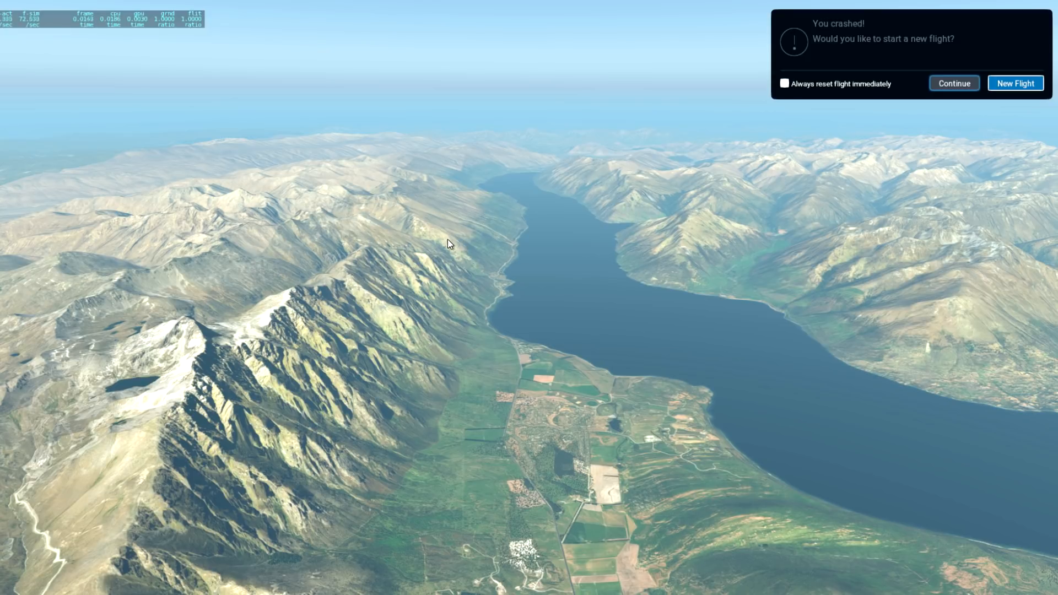
mouse_move(406, 266)
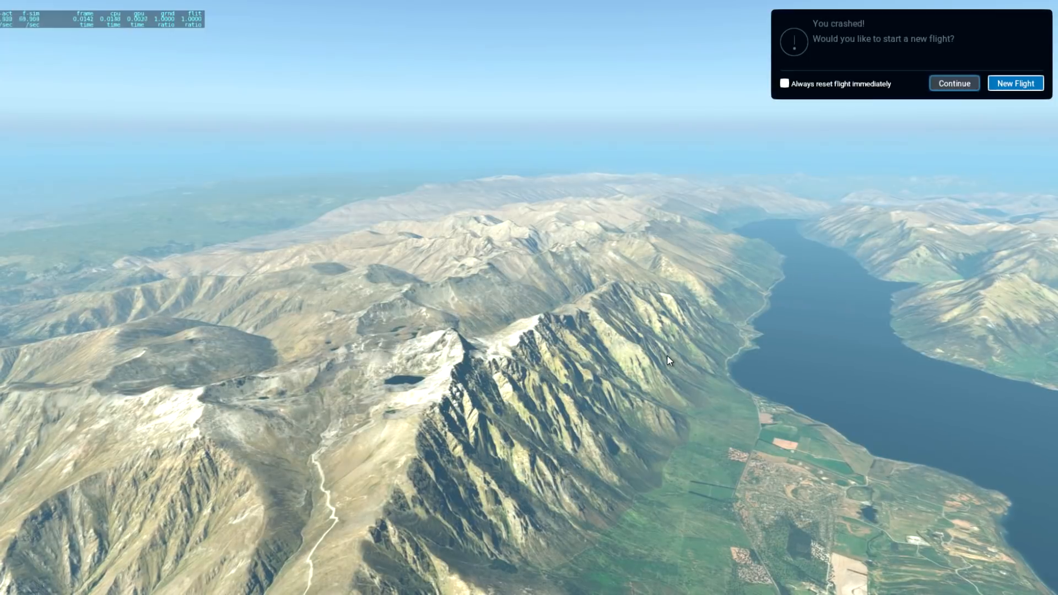
mouse_move(602, 355)
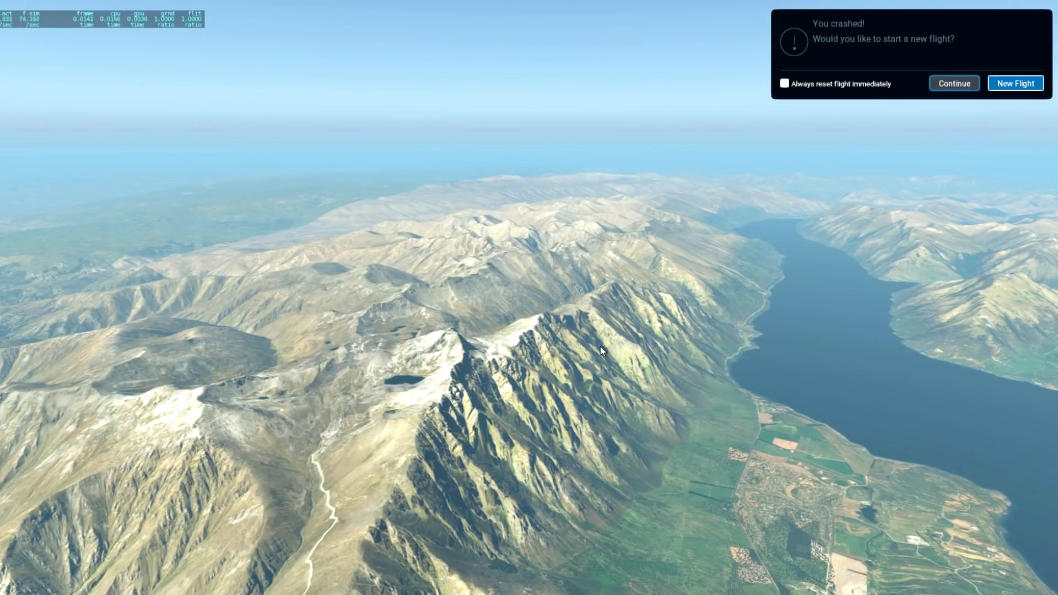
mouse_move(528, 381)
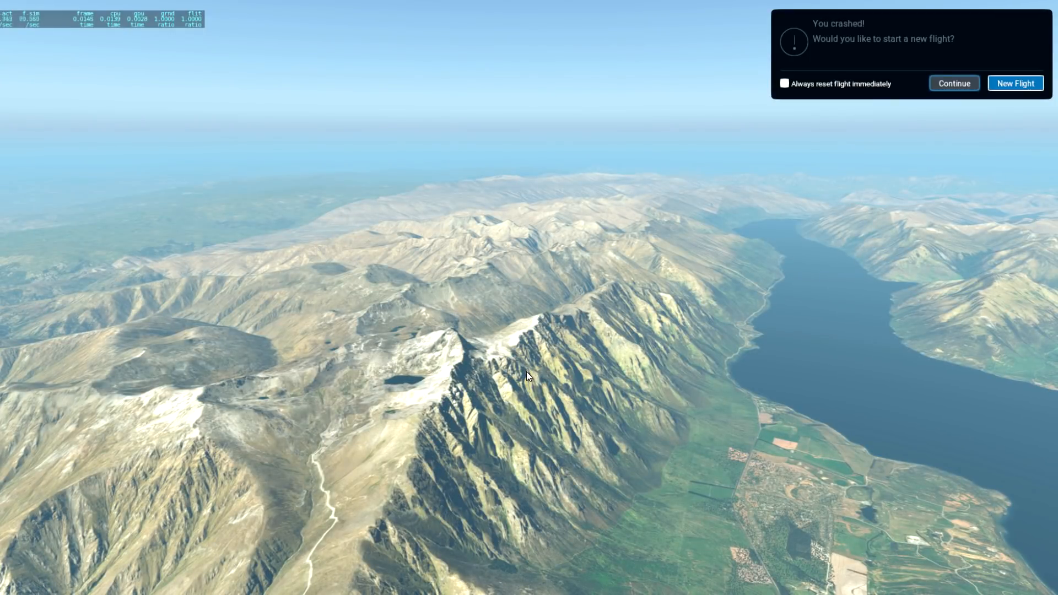